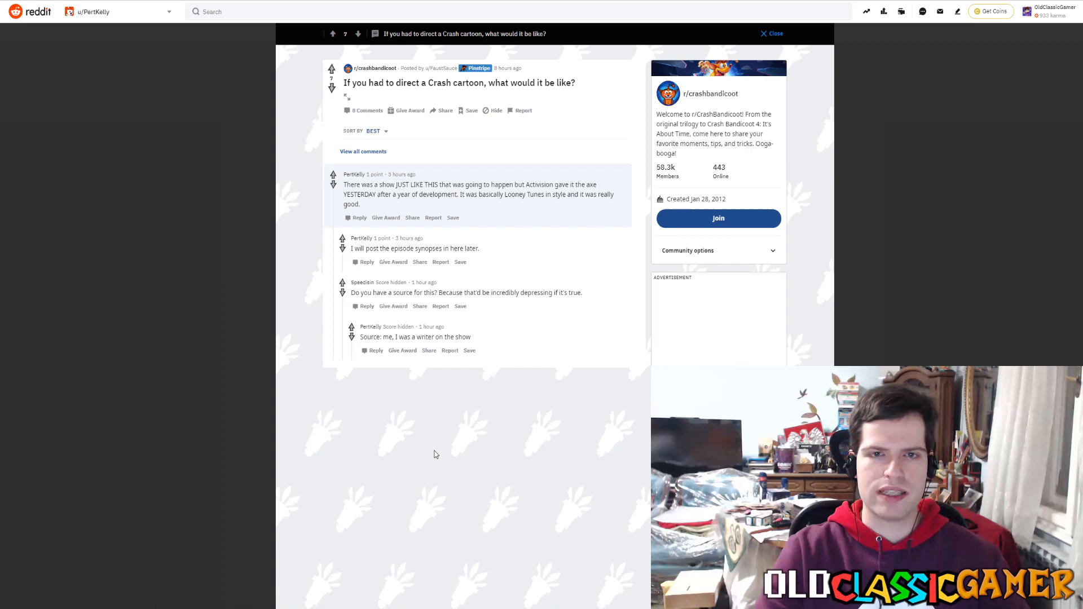
pyautogui.moveTo(473, 133)
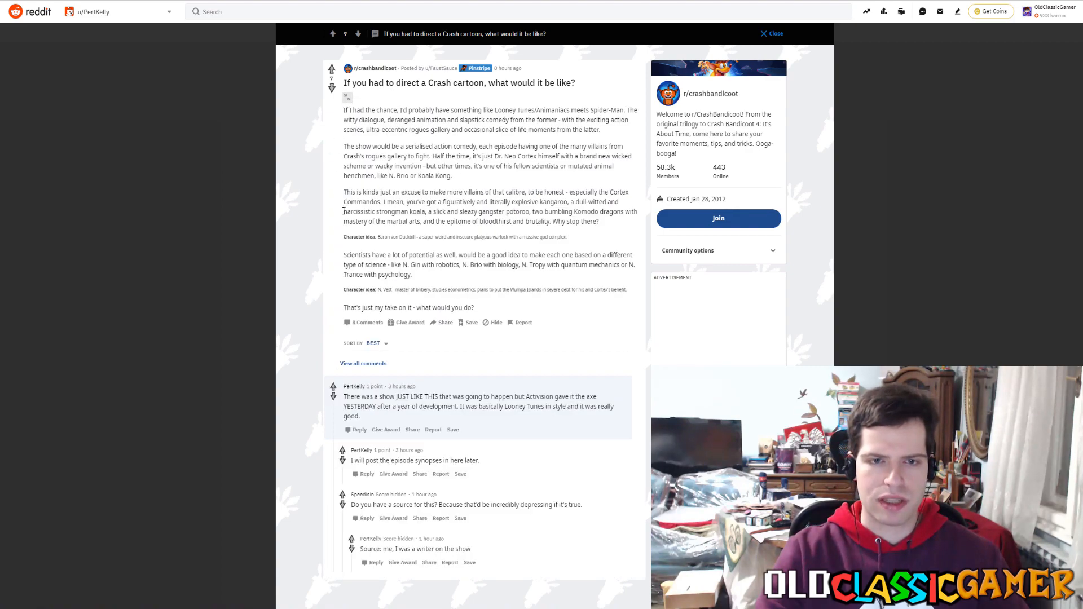
pyautogui.moveTo(369, 188)
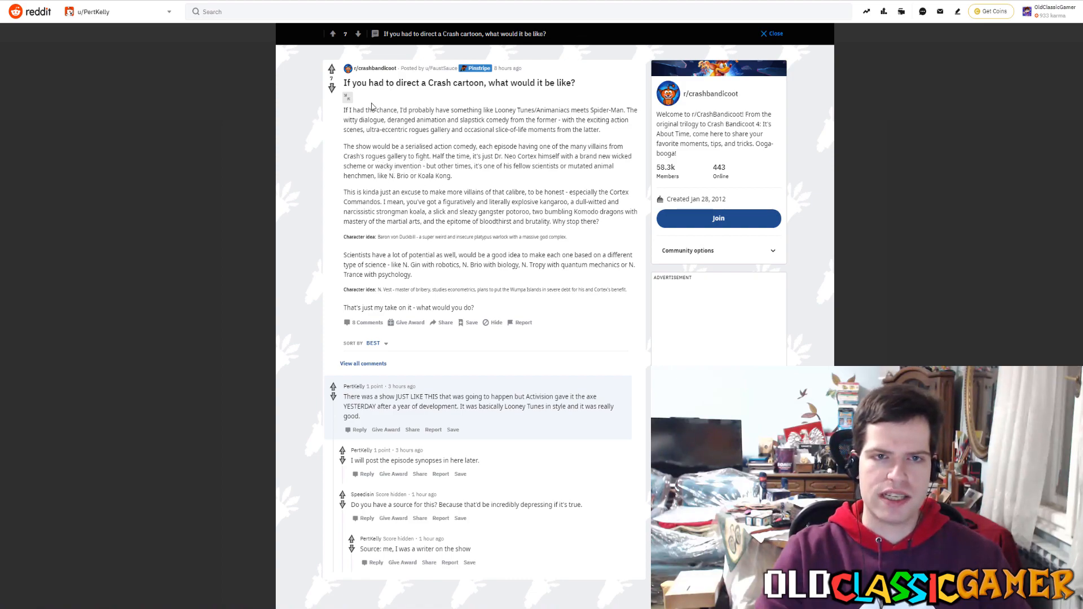
pyautogui.moveTo(417, 105)
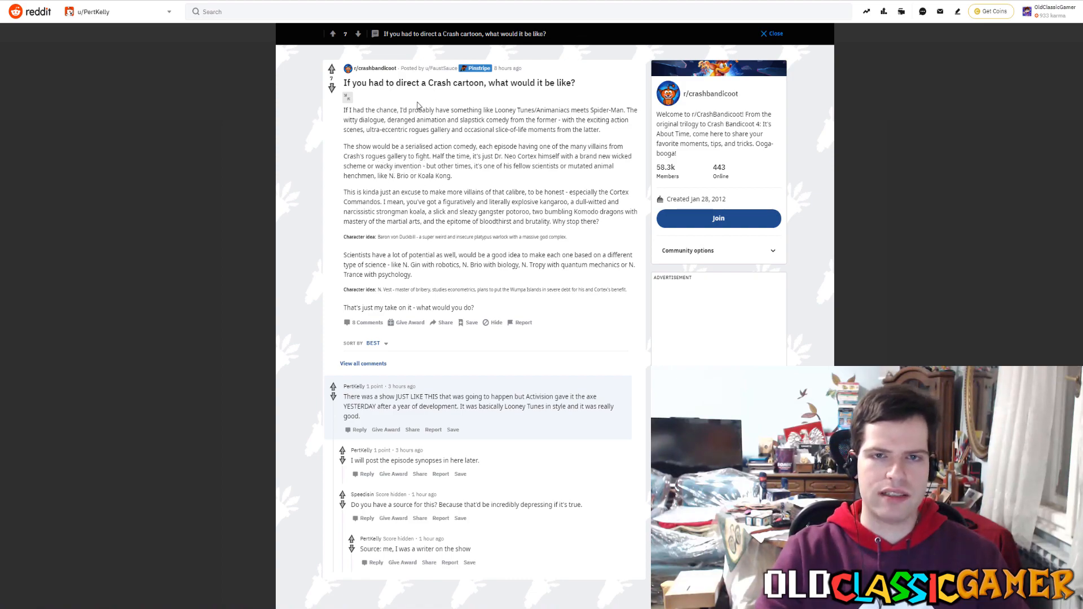
pyautogui.moveTo(600, 131)
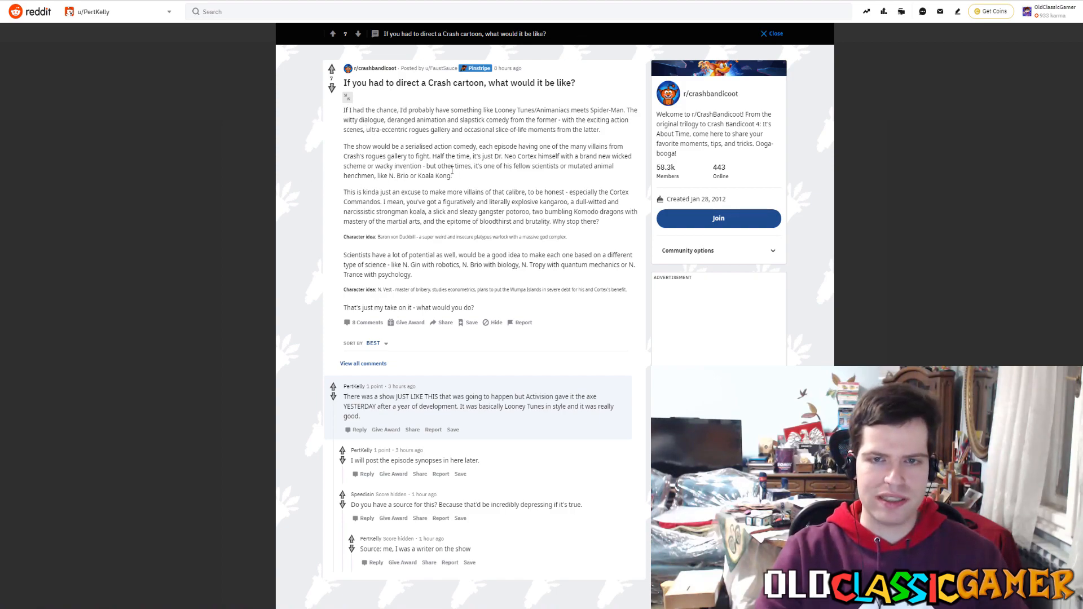
pyautogui.moveTo(329, 145)
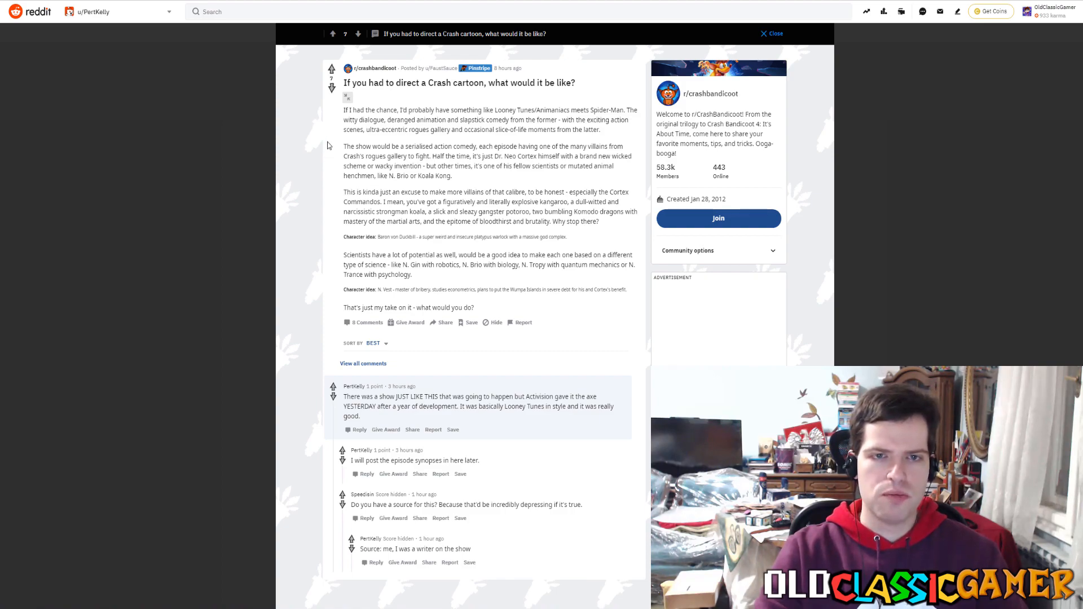
pyautogui.moveTo(453, 122)
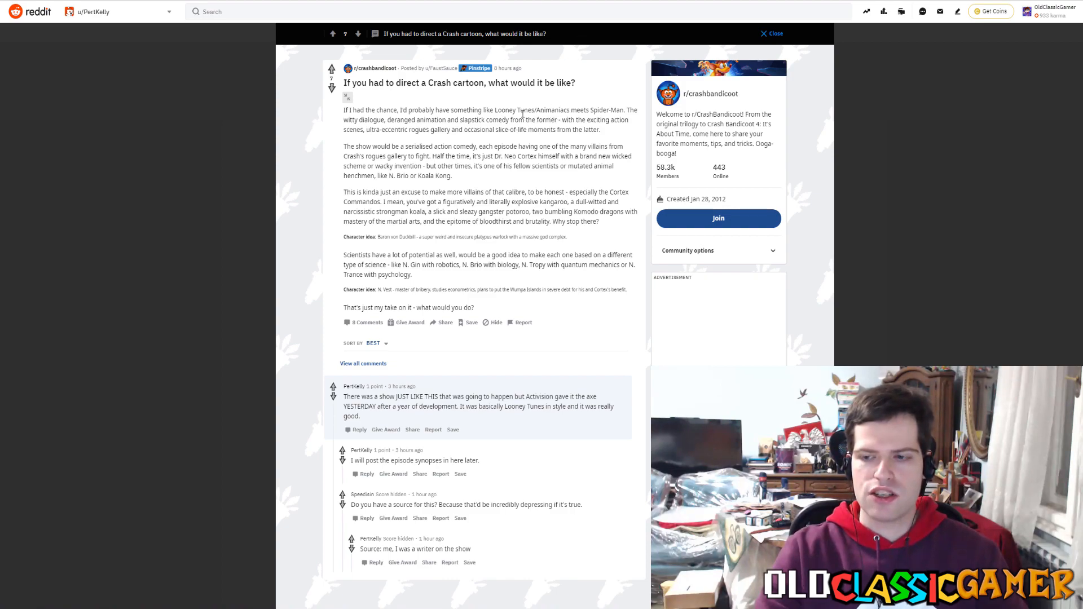
pyautogui.moveTo(336, 147)
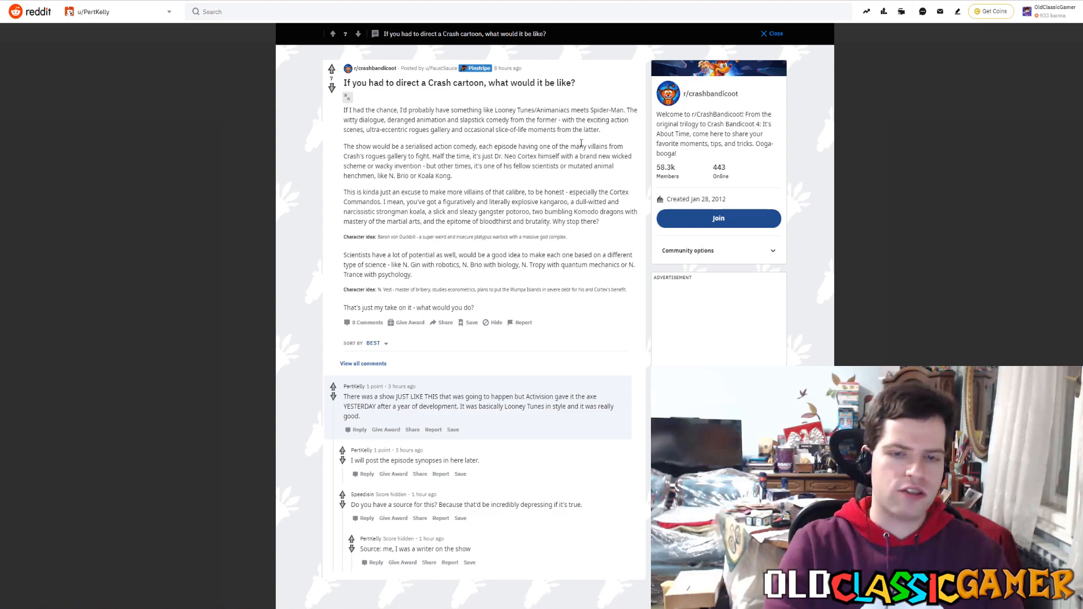
pyautogui.moveTo(136, 267)
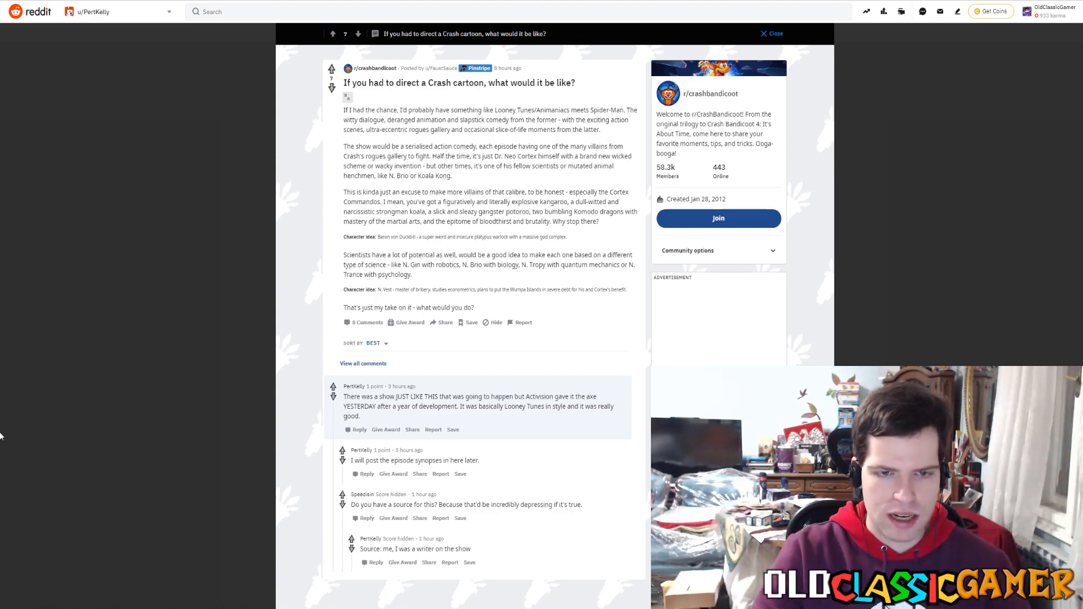
pyautogui.moveTo(200, 412)
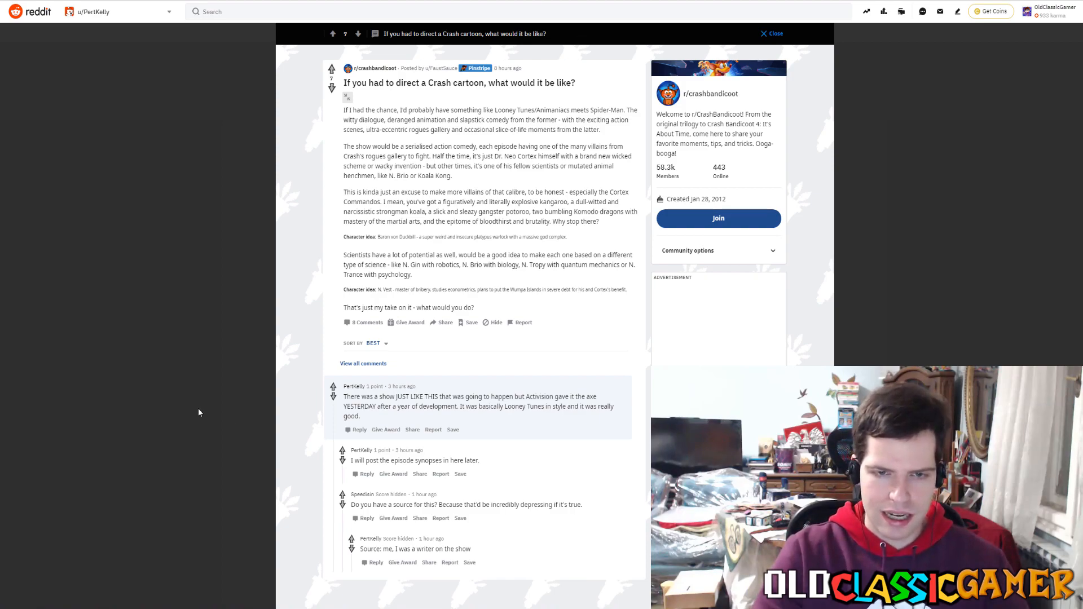
pyautogui.moveTo(405, 447)
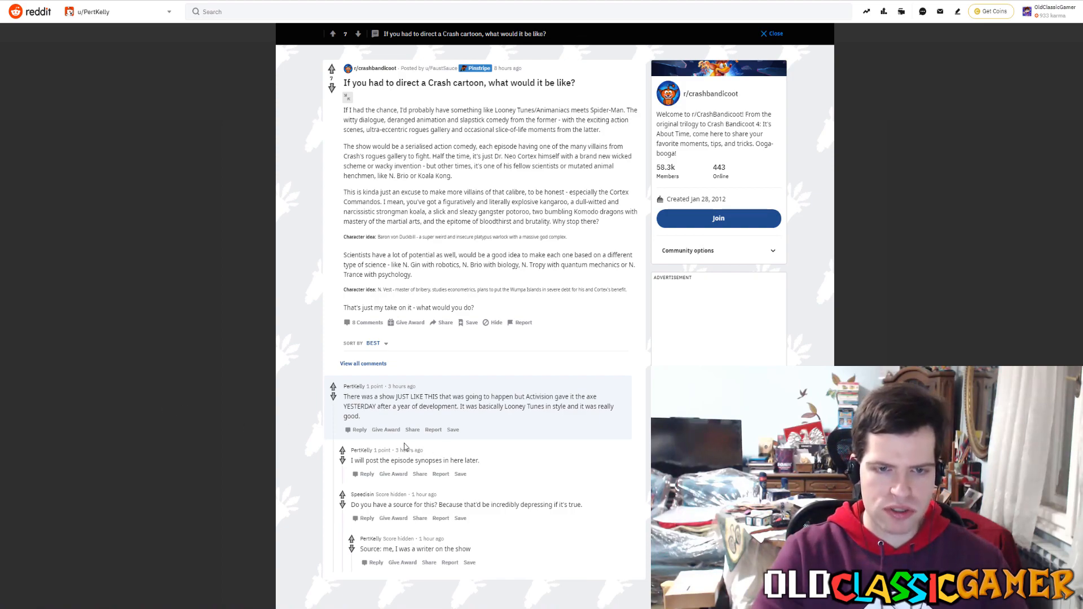
pyautogui.moveTo(200, 393)
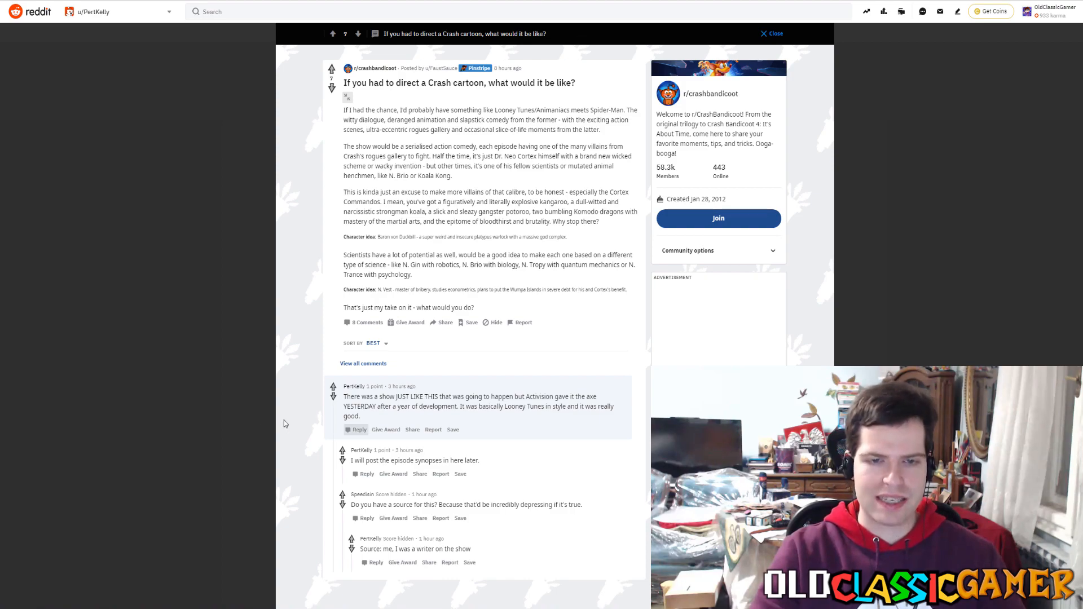
pyautogui.moveTo(385, 429)
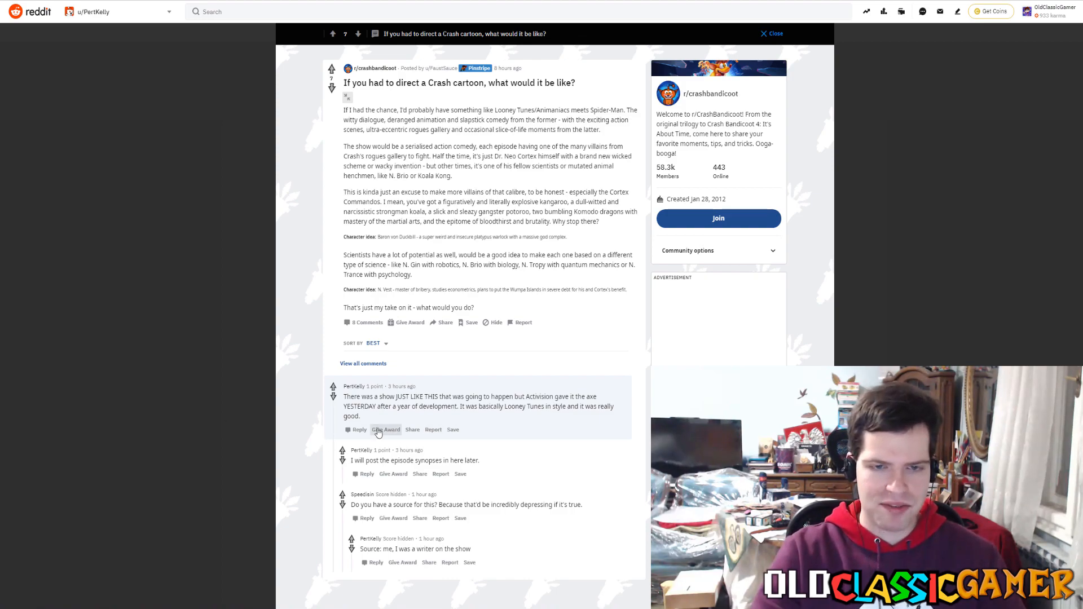
pyautogui.moveTo(530, 422)
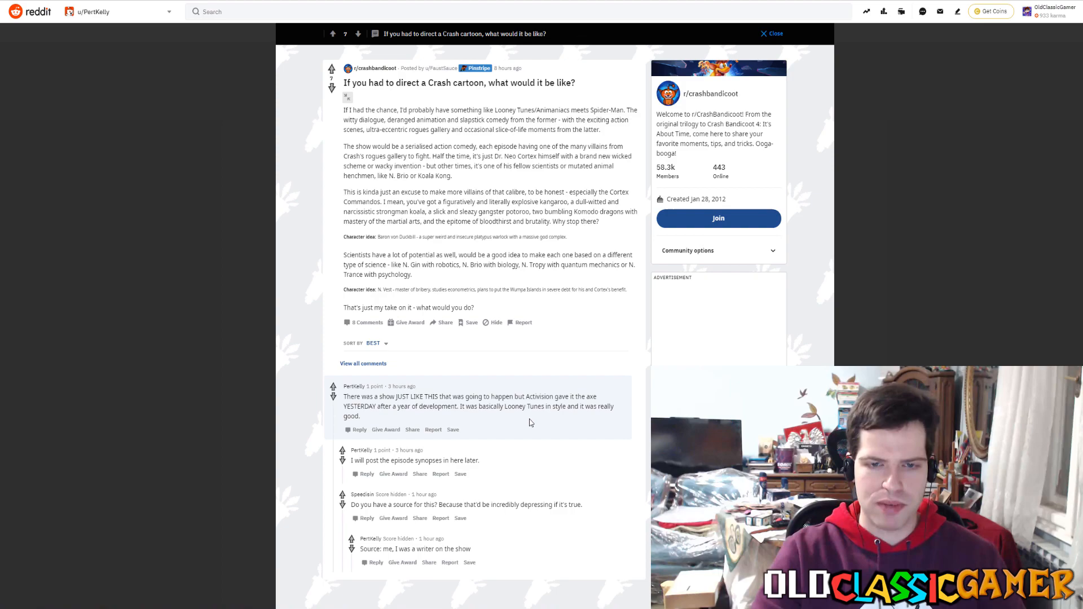
pyautogui.moveTo(487, 425)
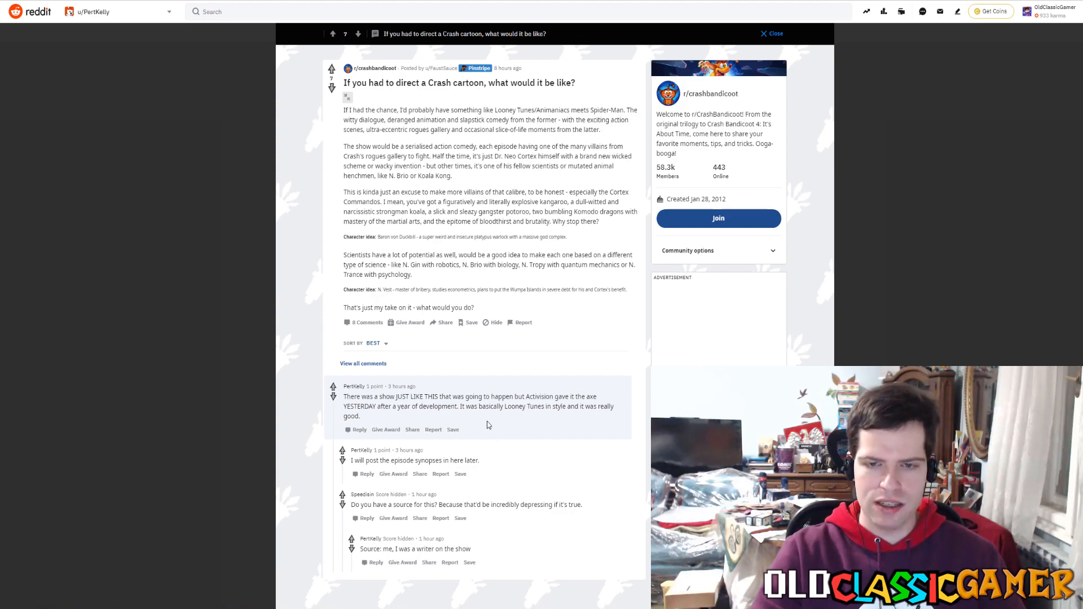
pyautogui.moveTo(537, 401)
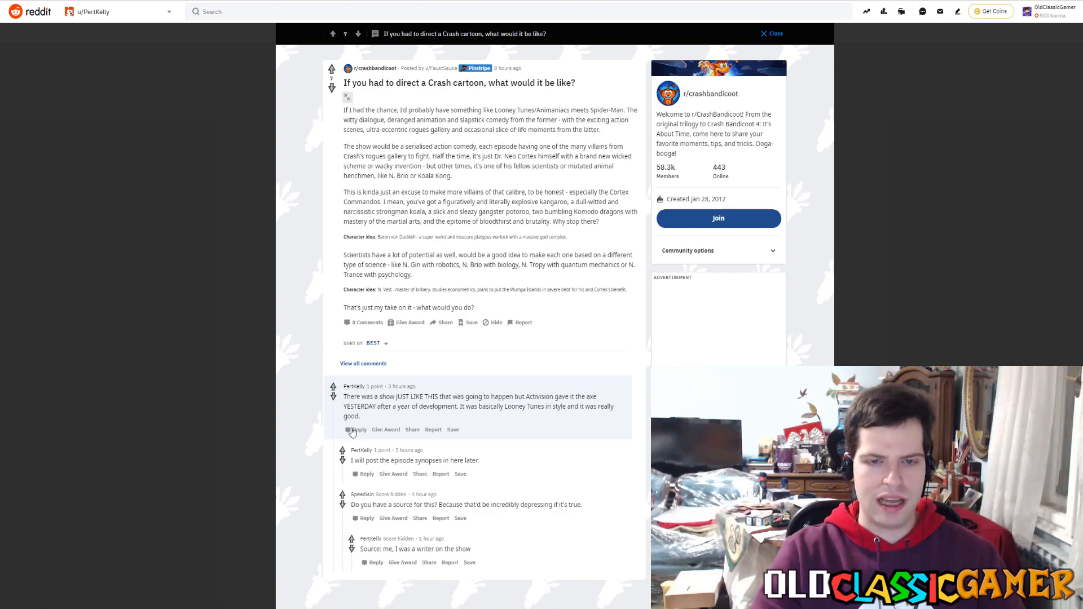
pyautogui.moveTo(403, 465)
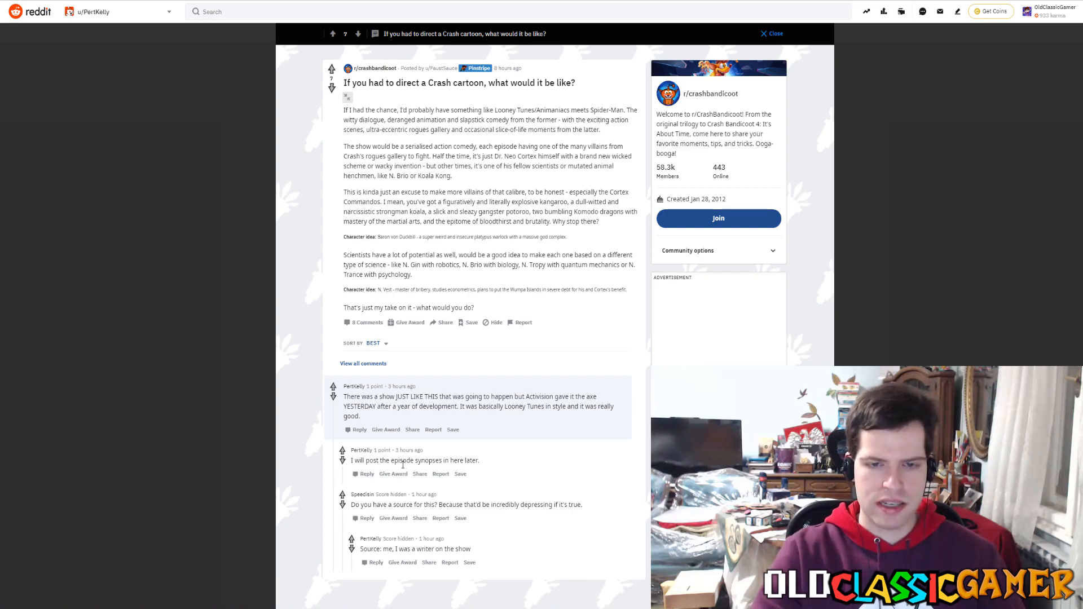
pyautogui.moveTo(521, 477)
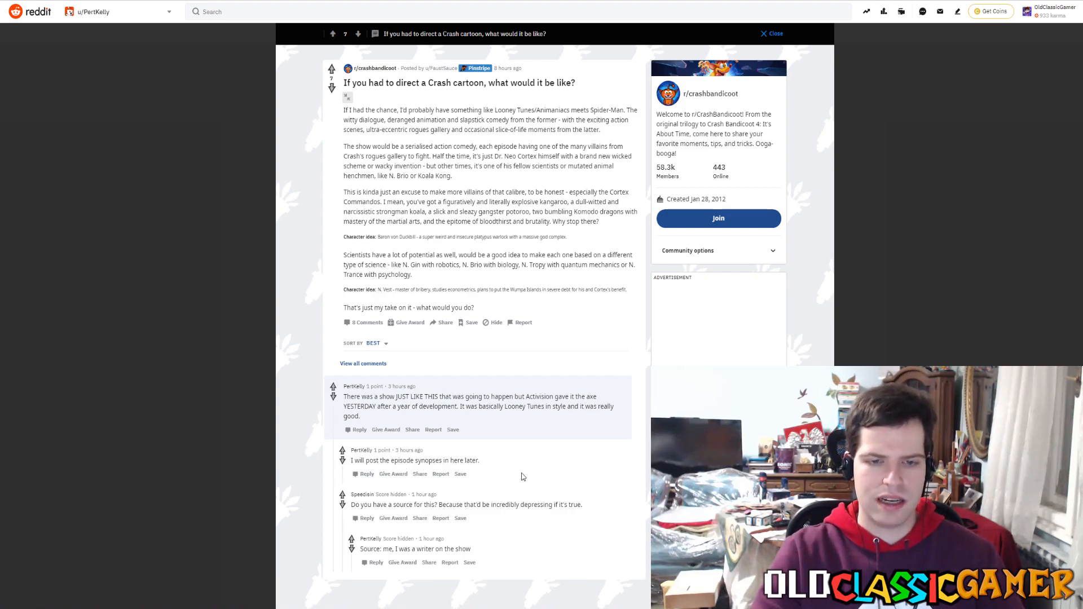
pyautogui.moveTo(449, 511)
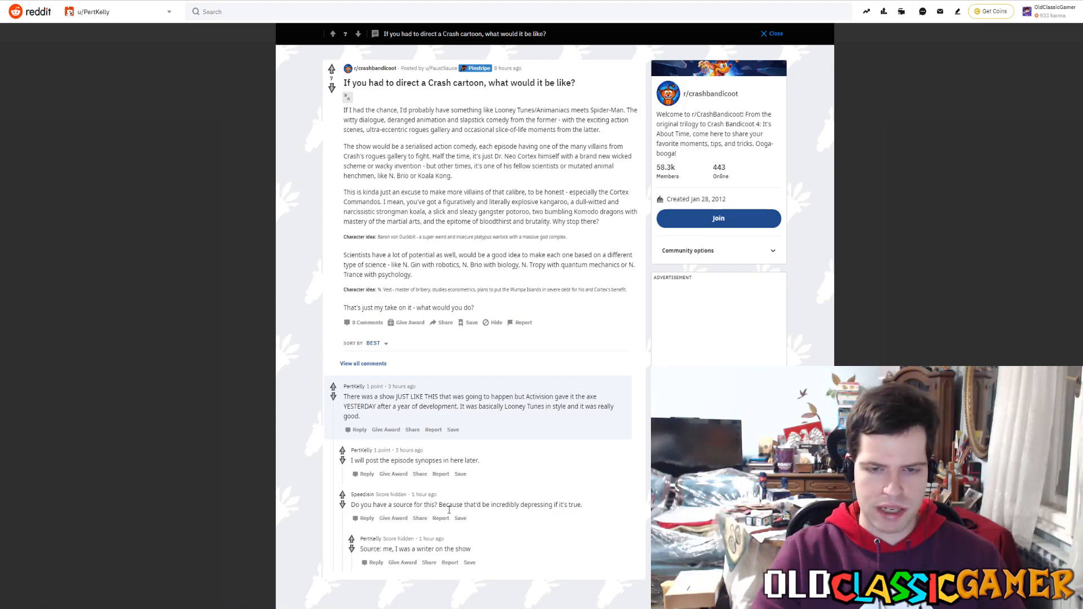
pyautogui.moveTo(601, 515)
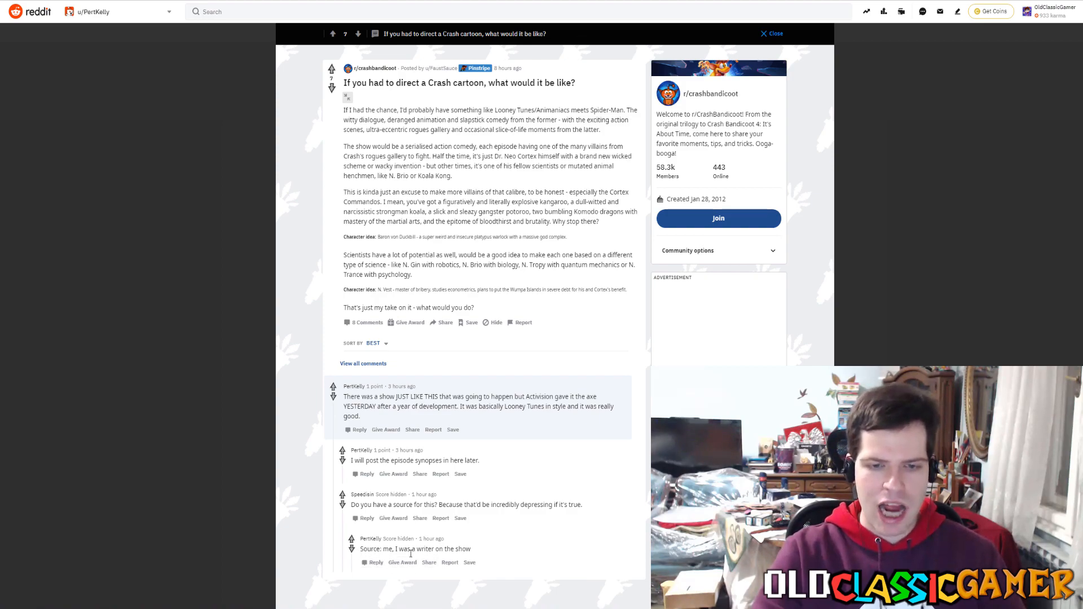
pyautogui.moveTo(542, 544)
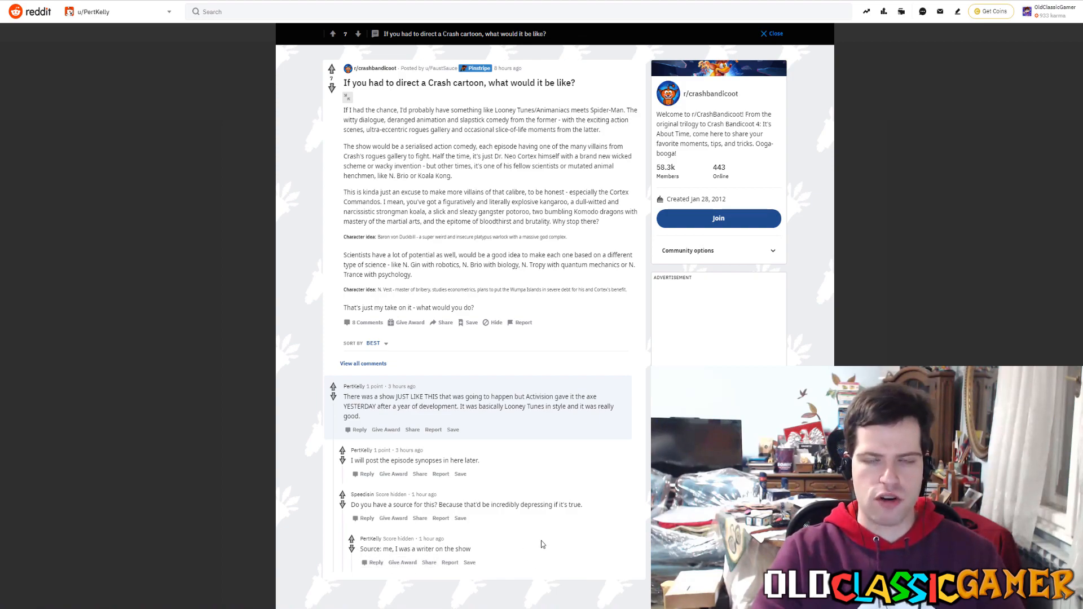
pyautogui.moveTo(544, 560)
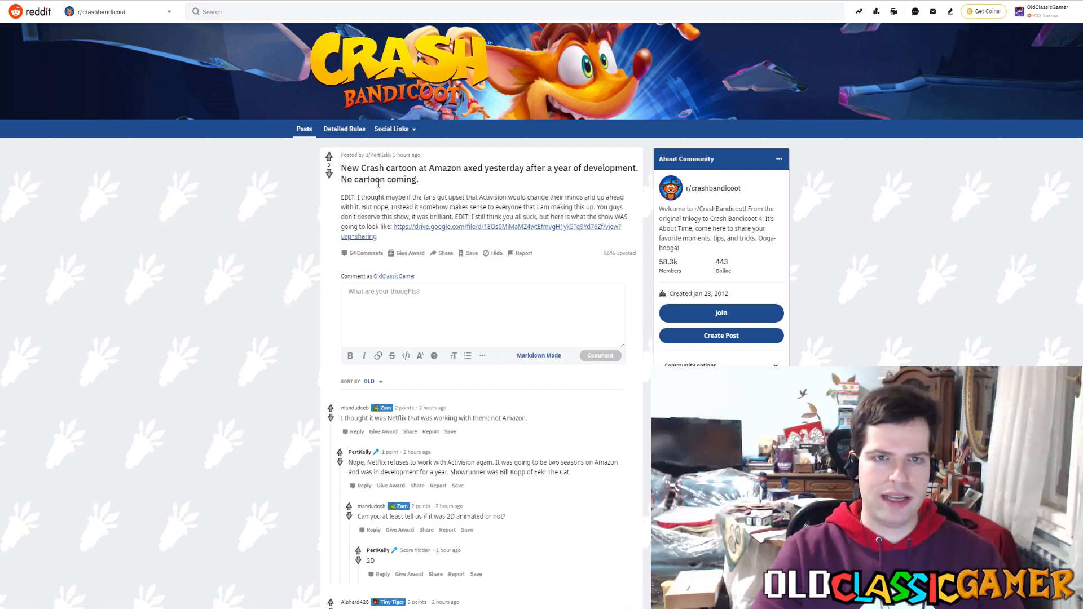
pyautogui.moveTo(505, 198)
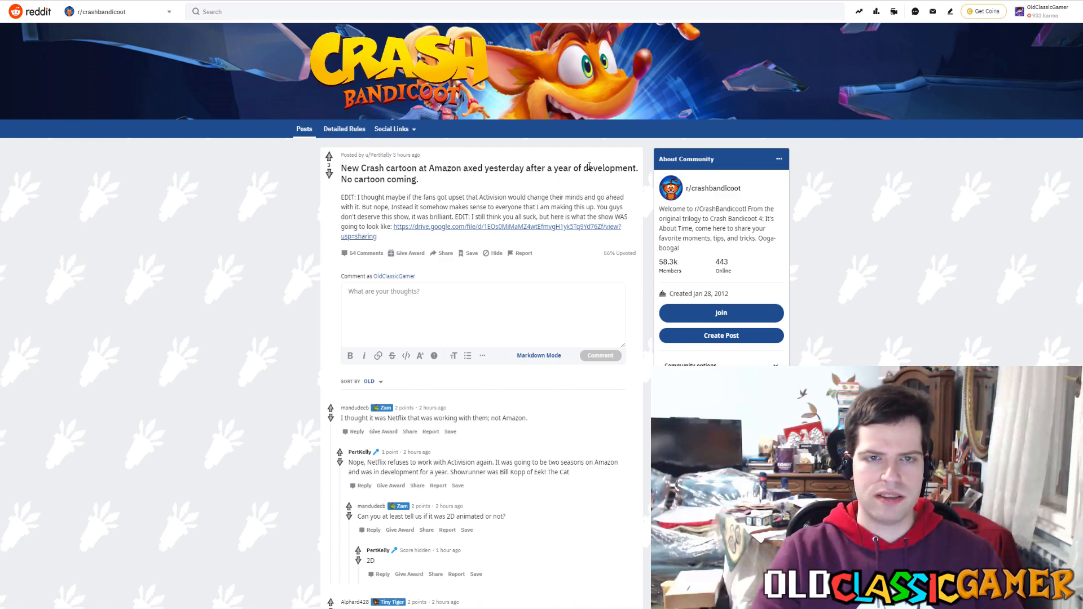
pyautogui.moveTo(322, 221)
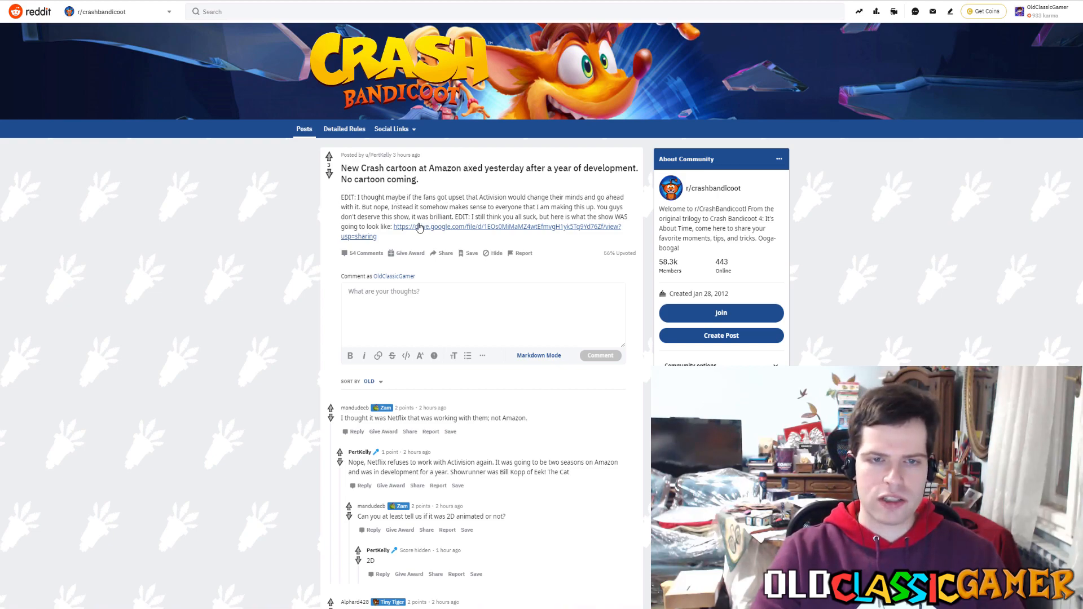
pyautogui.moveTo(322, 215)
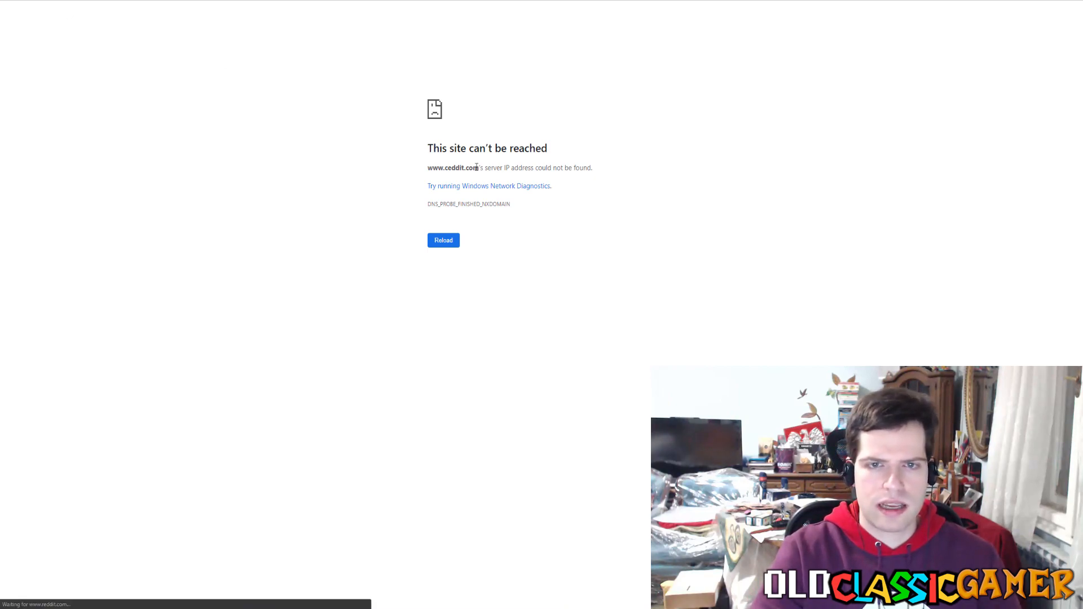
# Step: Go back from the failed ceddit page to the axed Amazon Crash cartoon thread with 70 comments
pyautogui.click(443, 240)
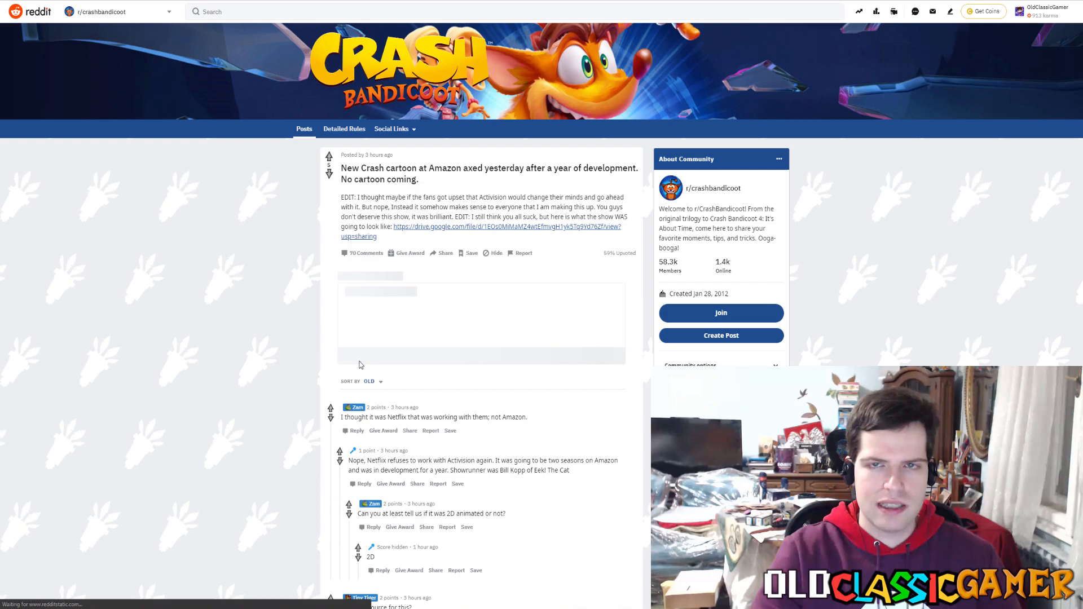
pyautogui.moveTo(434, 316)
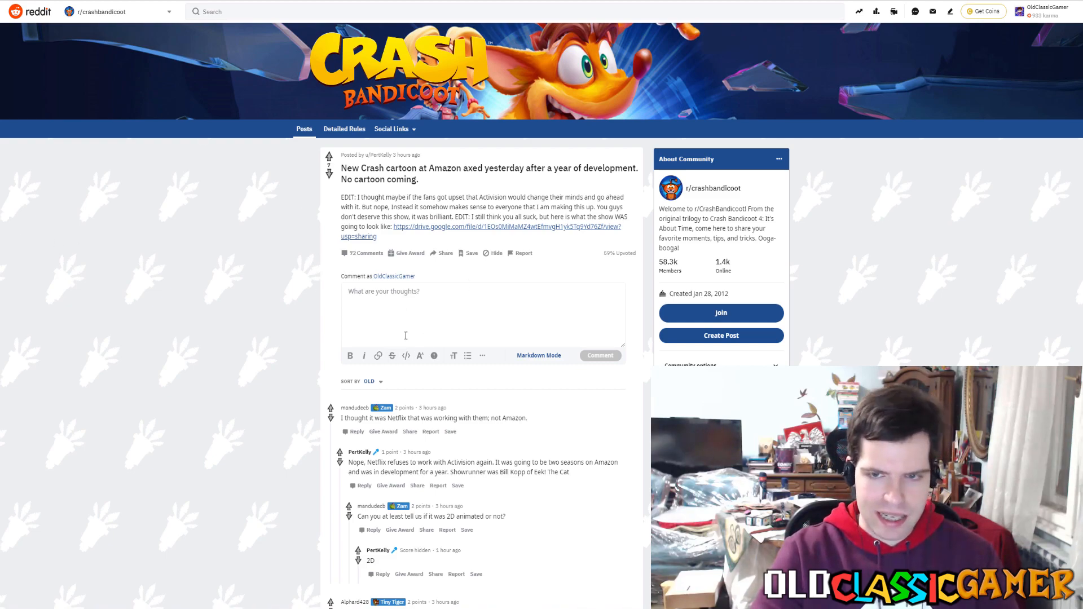
pyautogui.scroll(-3)
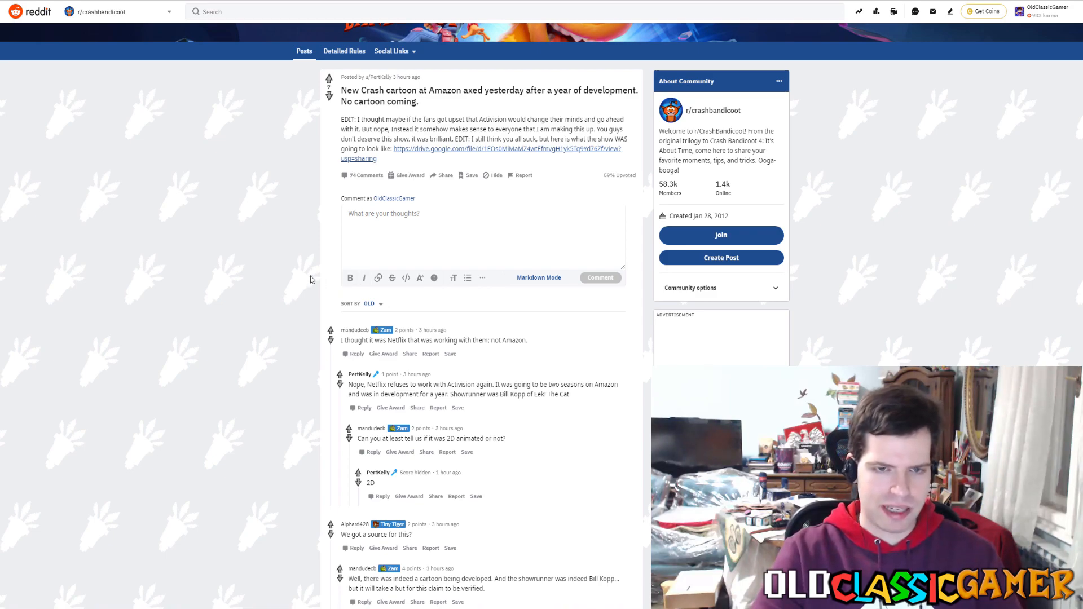
pyautogui.moveTo(208, 354)
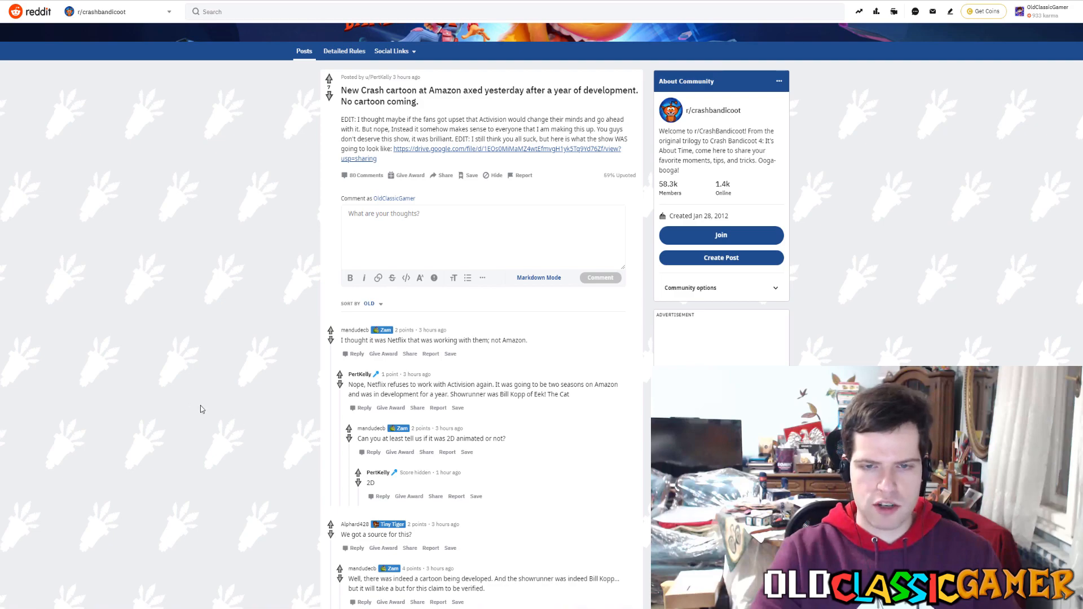
pyautogui.moveTo(329, 413)
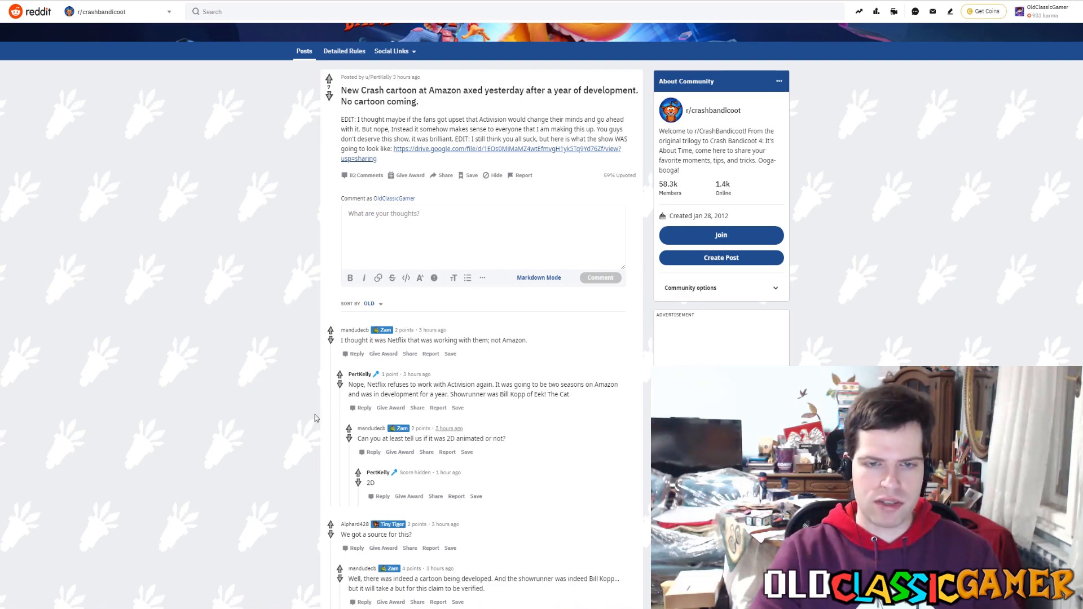
pyautogui.moveTo(531, 427)
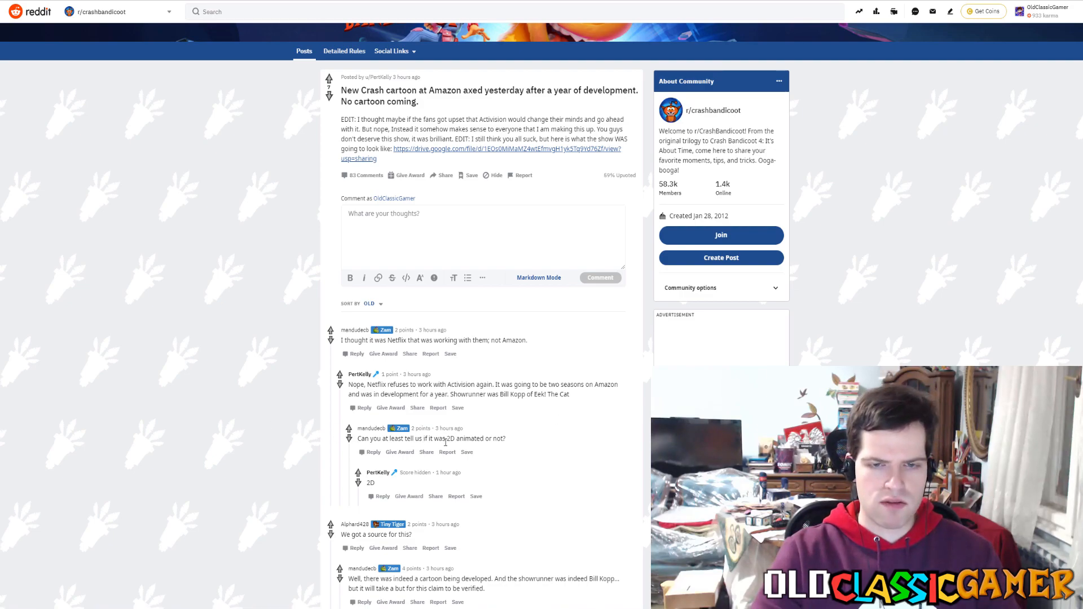
pyautogui.moveTo(518, 455)
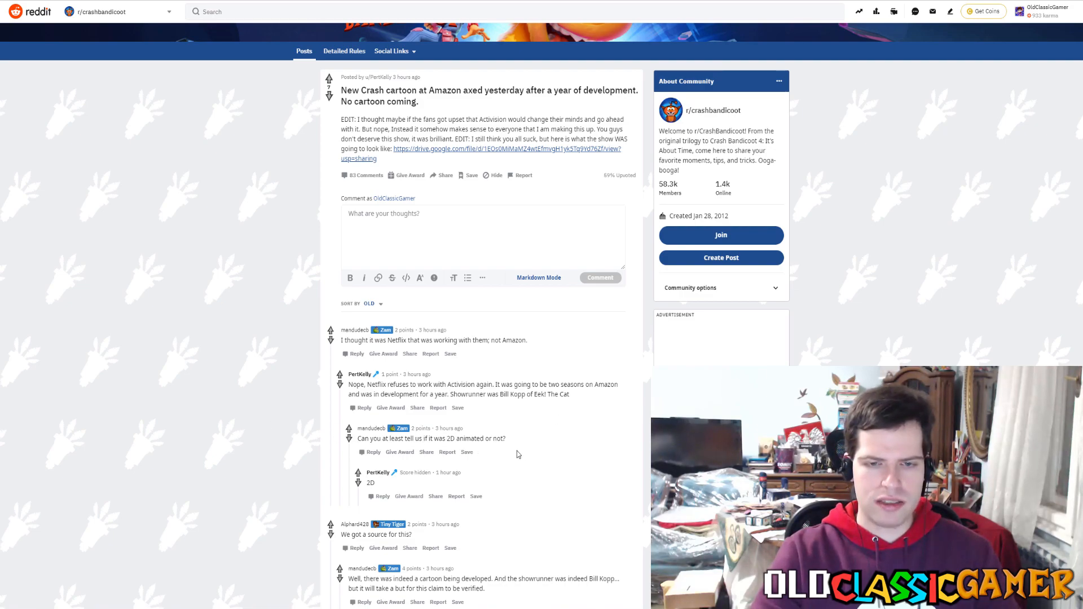
pyautogui.moveTo(498, 502)
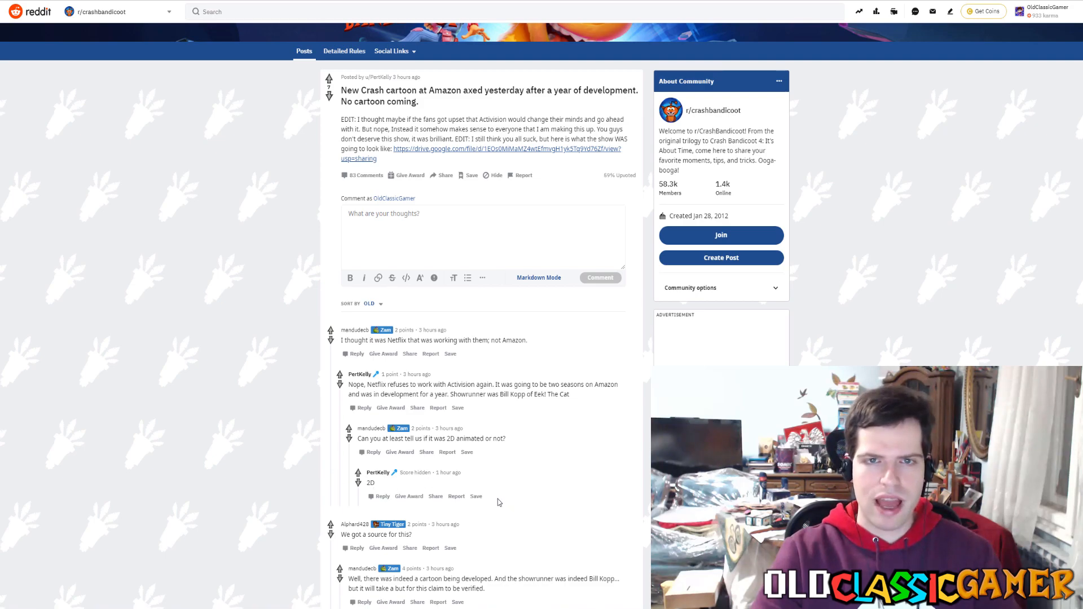
pyautogui.moveTo(575, 421)
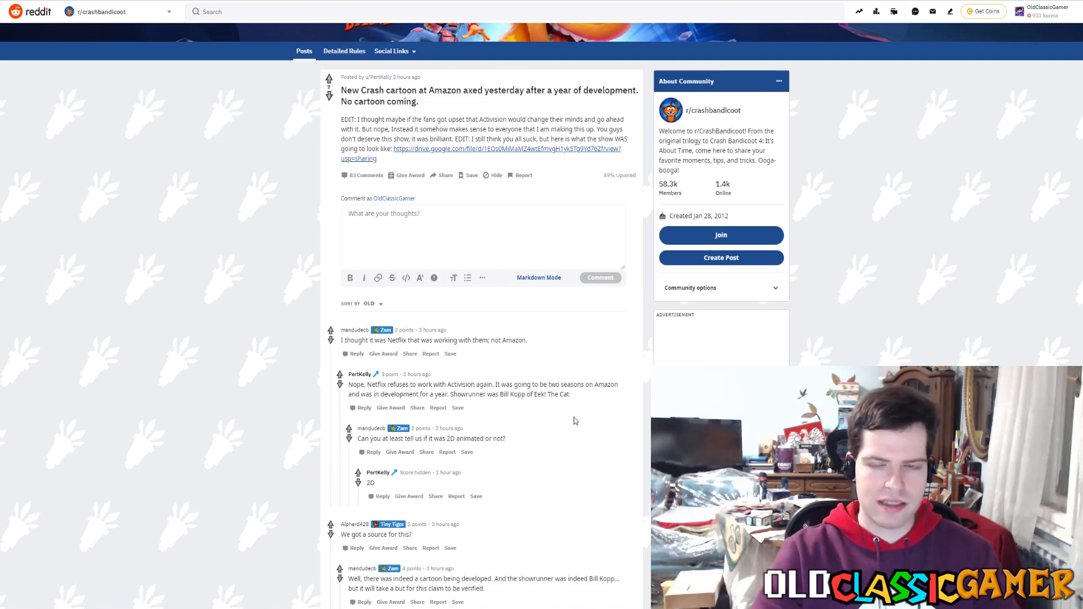
pyautogui.scroll(-3)
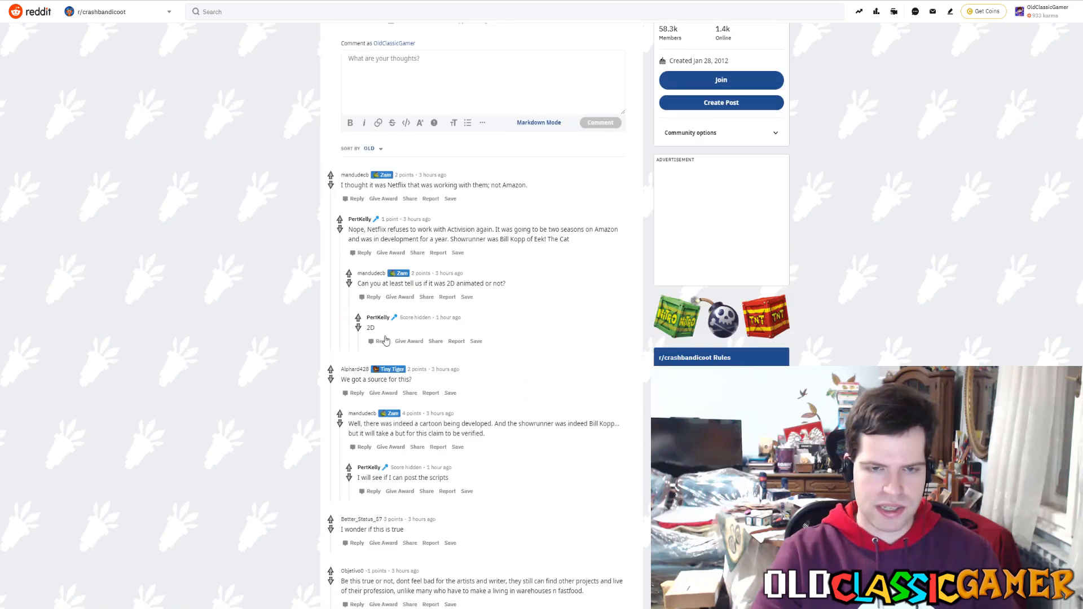
pyautogui.scroll(3)
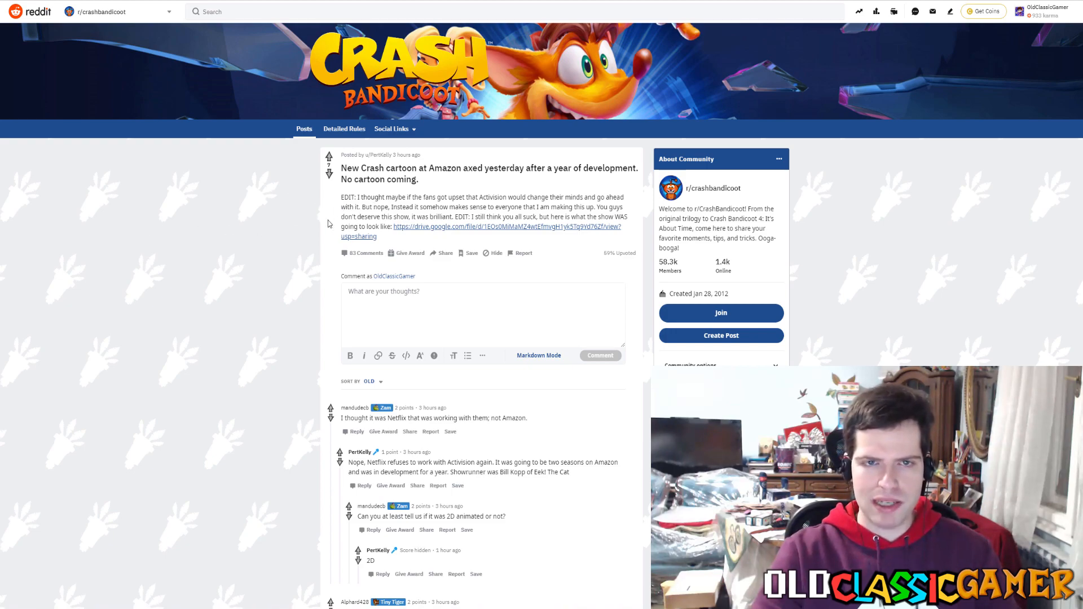
pyautogui.moveTo(138, 305)
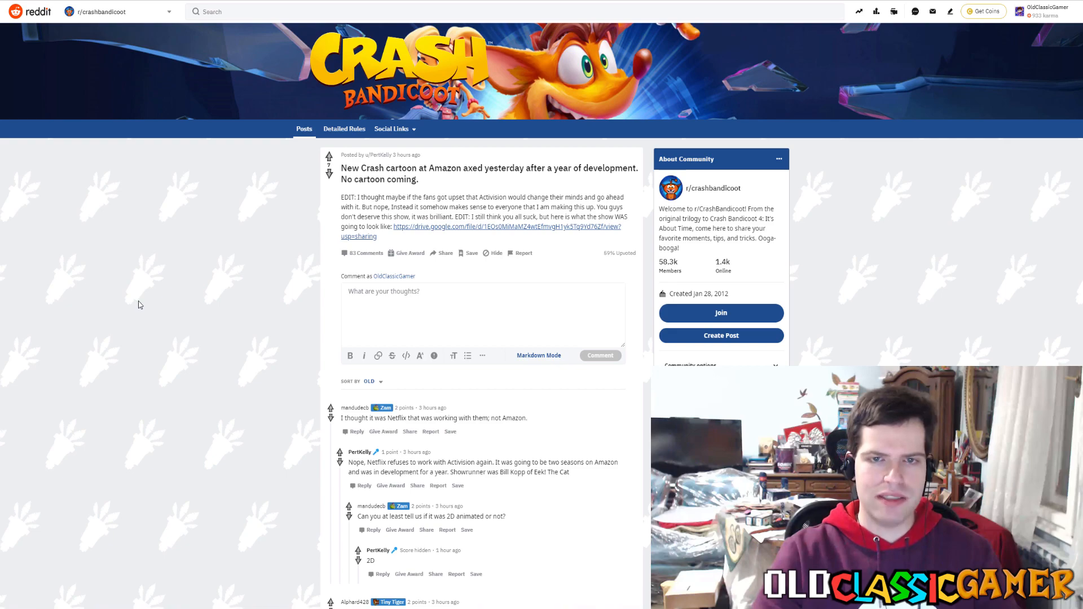
pyautogui.moveTo(163, 239)
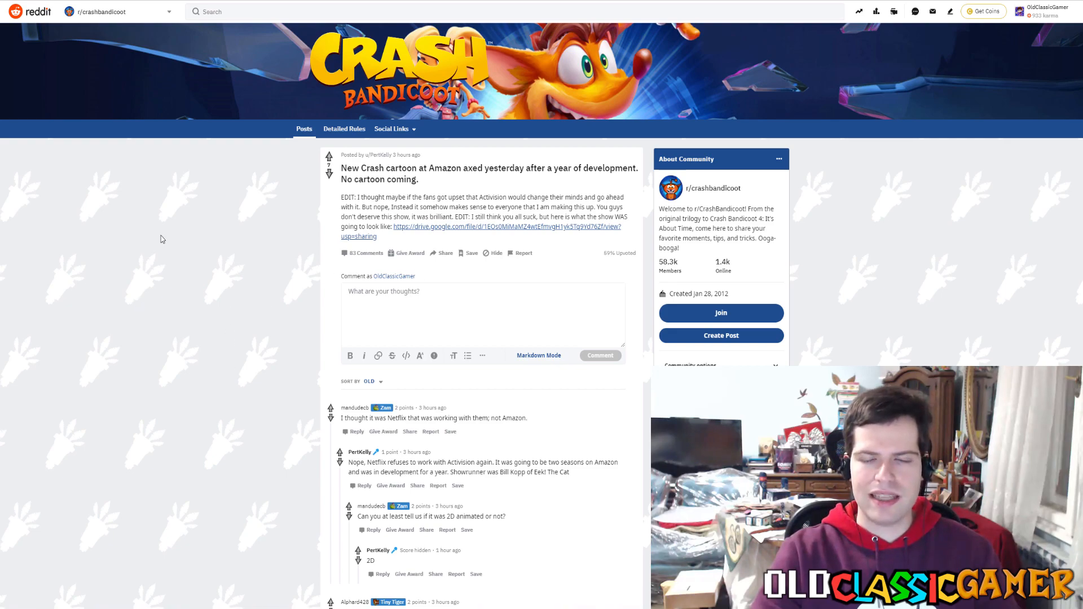
pyautogui.moveTo(172, 324)
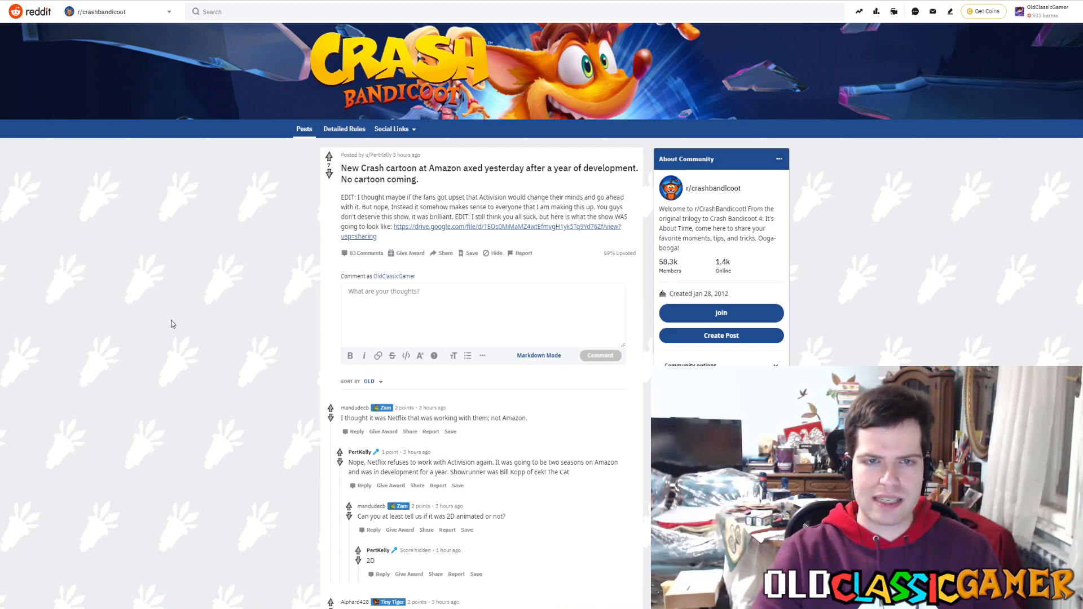
pyautogui.moveTo(251, 266)
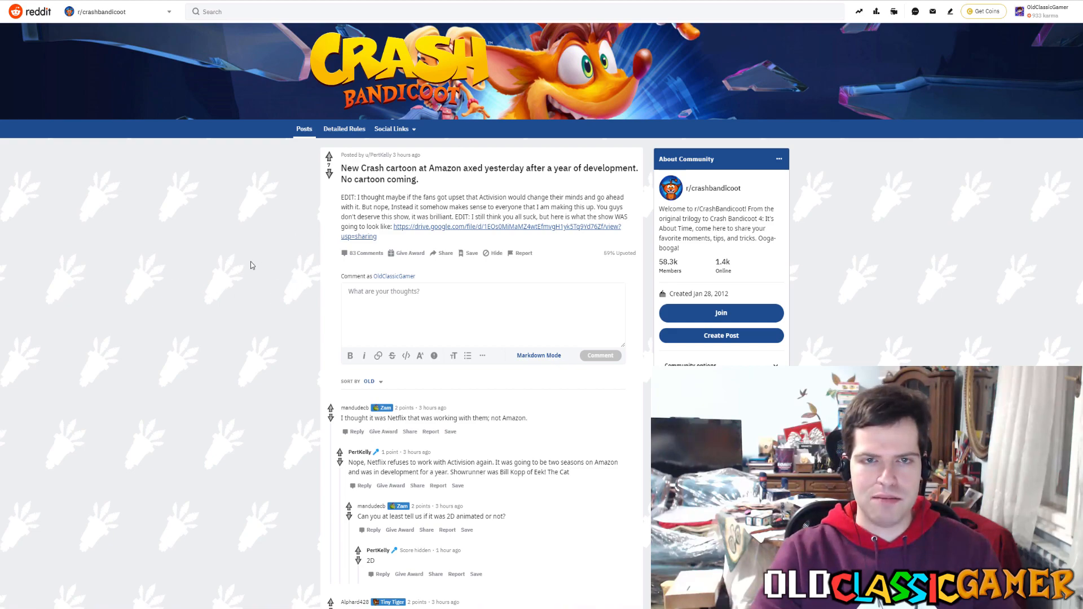
pyautogui.moveTo(288, 250)
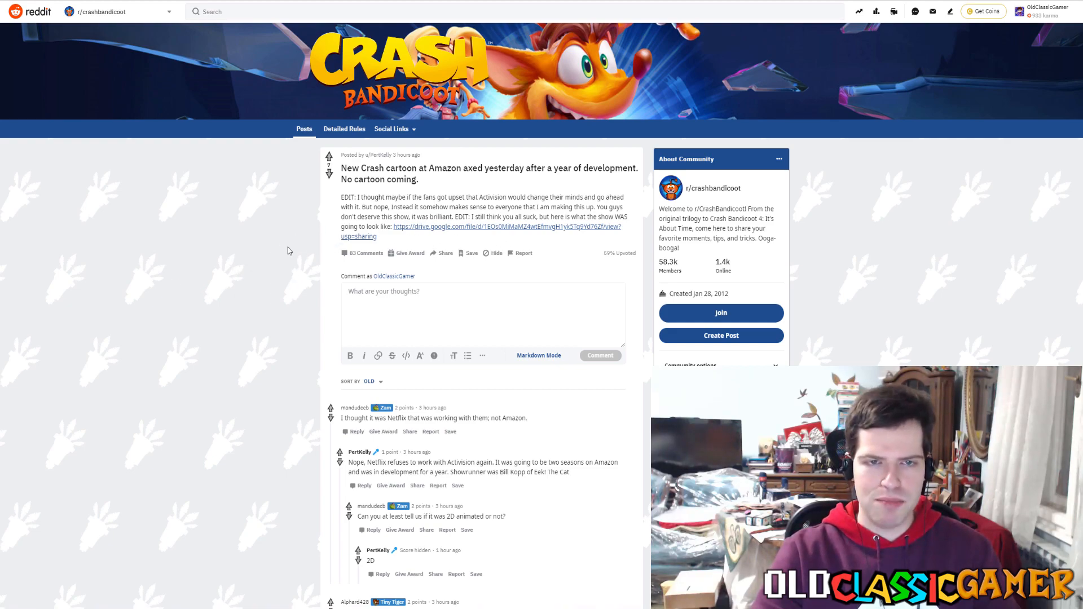
pyautogui.moveTo(197, 261)
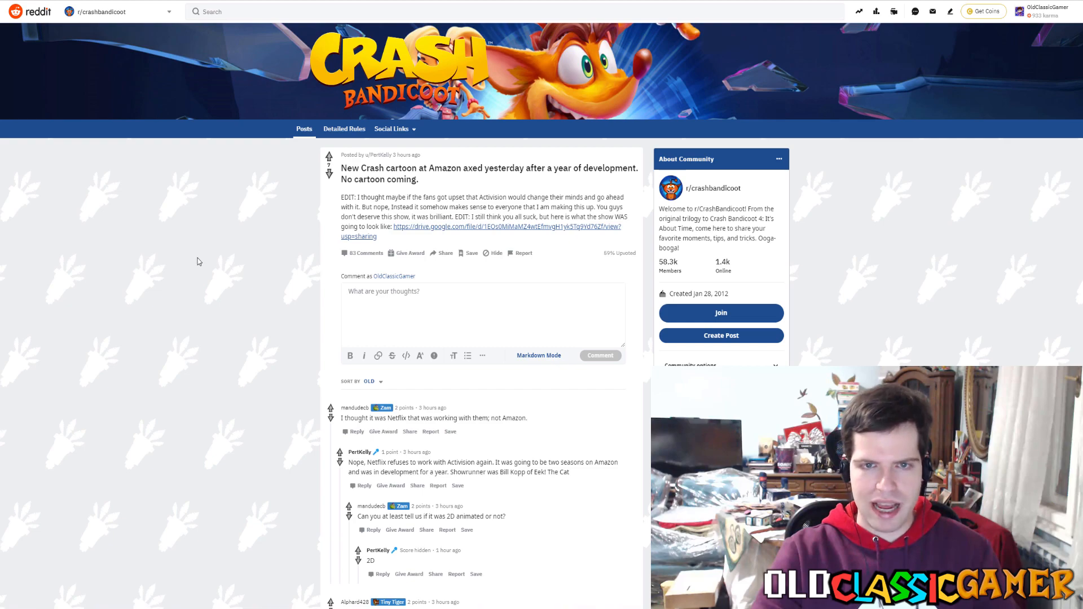
pyautogui.moveTo(359, 238)
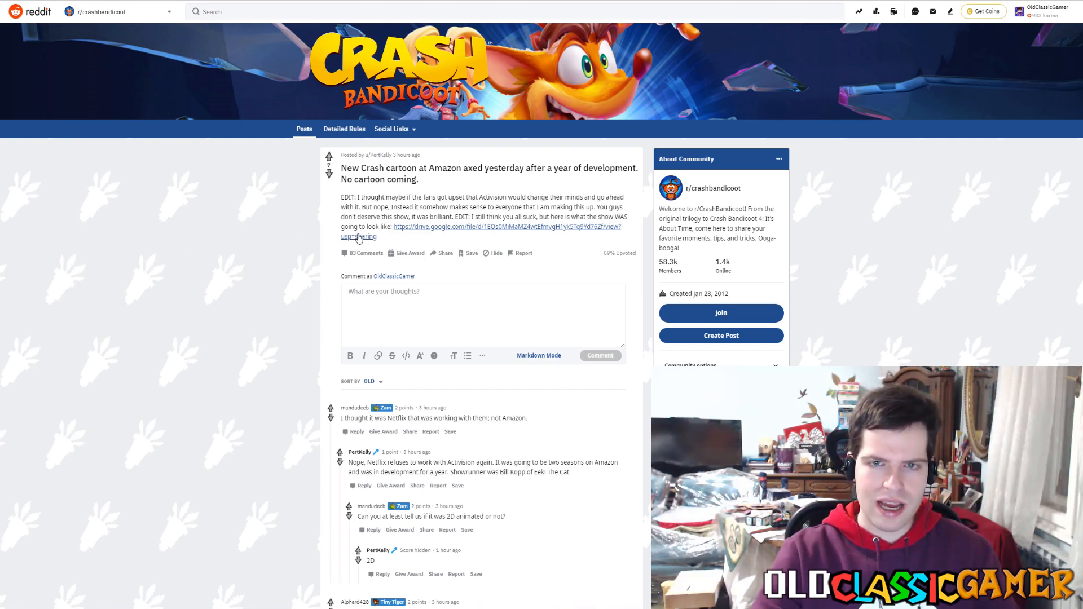
pyautogui.moveTo(408, 234)
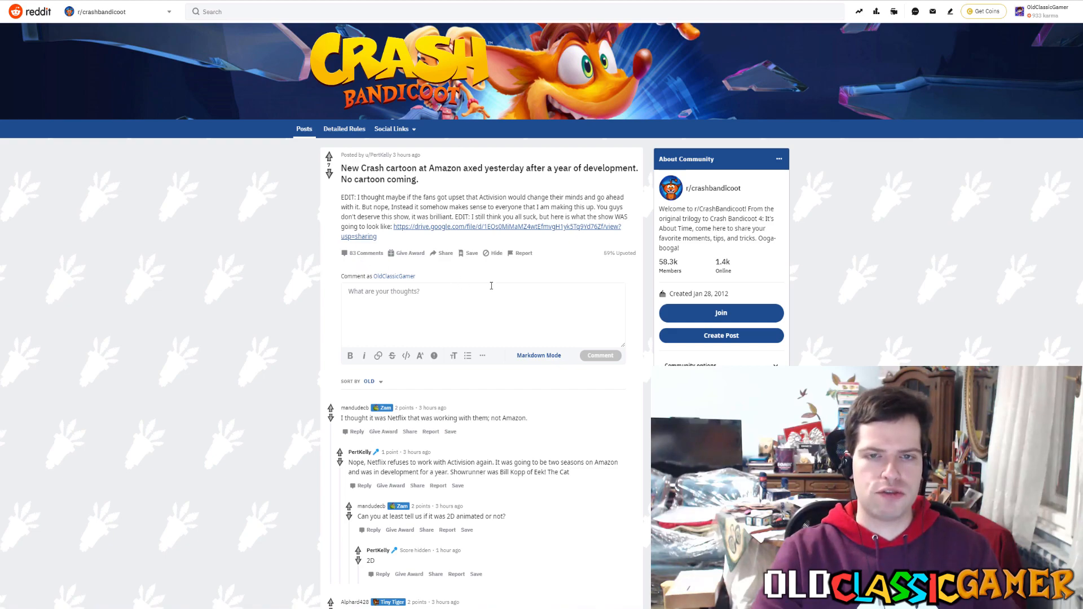
pyautogui.moveTo(309, 310)
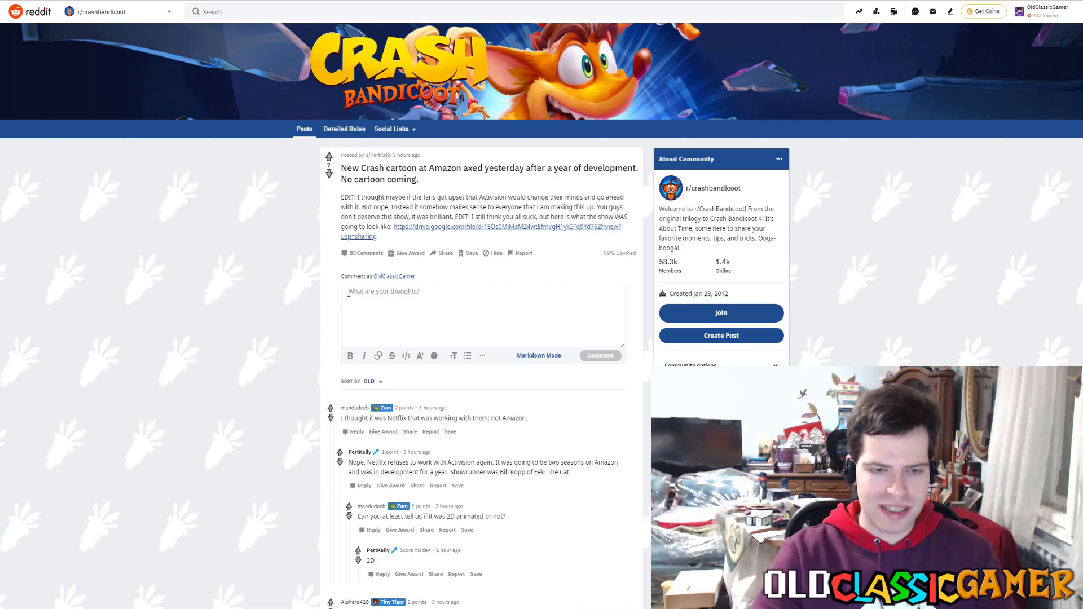
pyautogui.moveTo(403, 293)
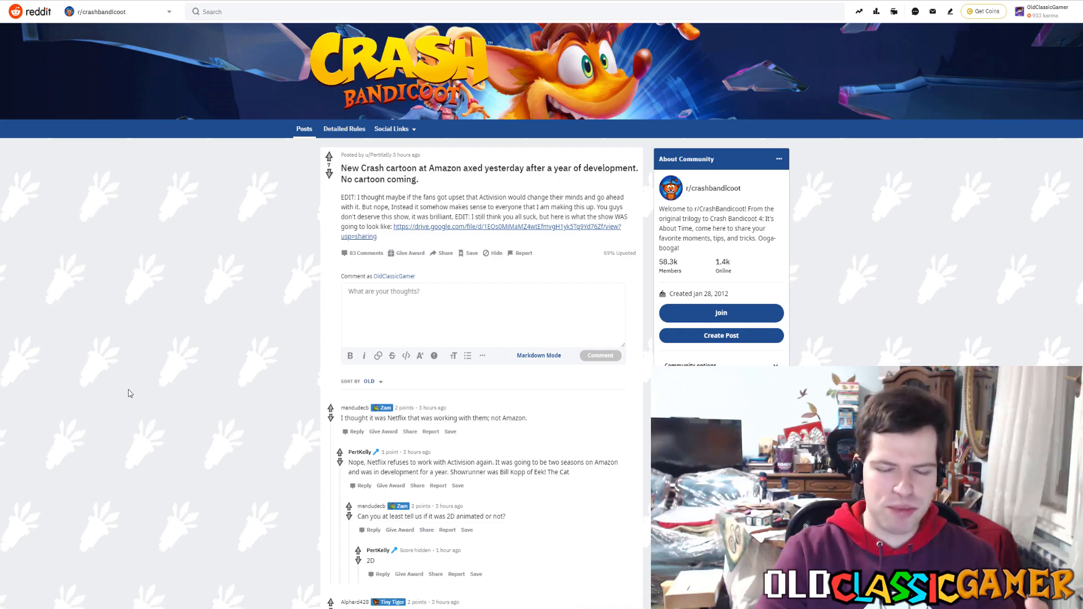
pyautogui.moveTo(121, 445)
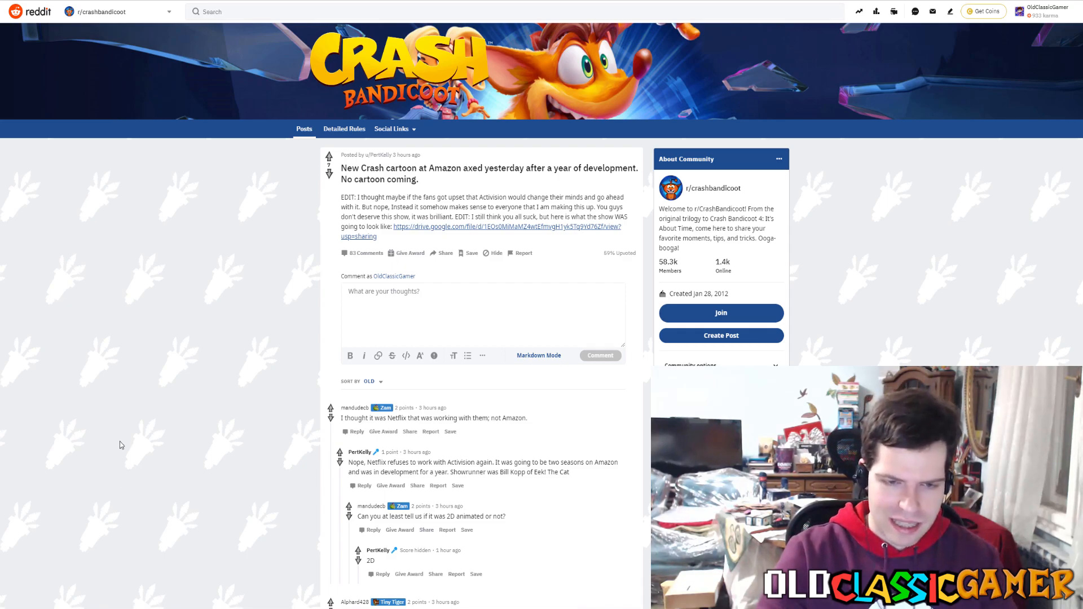
# Step: Scroll down the comments to the 'HOLD THE PHONE' animation-worker reply doubting the cancellation
pyautogui.scroll(-3)
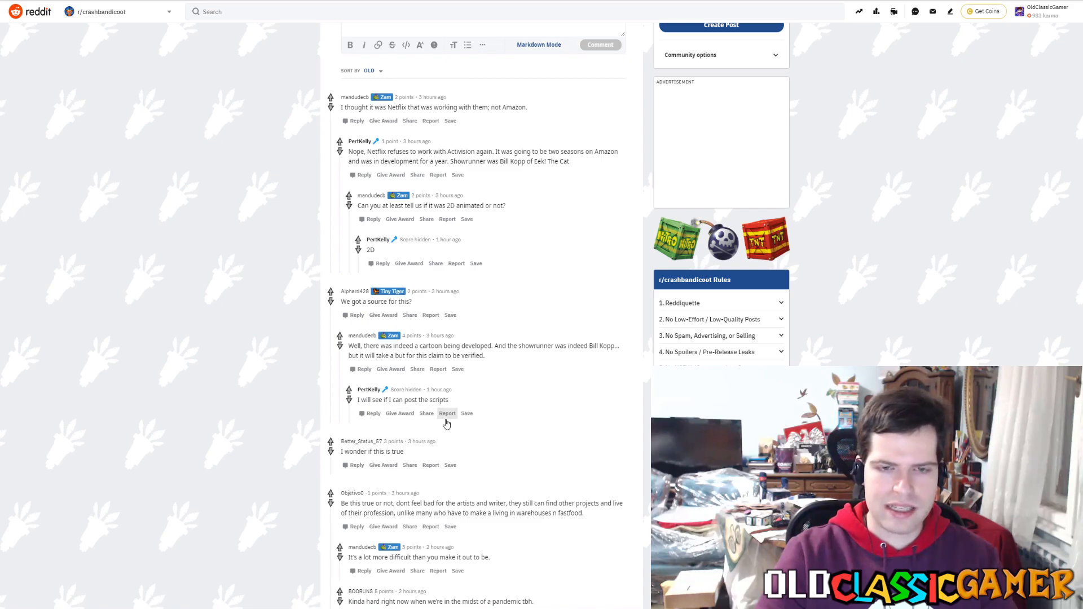
pyautogui.scroll(-3)
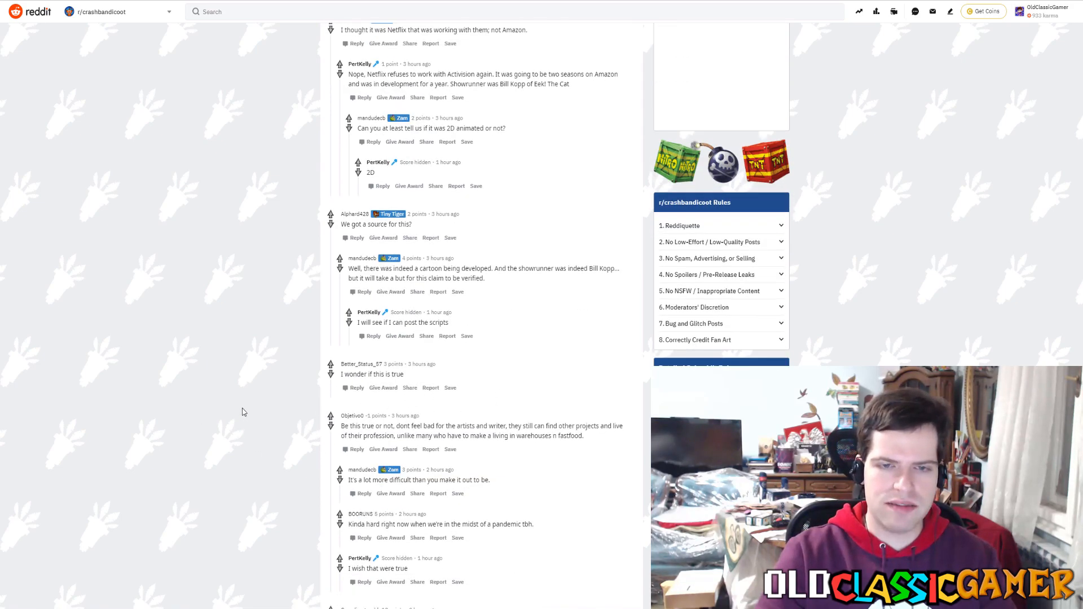
pyautogui.moveTo(211, 353)
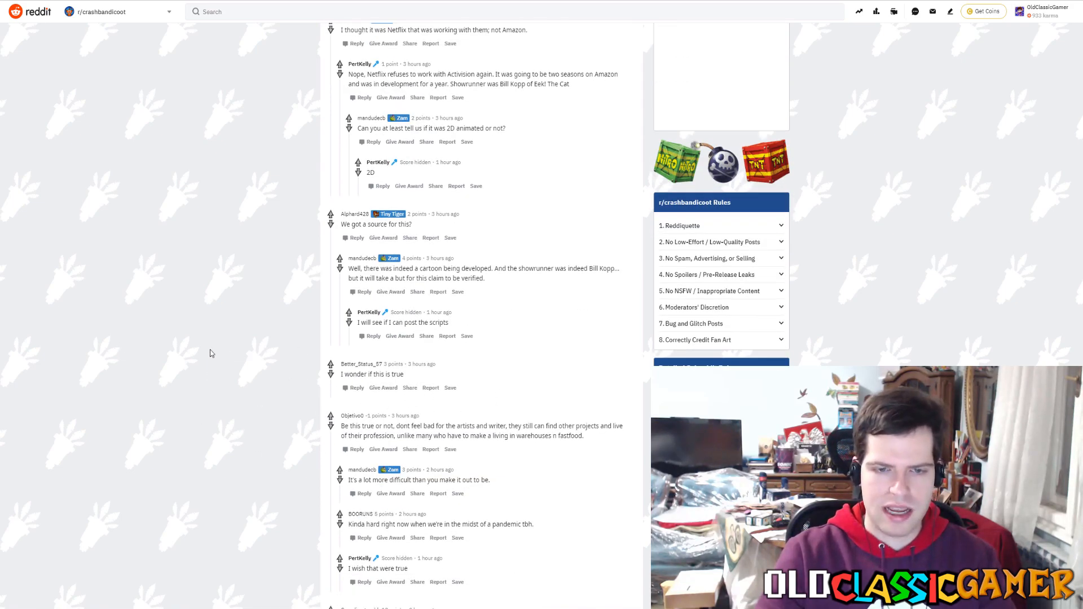
pyautogui.moveTo(259, 332)
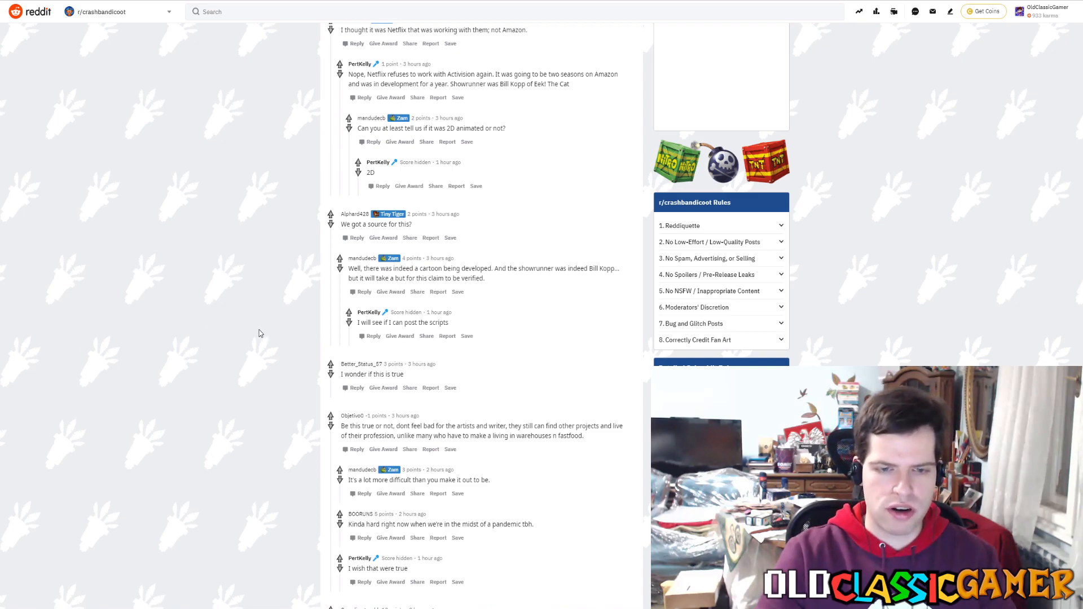
pyautogui.moveTo(195, 276)
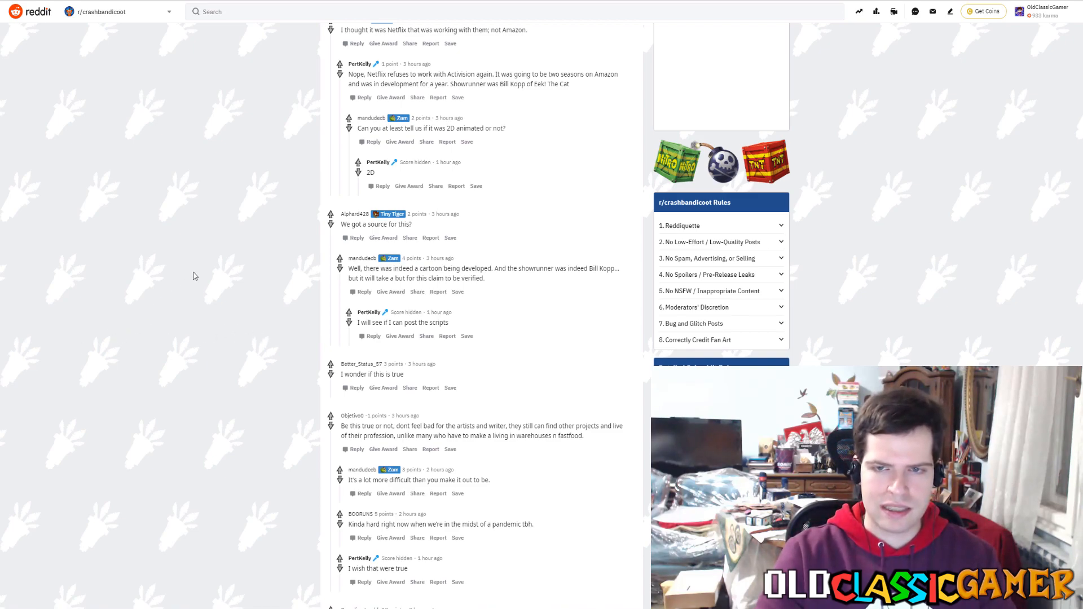
pyautogui.moveTo(140, 301)
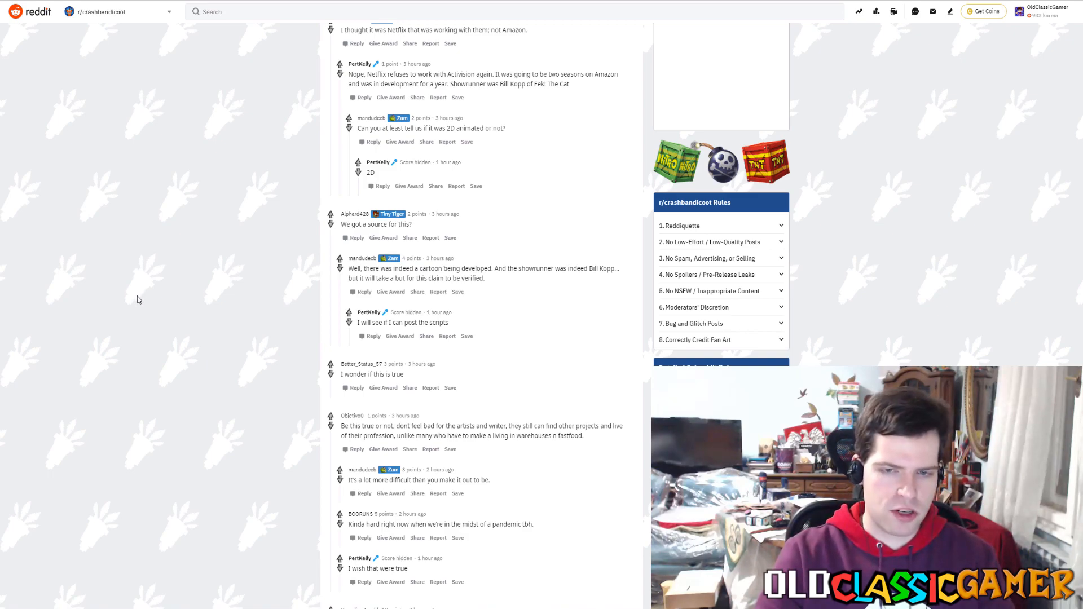
pyautogui.moveTo(152, 321)
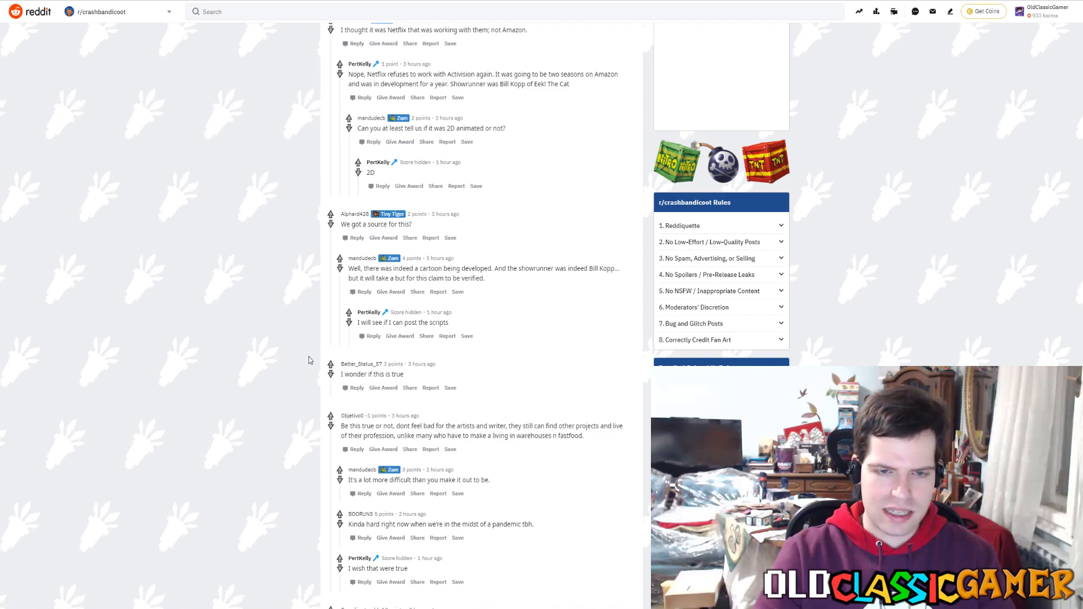
pyautogui.moveTo(200, 347)
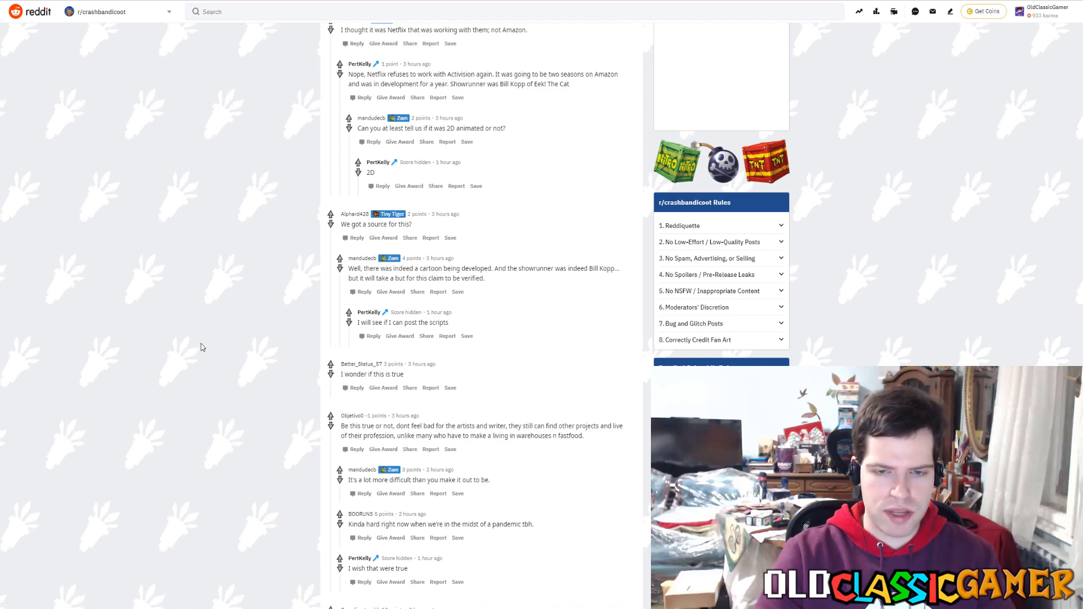
pyautogui.scroll(-3)
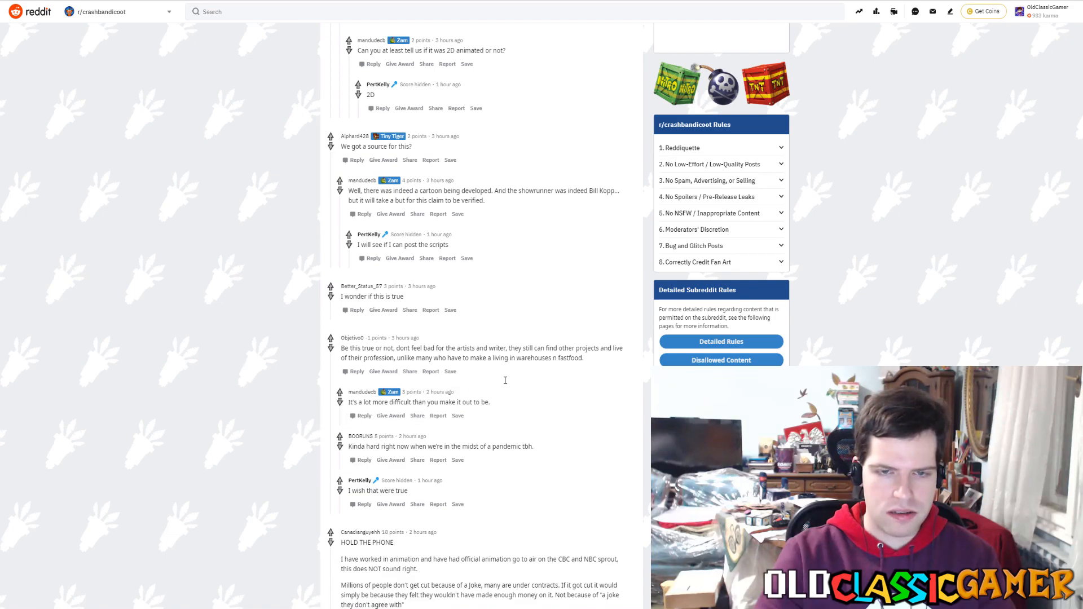
pyautogui.moveTo(215, 376)
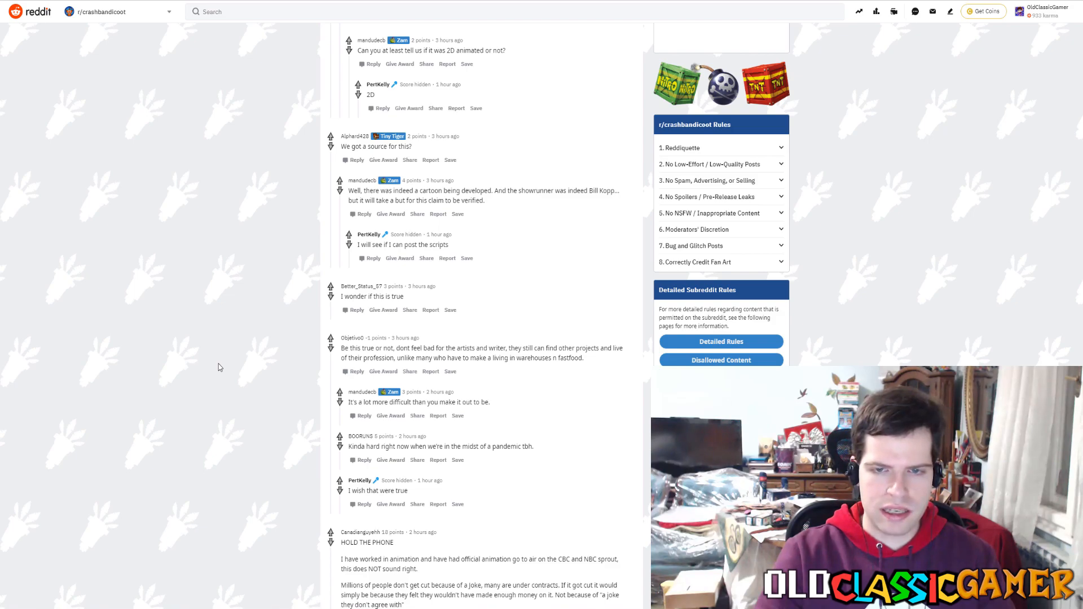
pyautogui.moveTo(314, 375)
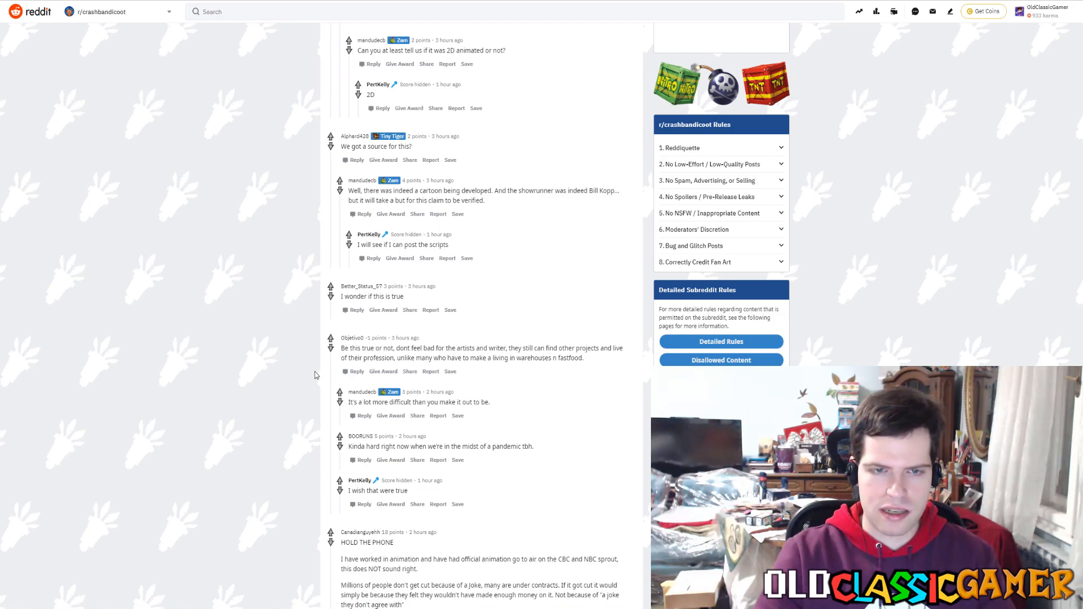
pyautogui.moveTo(156, 345)
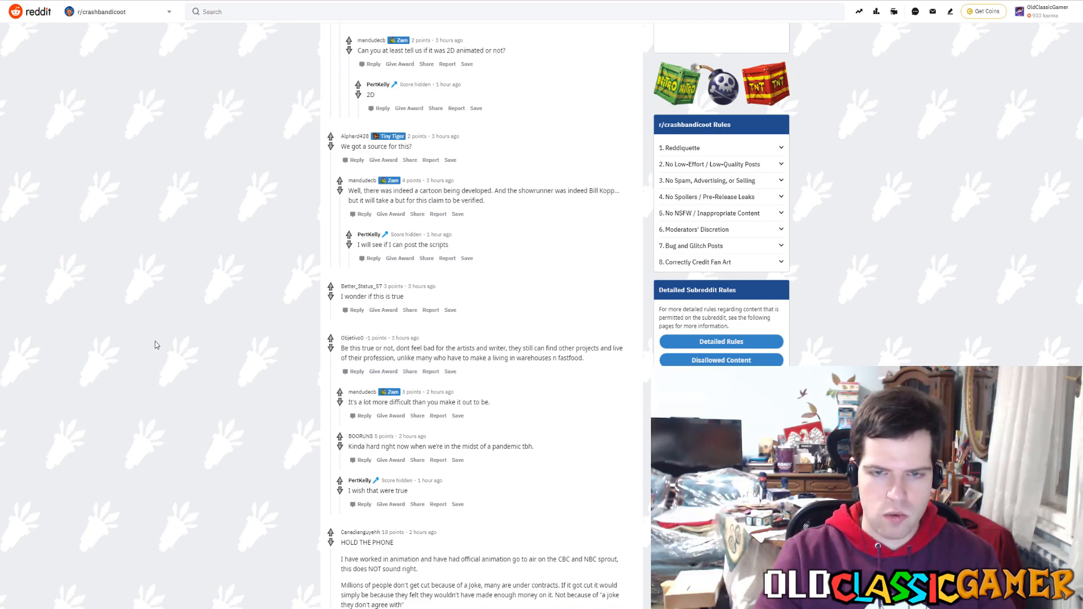
pyautogui.moveTo(282, 474)
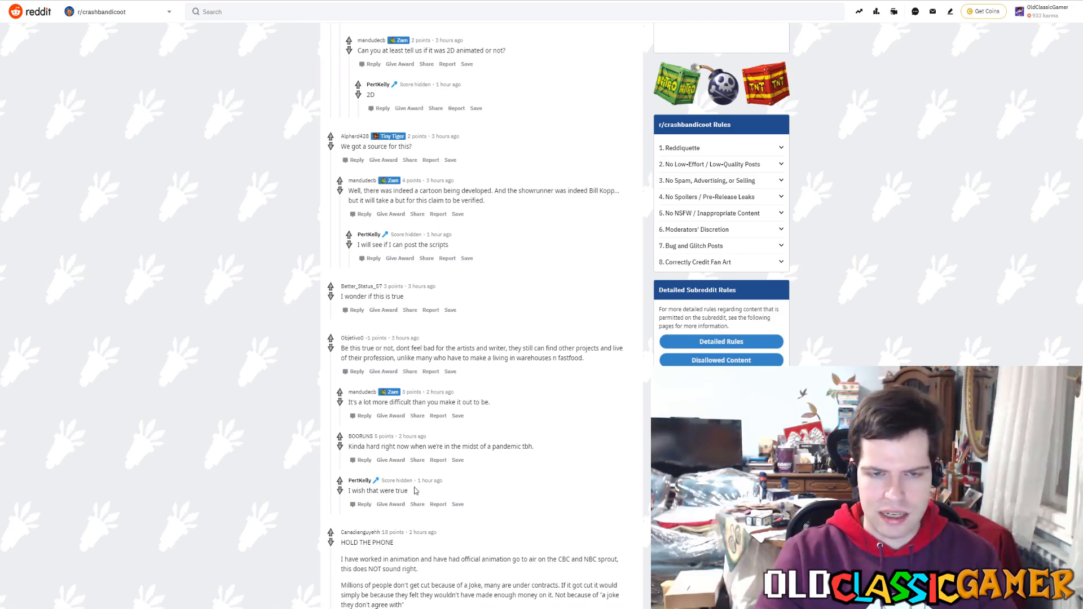
pyautogui.moveTo(194, 418)
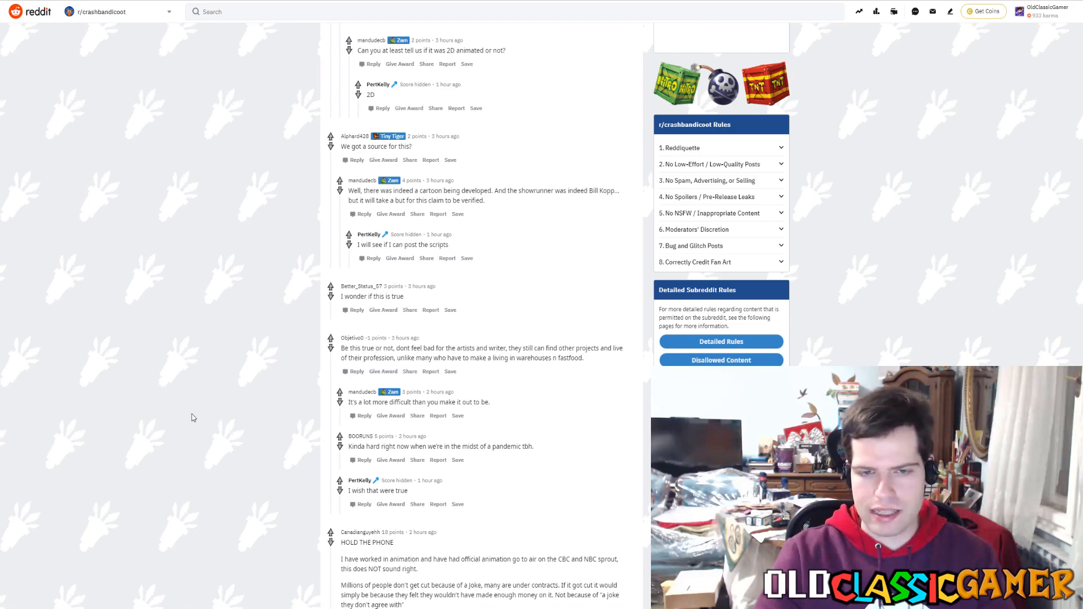
pyautogui.moveTo(382, 433)
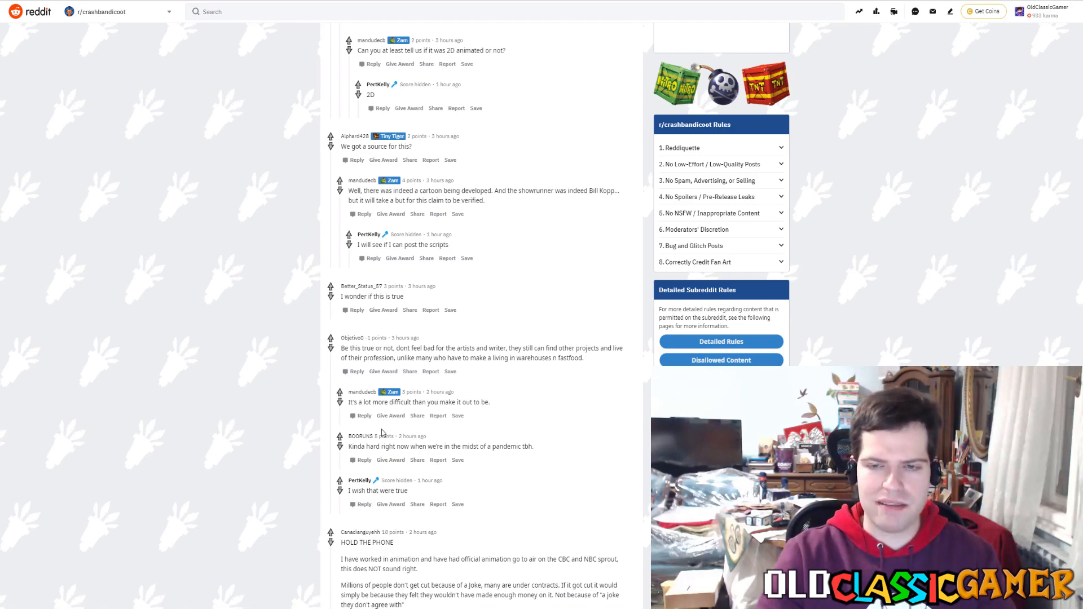
pyautogui.scroll(-3)
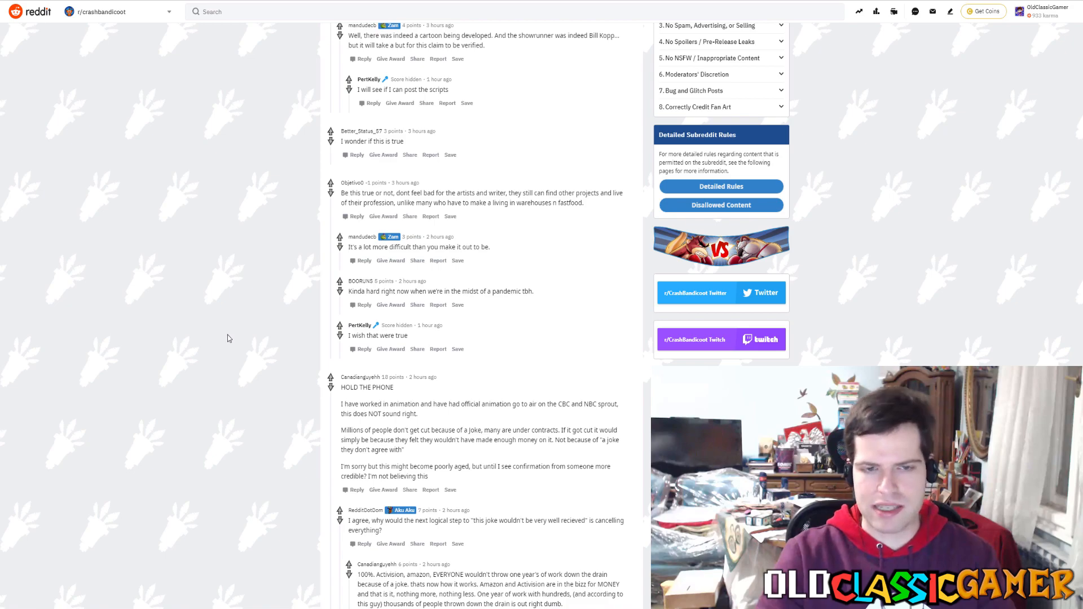
# Step: Scroll past the HOLD THE PHONE chain to the reply linking the two-pilot-scripts document
pyautogui.scroll(-3)
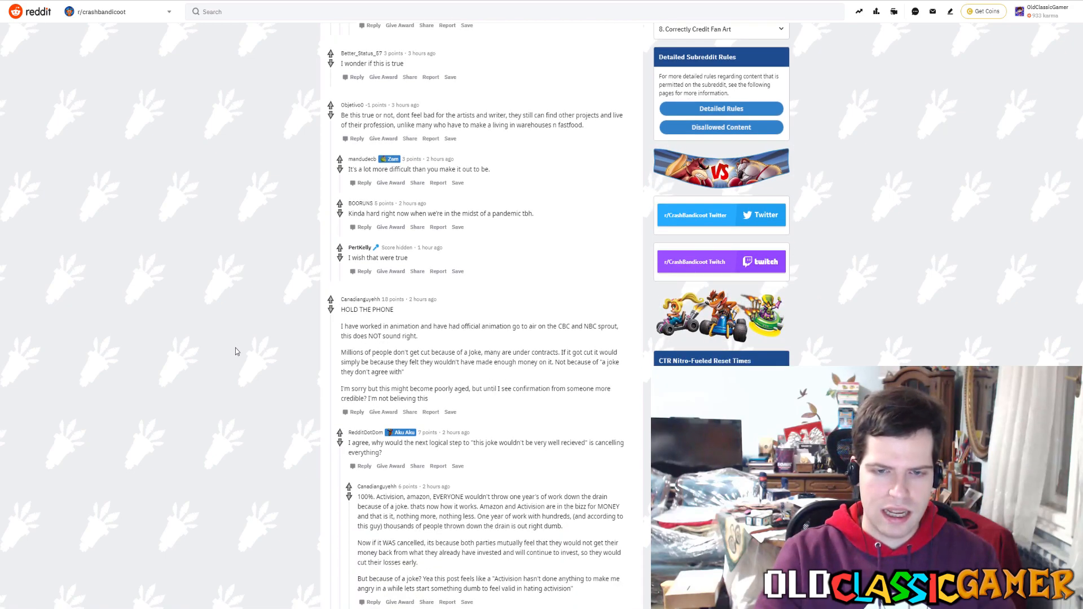
pyautogui.moveTo(328, 345)
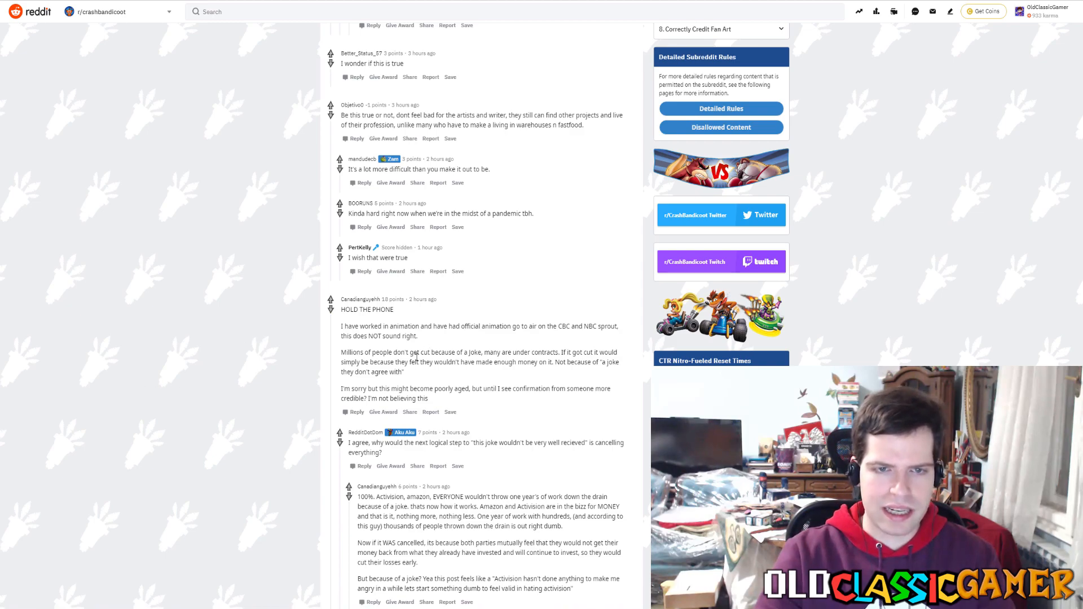
pyautogui.moveTo(213, 345)
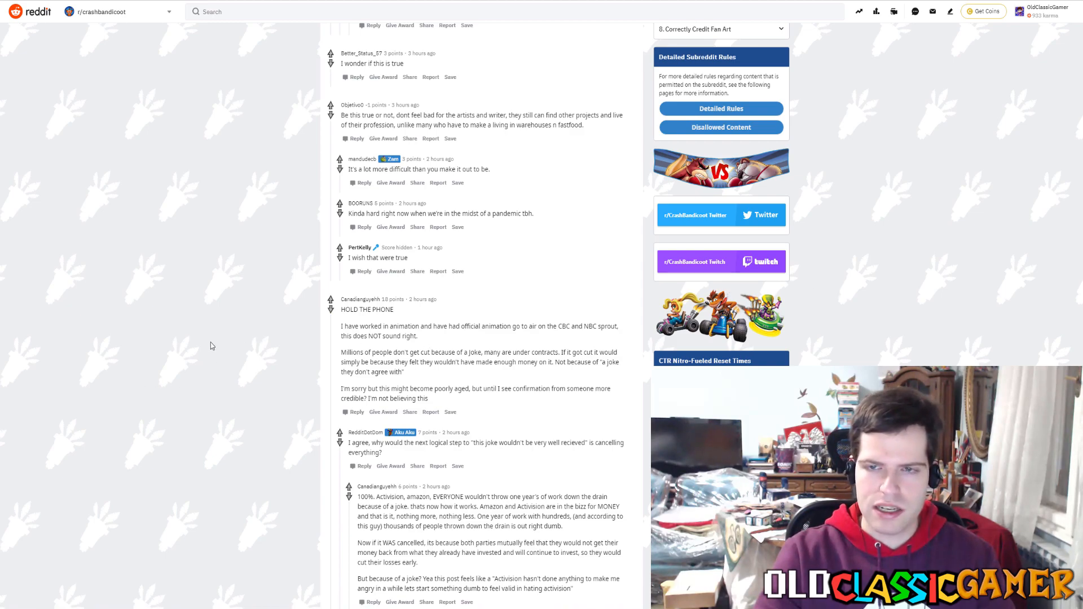
pyautogui.moveTo(212, 346)
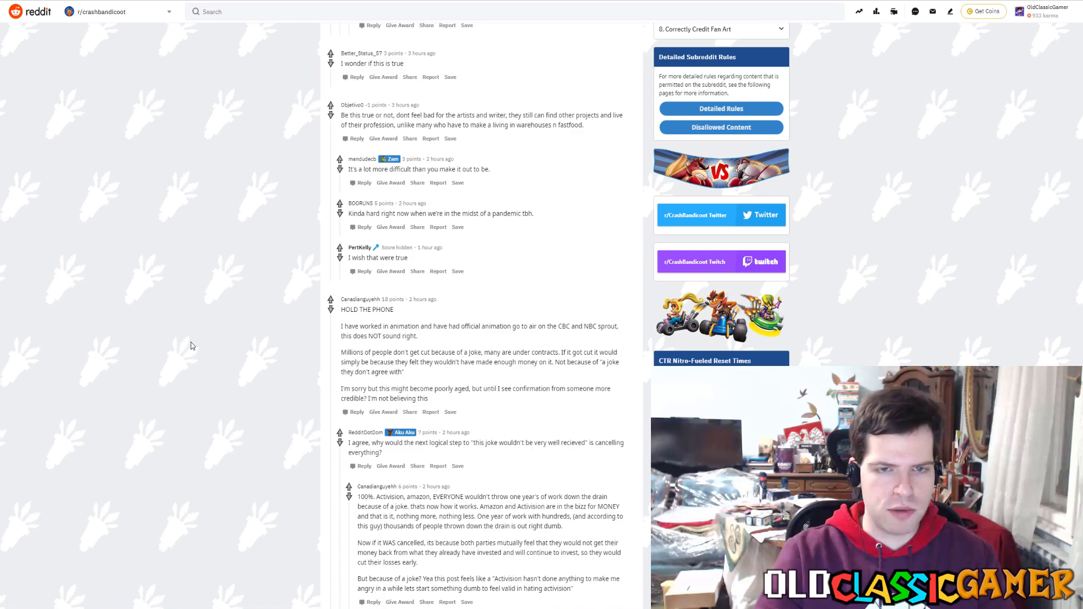
pyautogui.moveTo(317, 375)
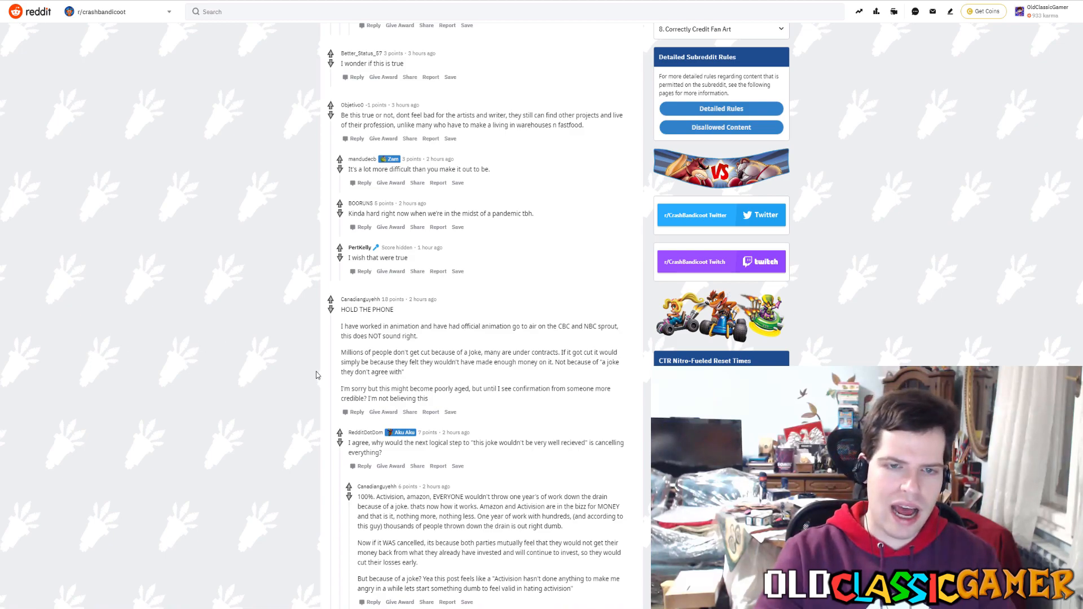
pyautogui.moveTo(292, 373)
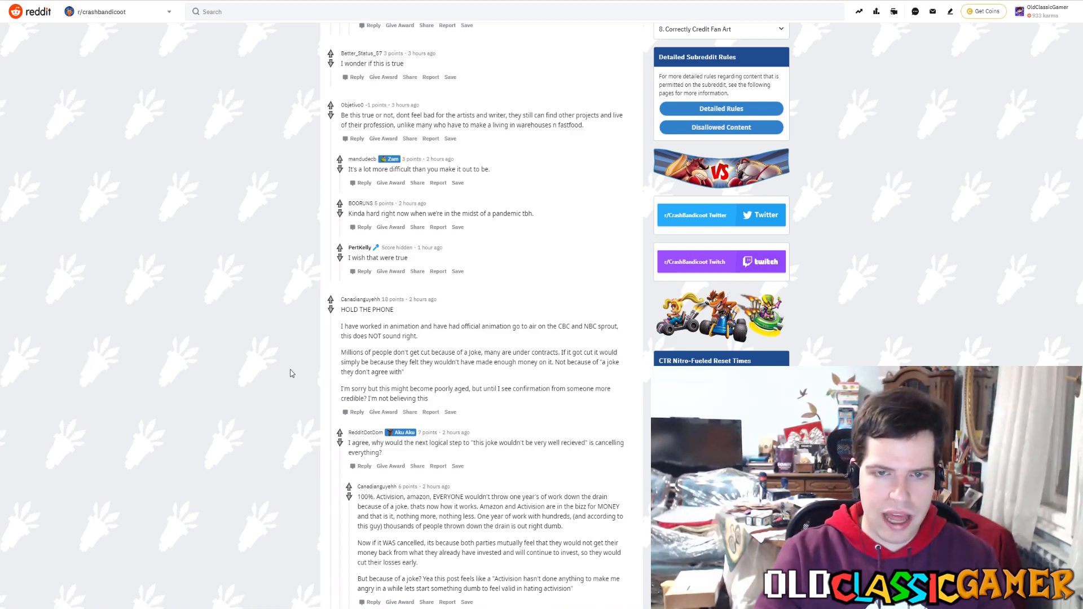
pyautogui.moveTo(293, 365)
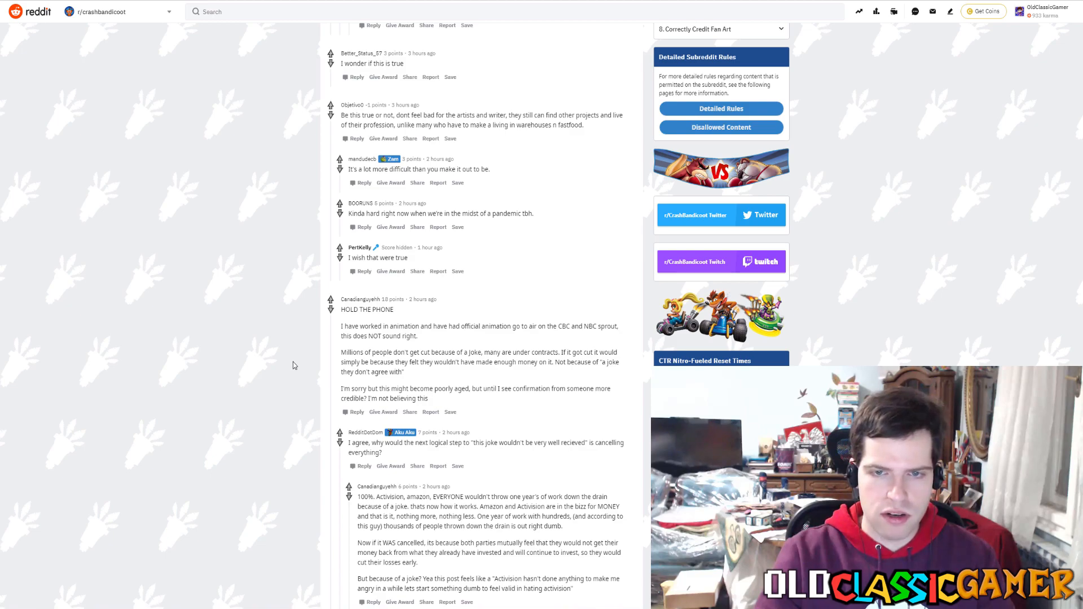
pyautogui.moveTo(598, 330)
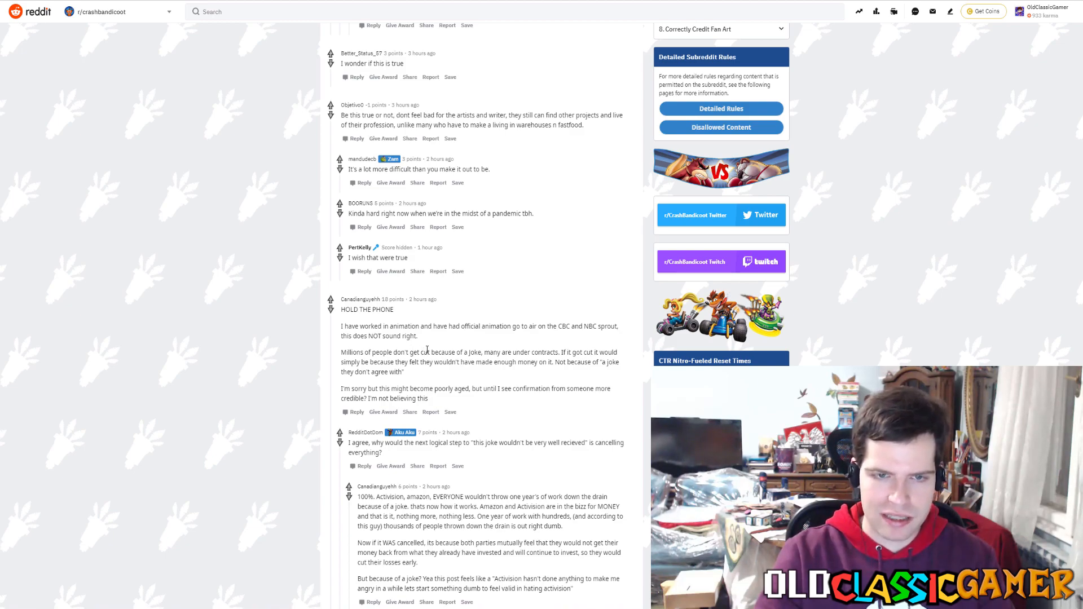
pyautogui.moveTo(293, 397)
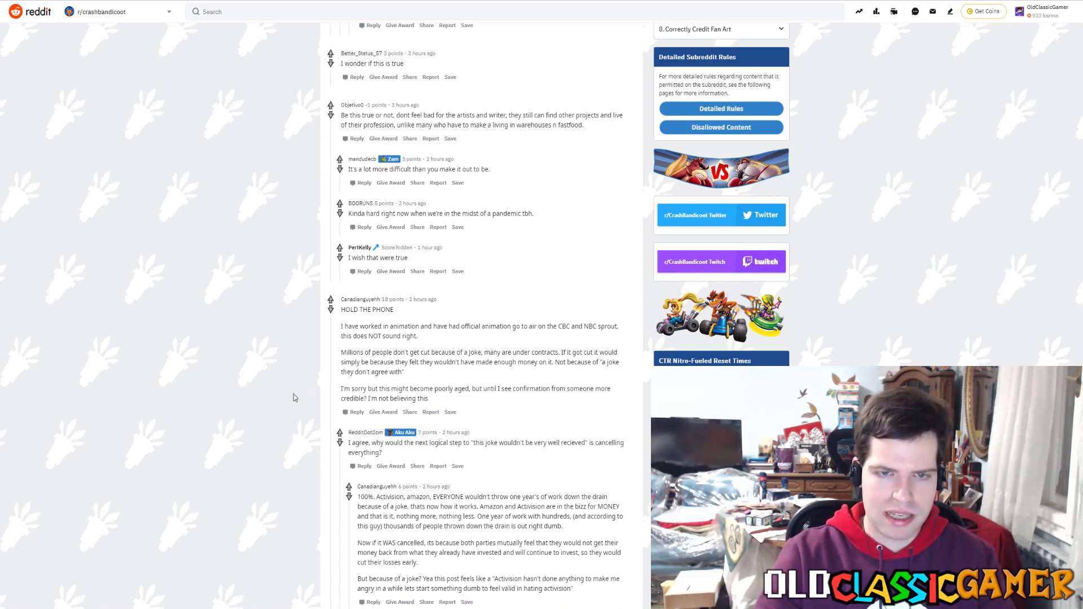
pyautogui.moveTo(428, 364)
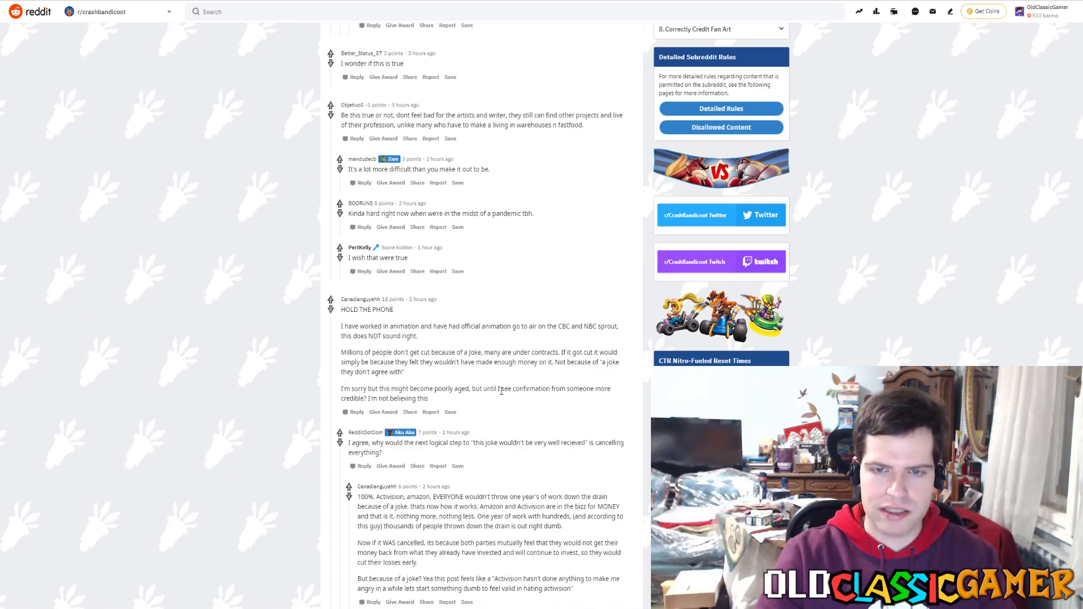
pyautogui.moveTo(238, 422)
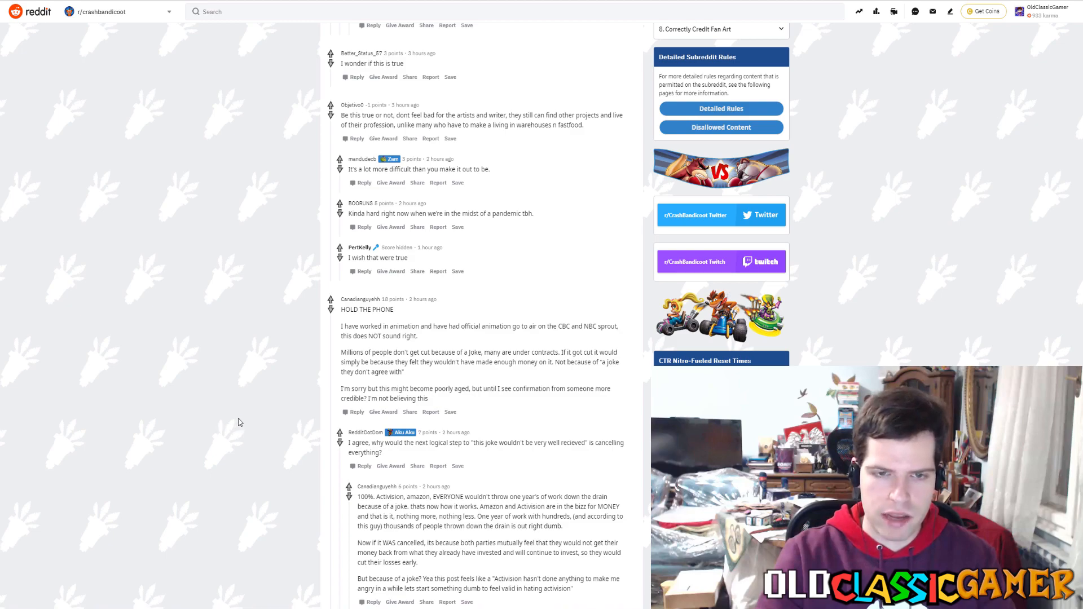
pyautogui.moveTo(345, 426)
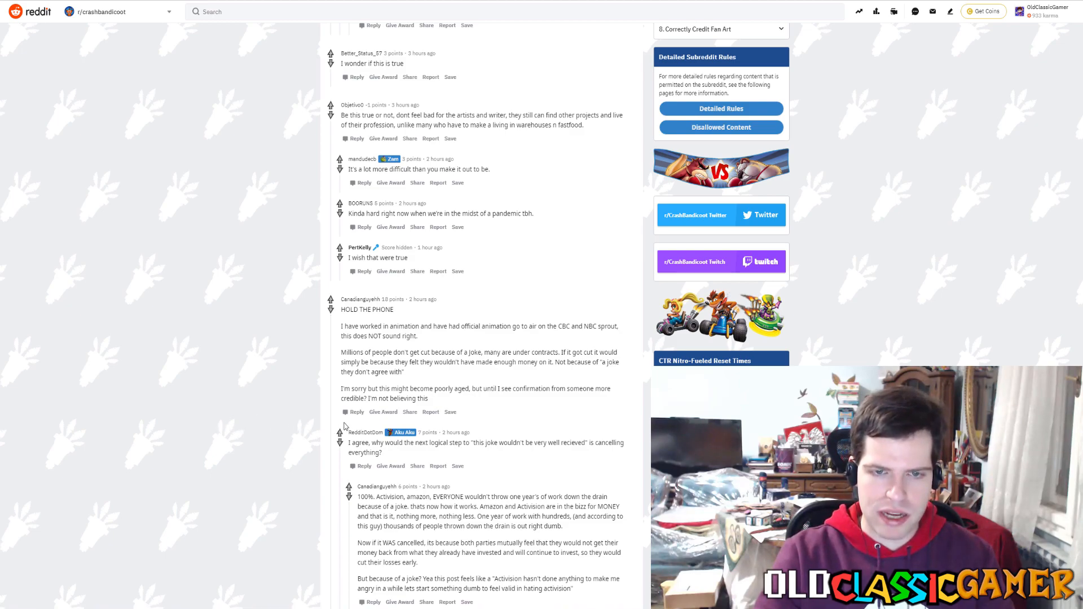
pyautogui.moveTo(502, 425)
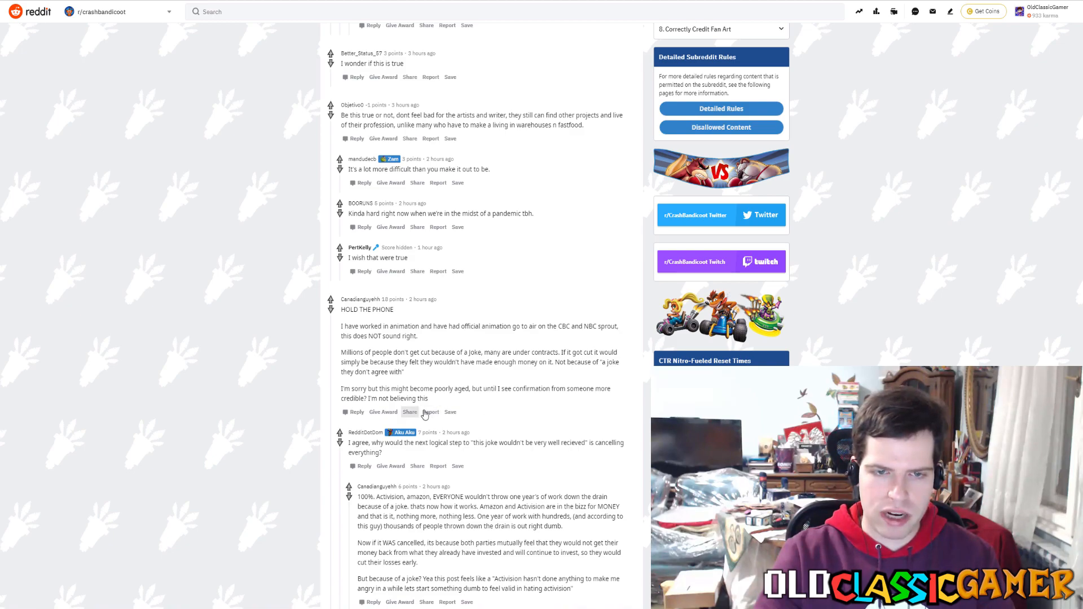
pyautogui.moveTo(313, 384)
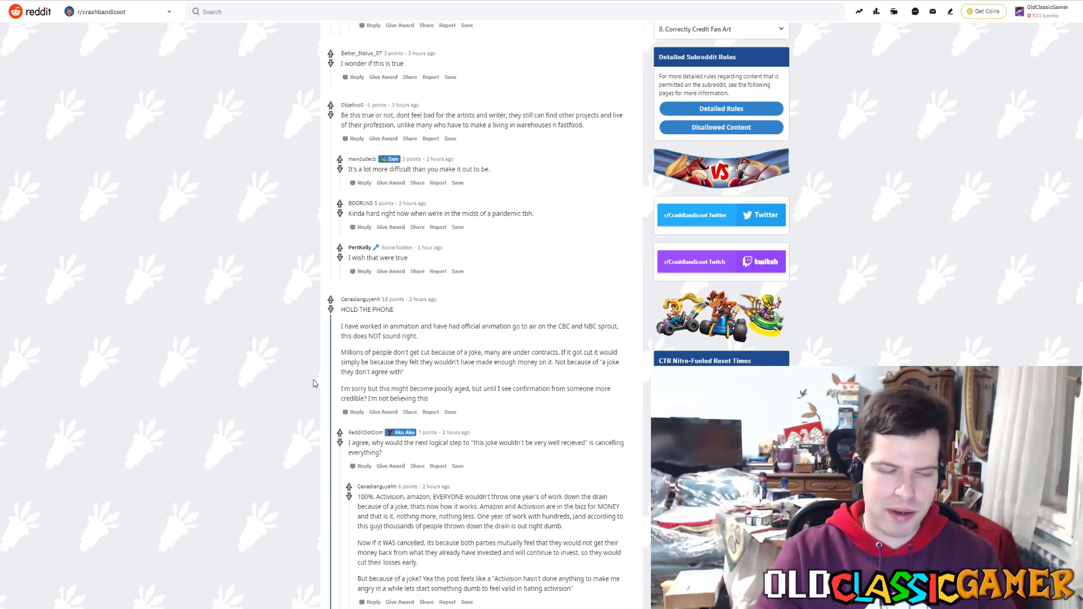
pyautogui.moveTo(152, 412)
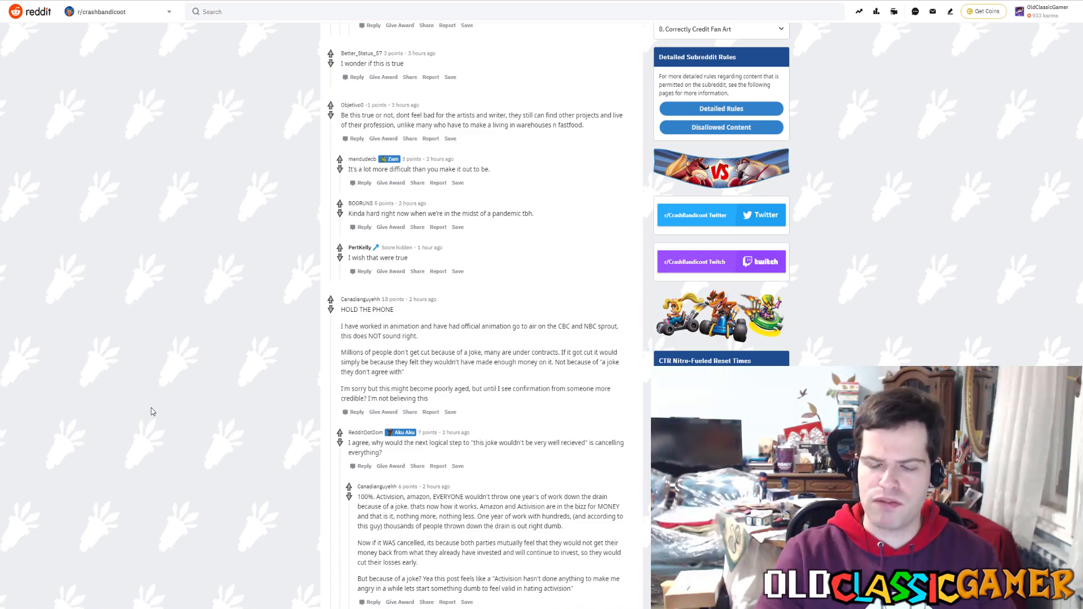
pyautogui.scroll(-3)
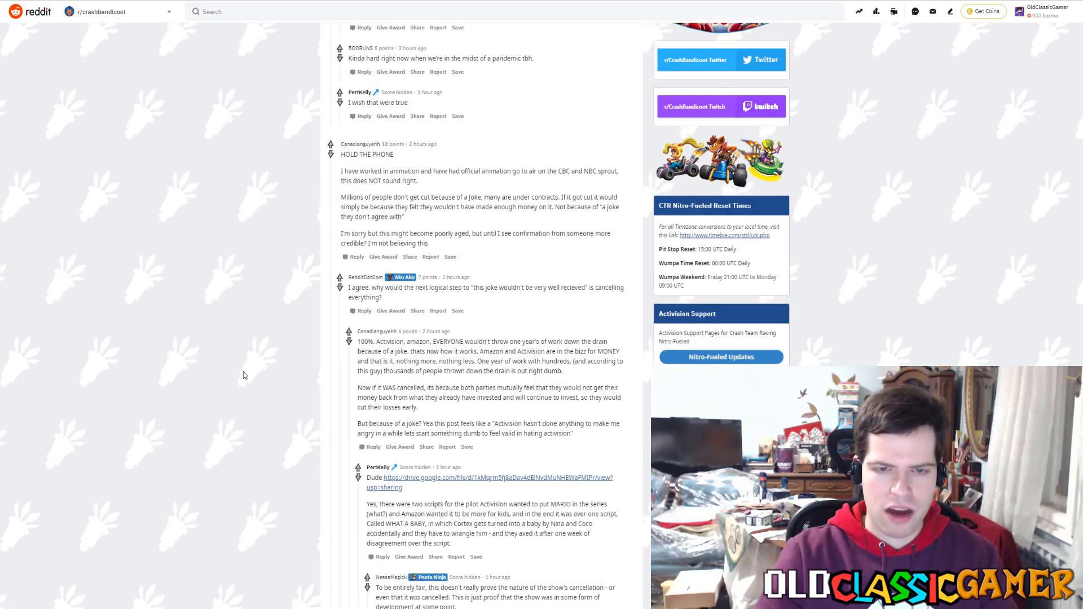
pyautogui.moveTo(185, 357)
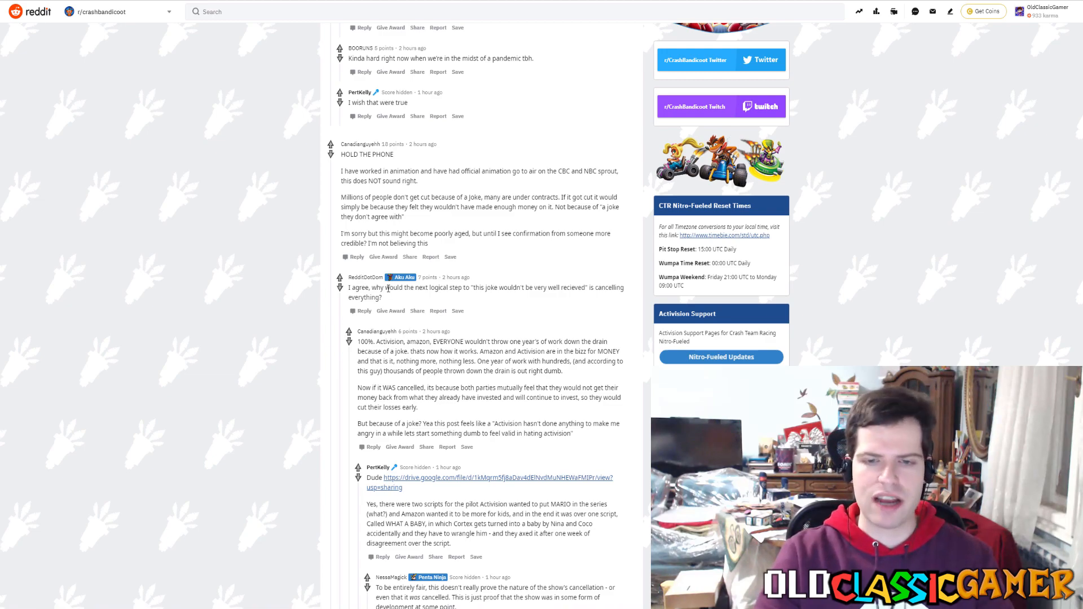
pyautogui.moveTo(413, 319)
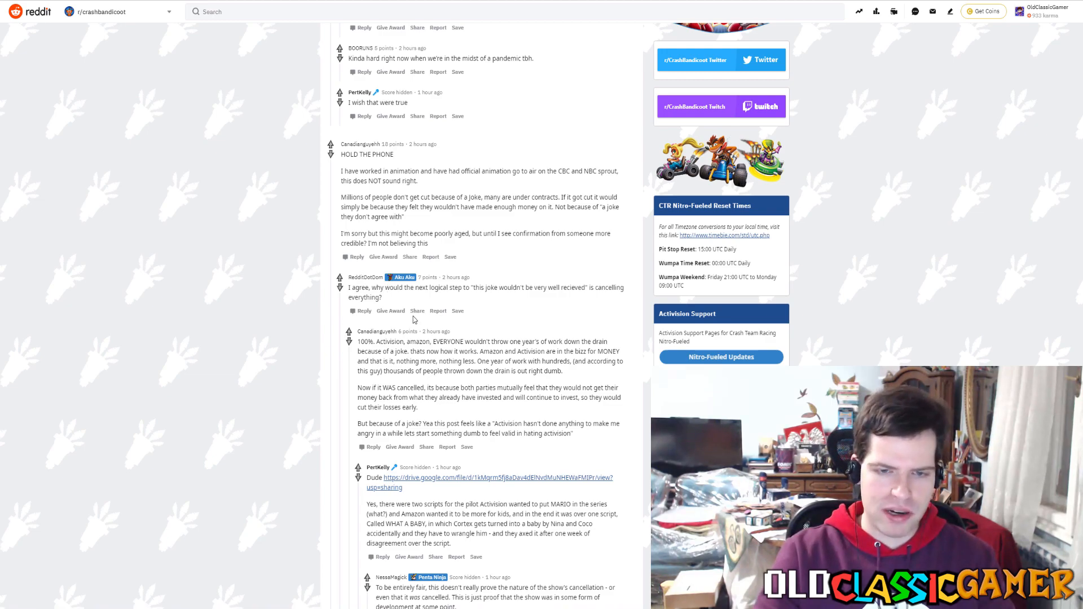
pyautogui.moveTo(201, 456)
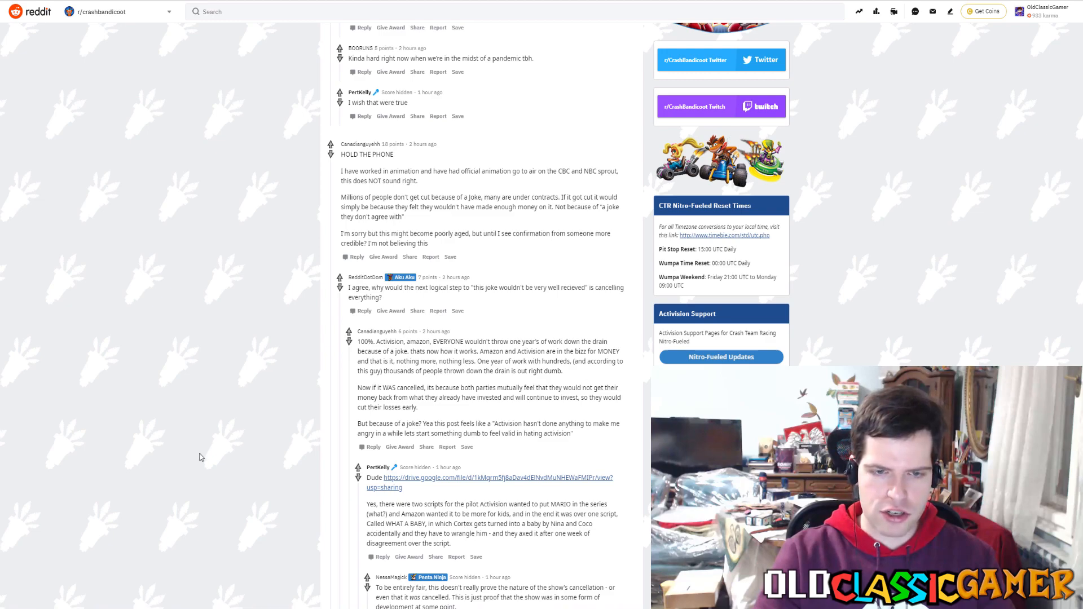
pyautogui.moveTo(298, 465)
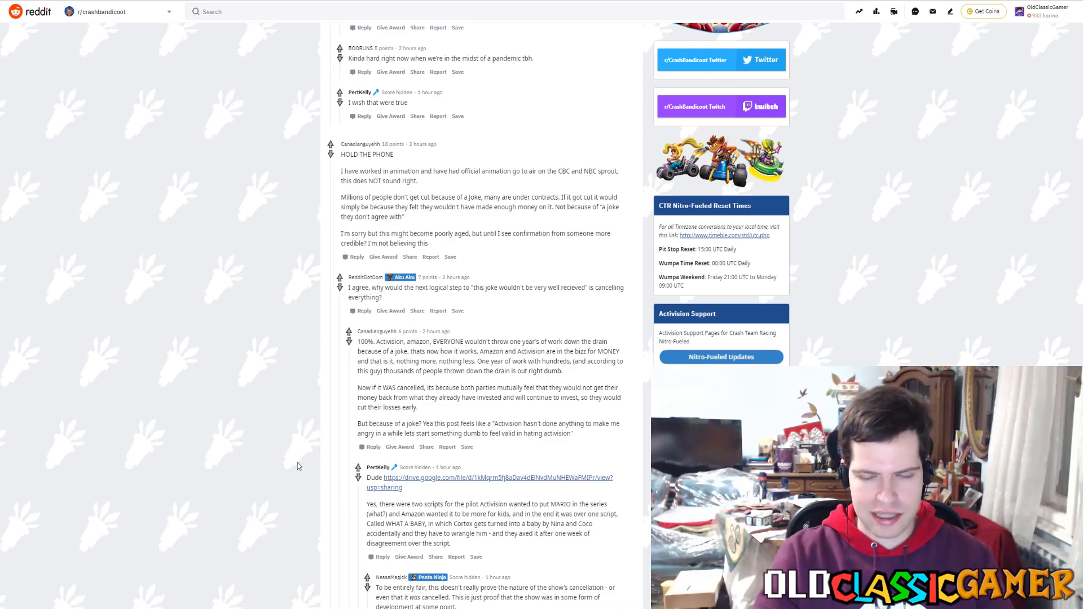
pyautogui.moveTo(328, 490)
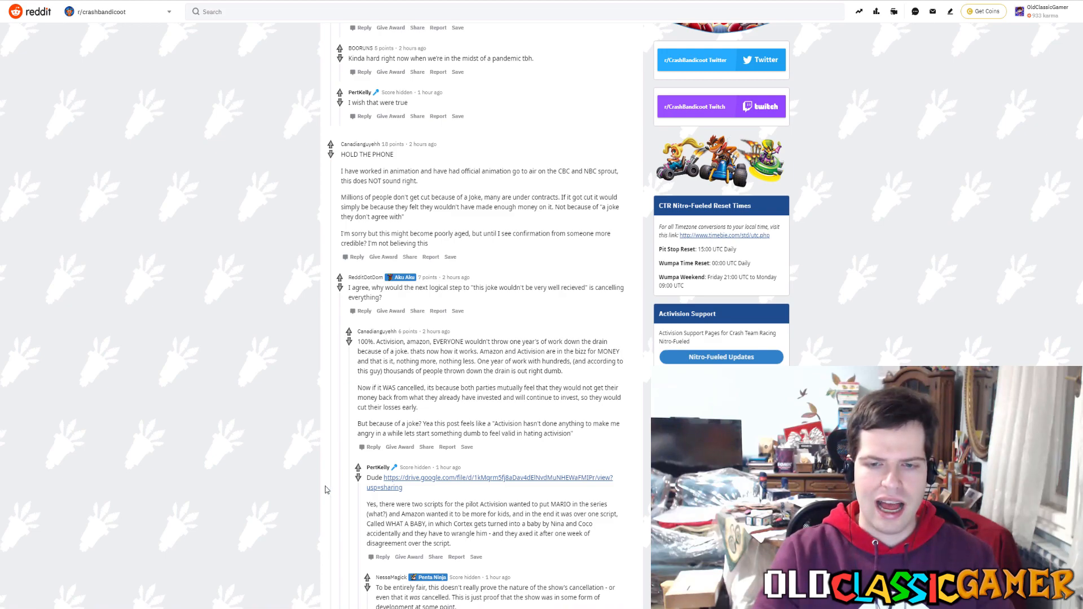
pyautogui.moveTo(250, 467)
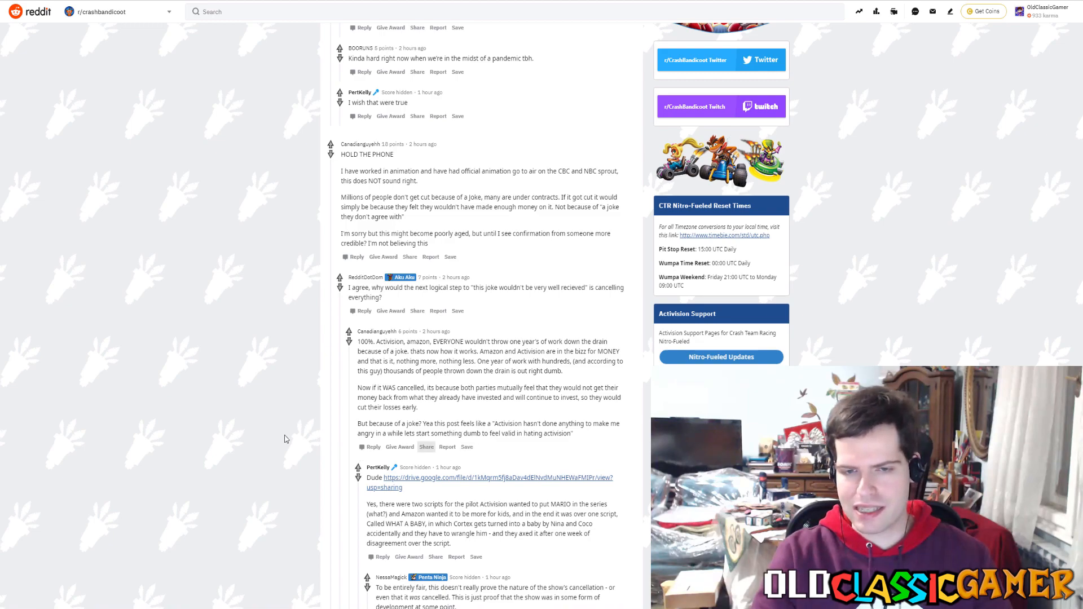
# Step: Scroll below the script link to the 'It was cancelled yesterday!' reply
pyautogui.scroll(-3)
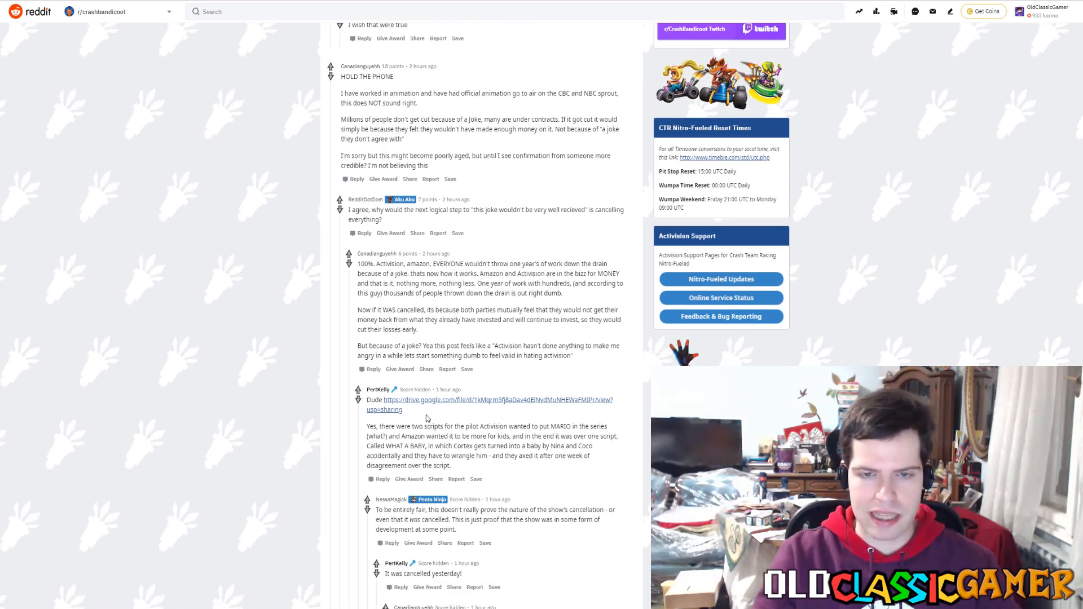
# Step: Scroll to the replies under the '100%. Activision, amazon, EVERYONE...' comment demanding cancellation evidence
pyautogui.scroll(-3)
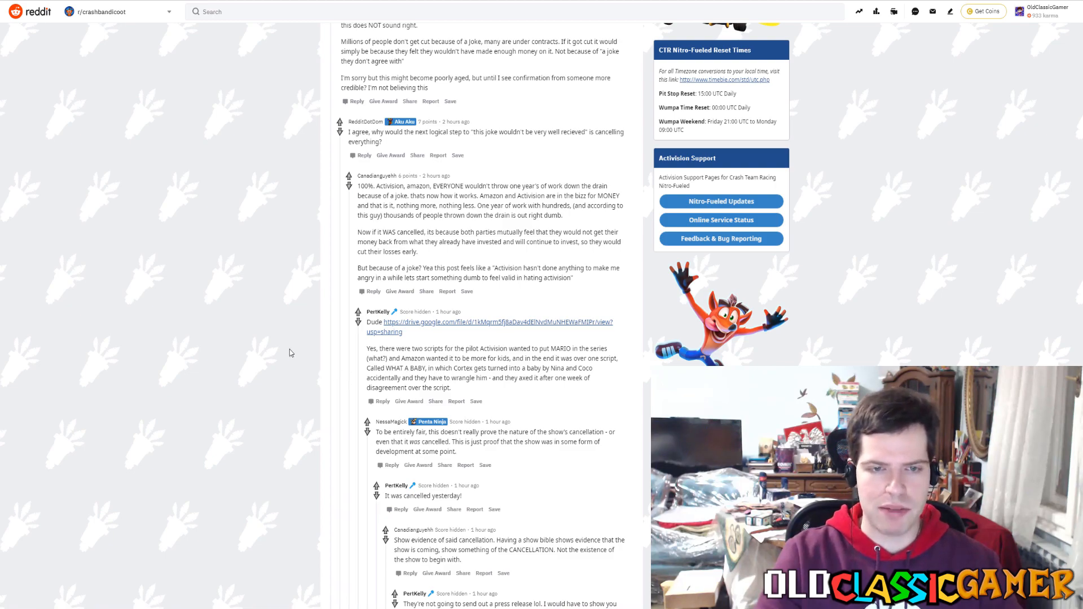
pyautogui.moveTo(276, 352)
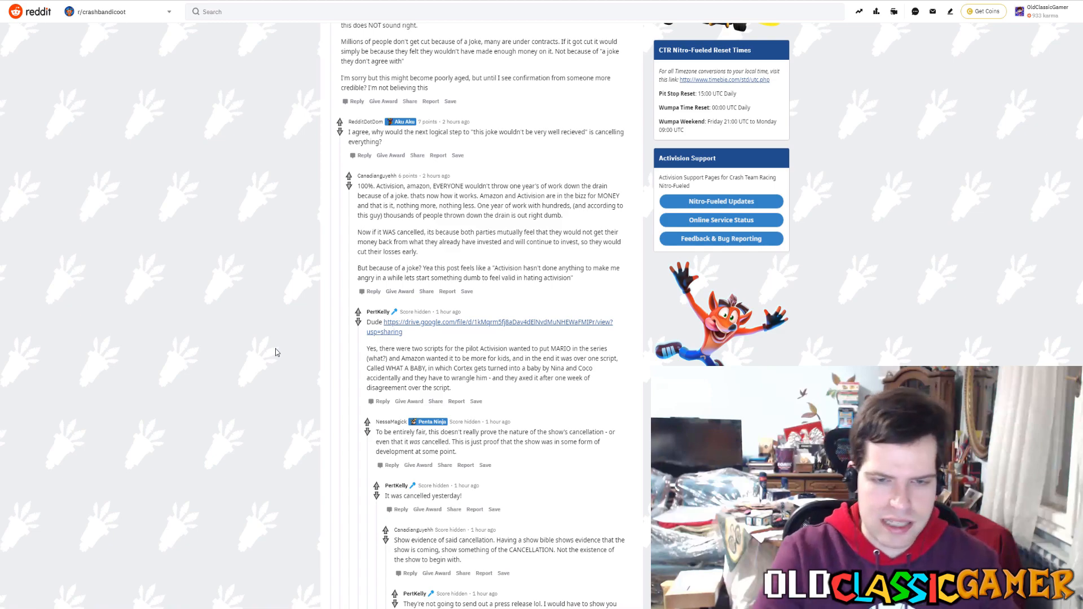
# Step: Scroll to the sarcastic $15,000 fake story bible reply and the 'where's the animation test' responses
pyautogui.scroll(-3)
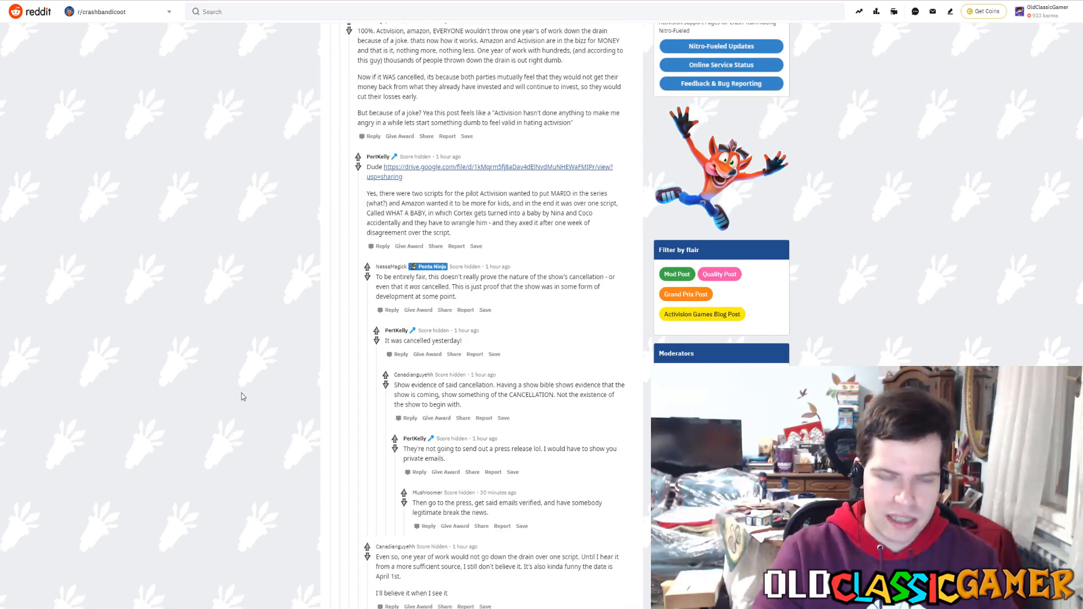
pyautogui.moveTo(267, 420)
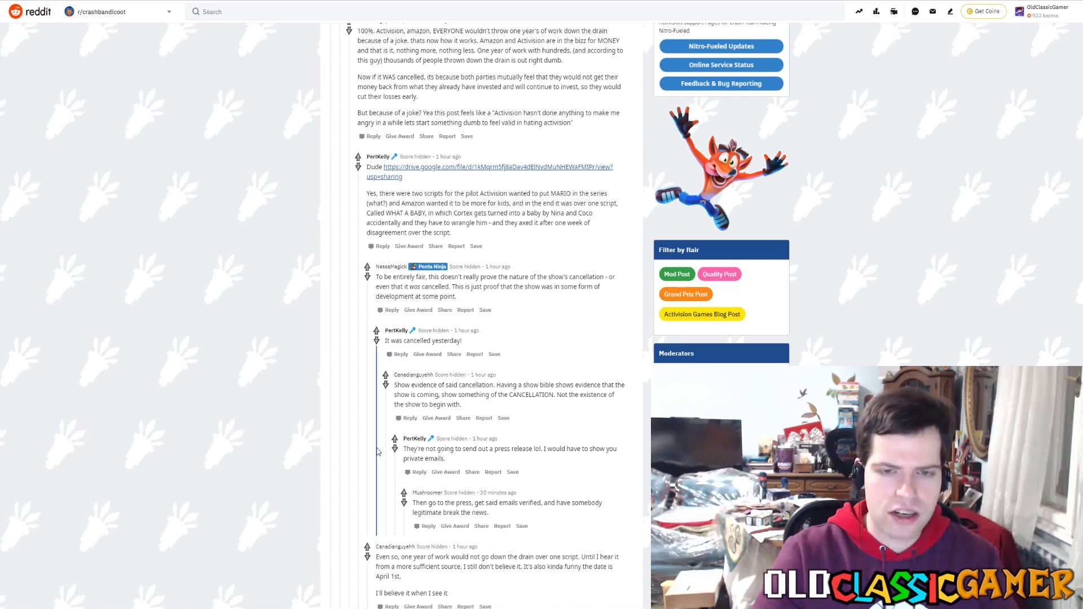
pyautogui.scroll(-3)
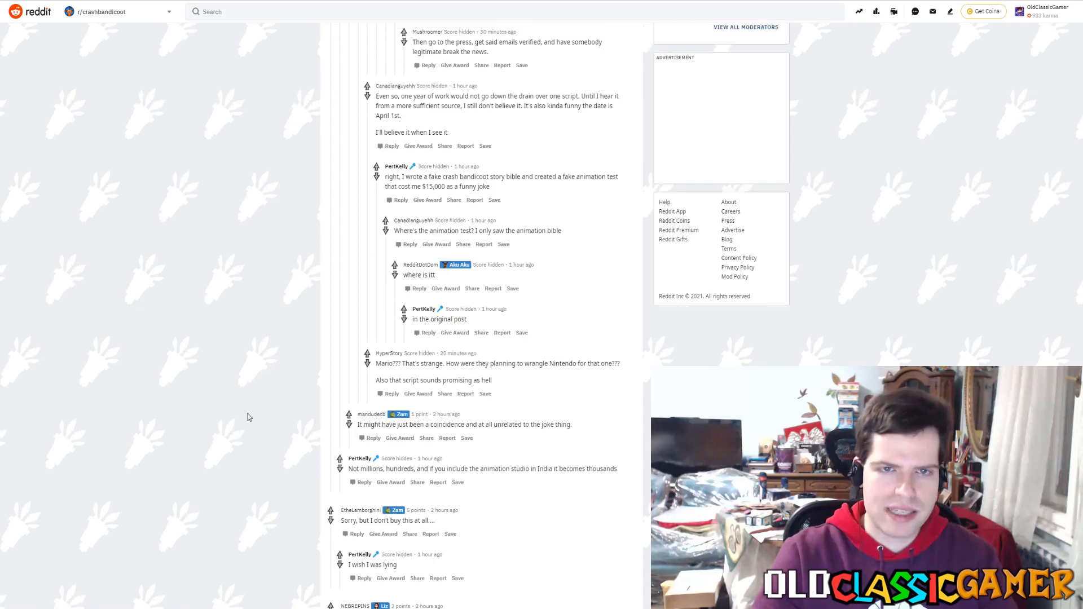
pyautogui.scroll(3)
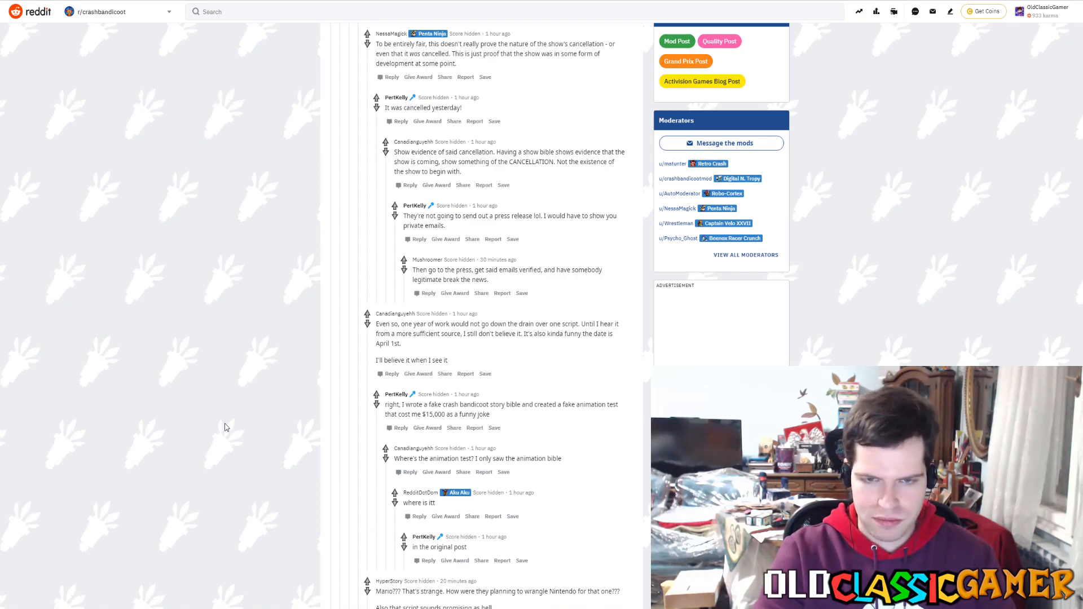
pyautogui.moveTo(489, 418)
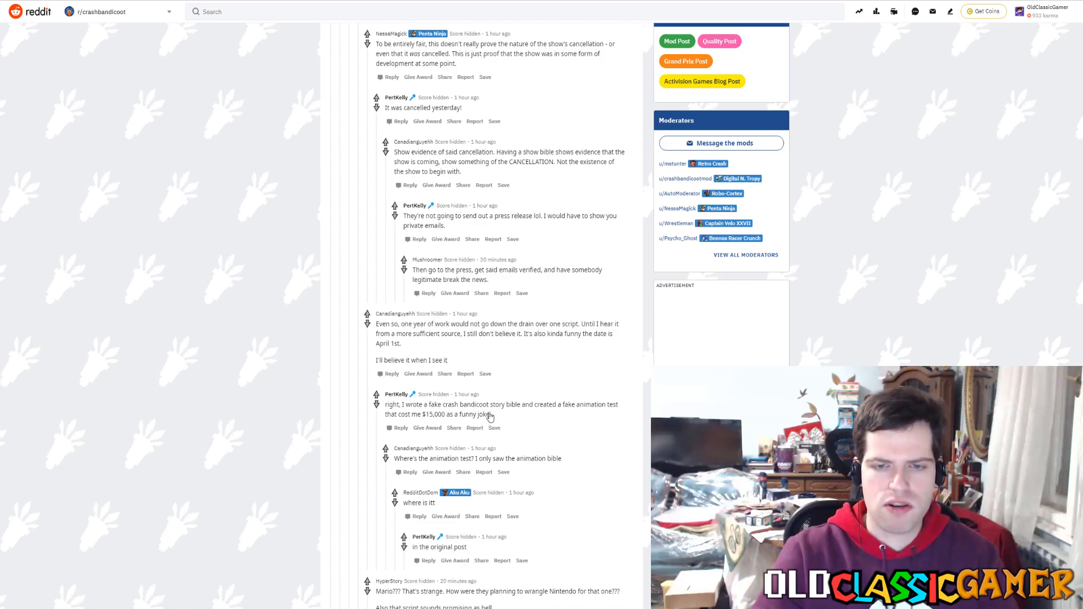
# Step: Scroll to the 'THOUSANDS of employees' layoff comment and the India animation studio reply
pyautogui.scroll(-3)
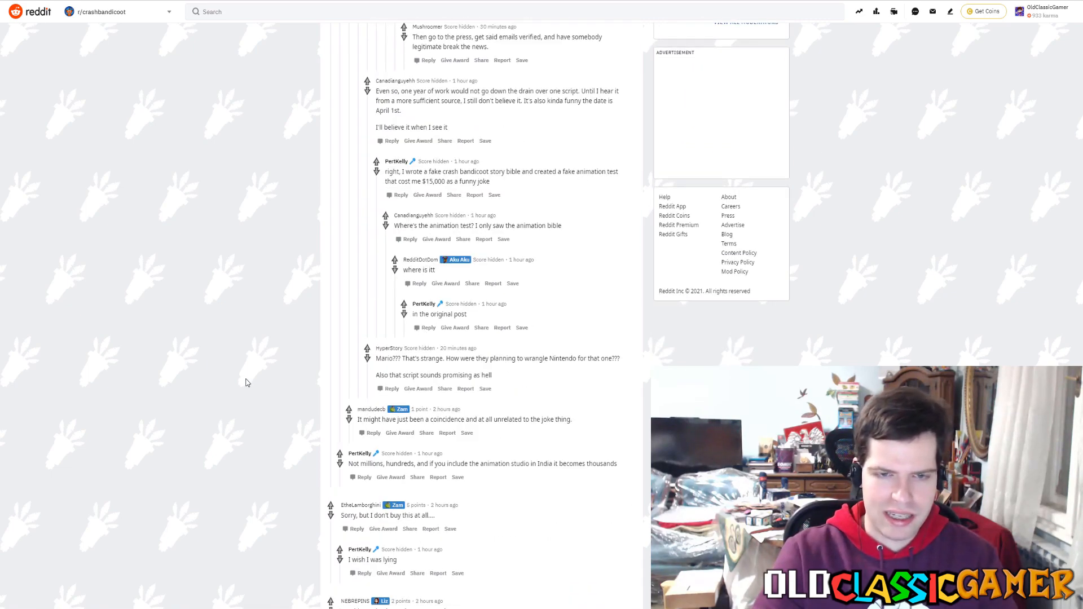
pyautogui.scroll(-3)
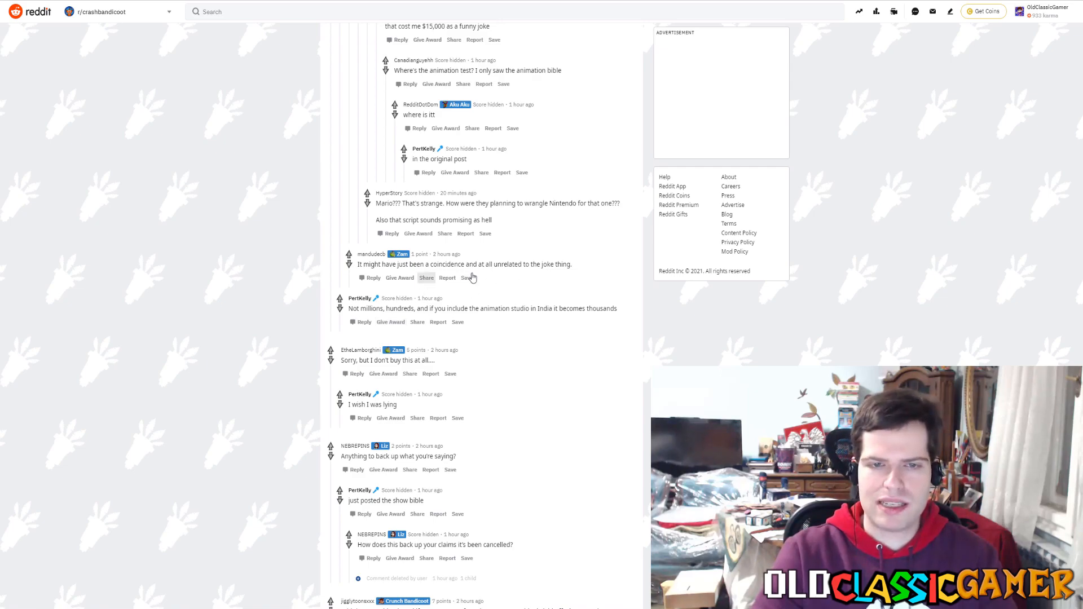
pyautogui.moveTo(584, 272)
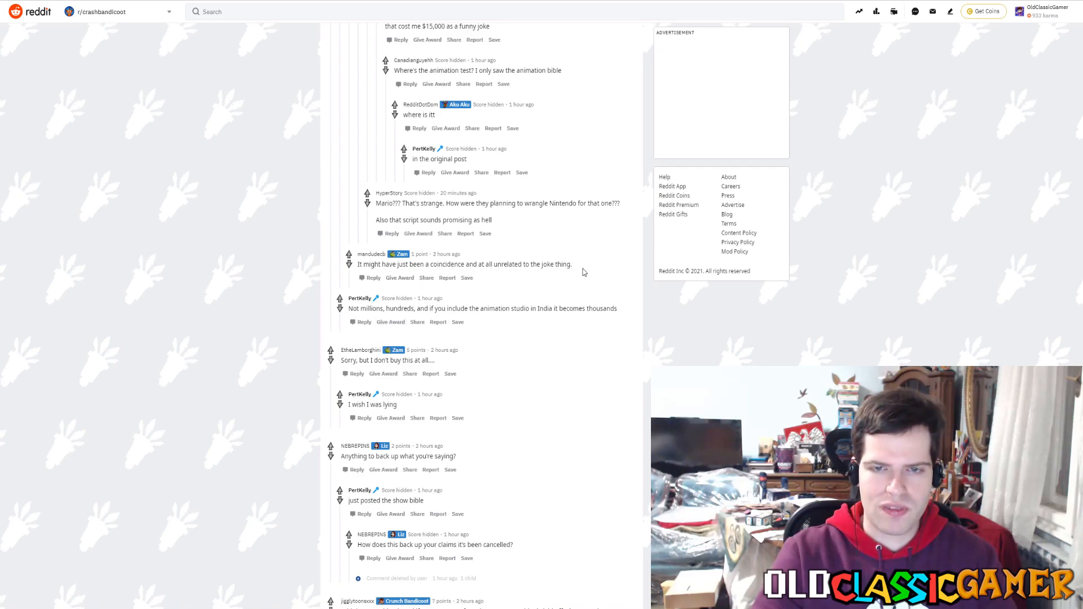
pyautogui.moveTo(494, 285)
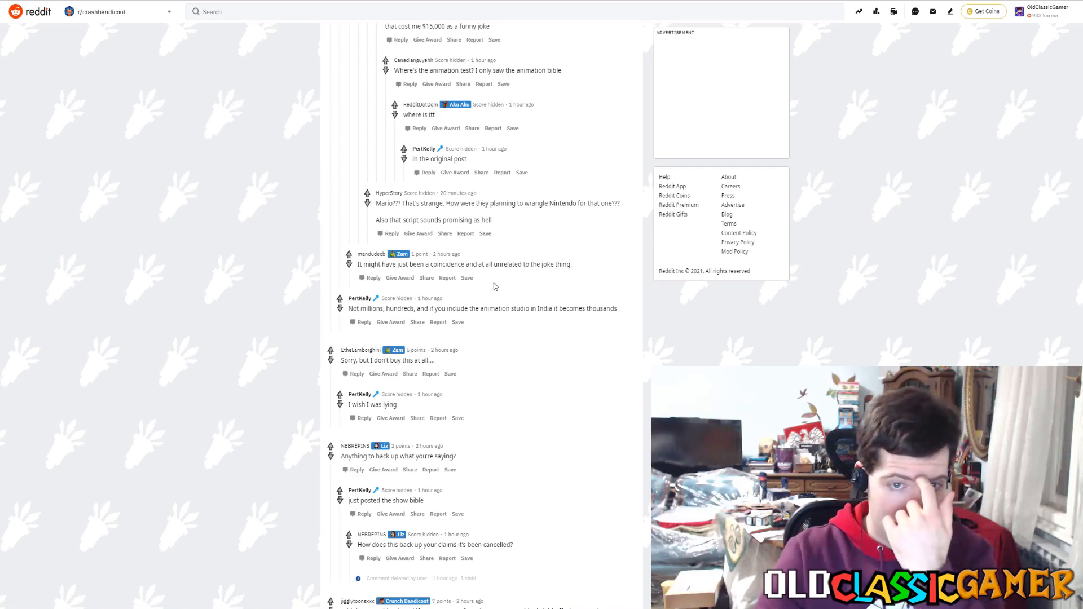
pyautogui.moveTo(503, 305)
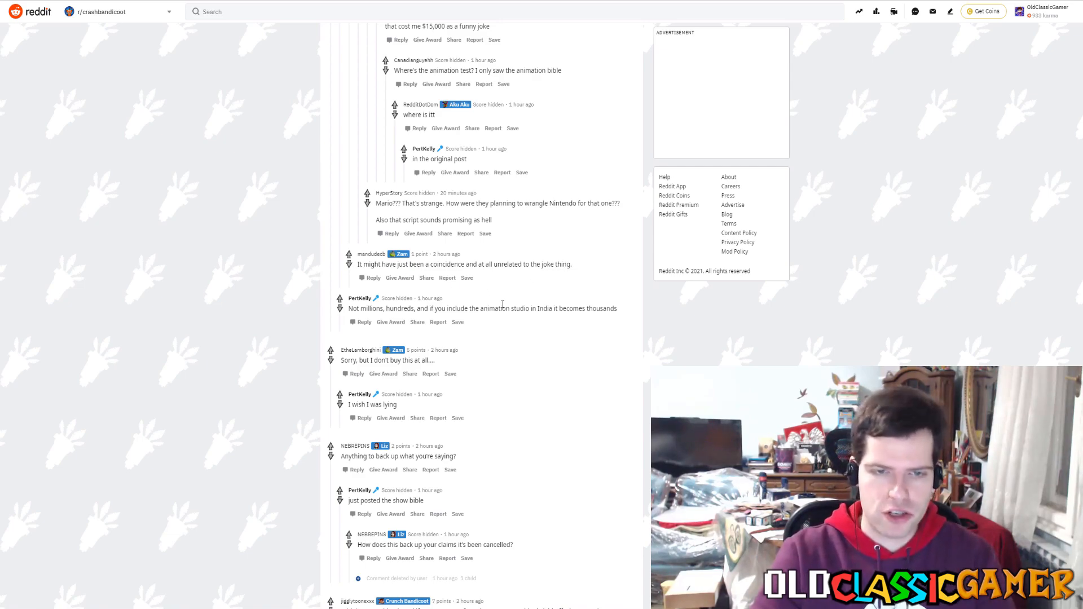
pyautogui.moveTo(326, 364)
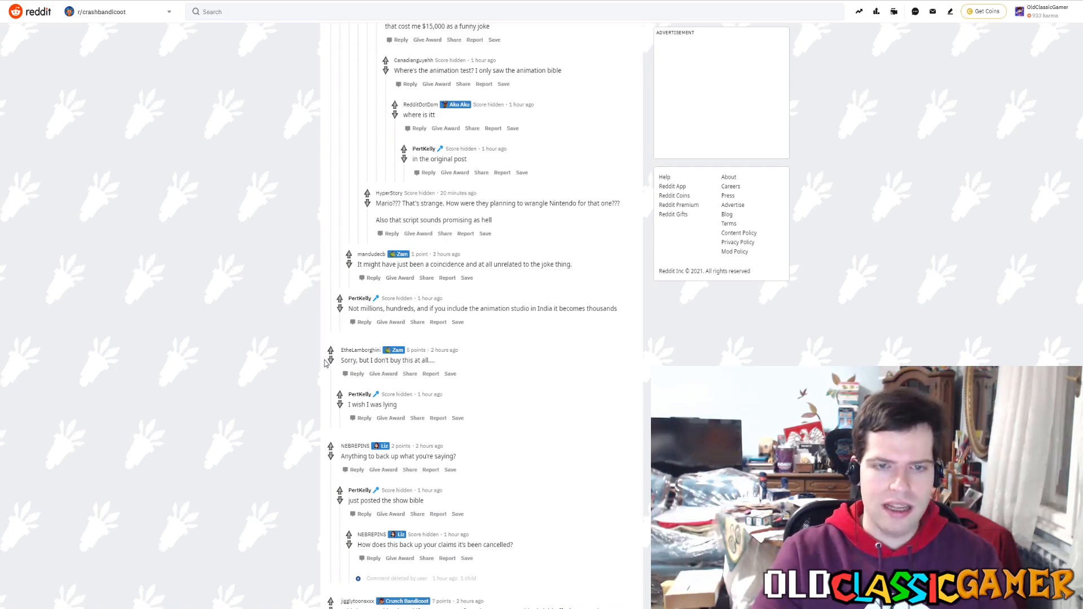
pyautogui.scroll(-3)
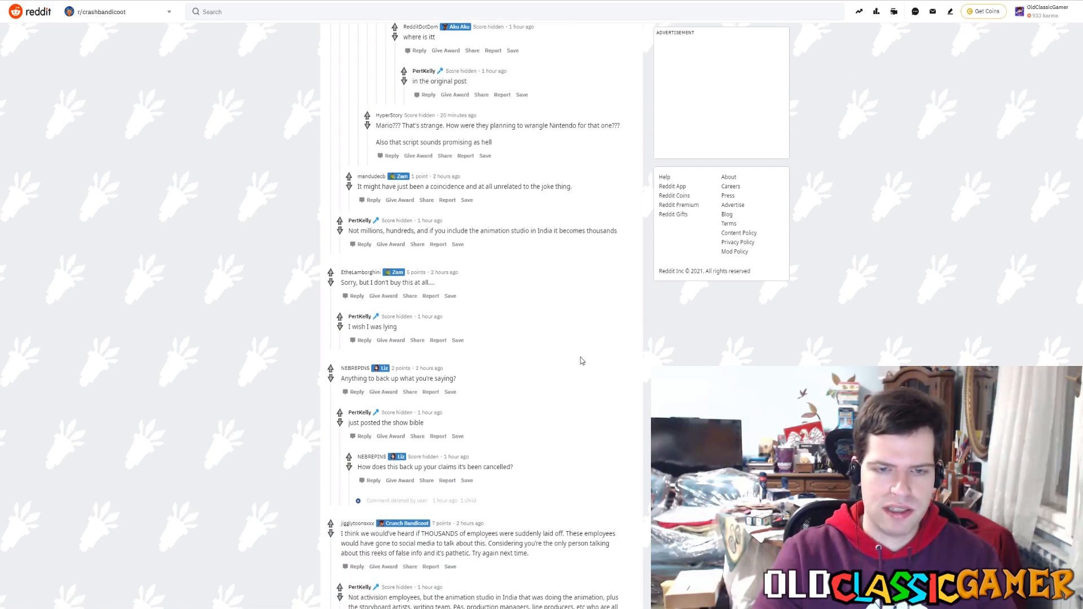
pyautogui.moveTo(390, 436)
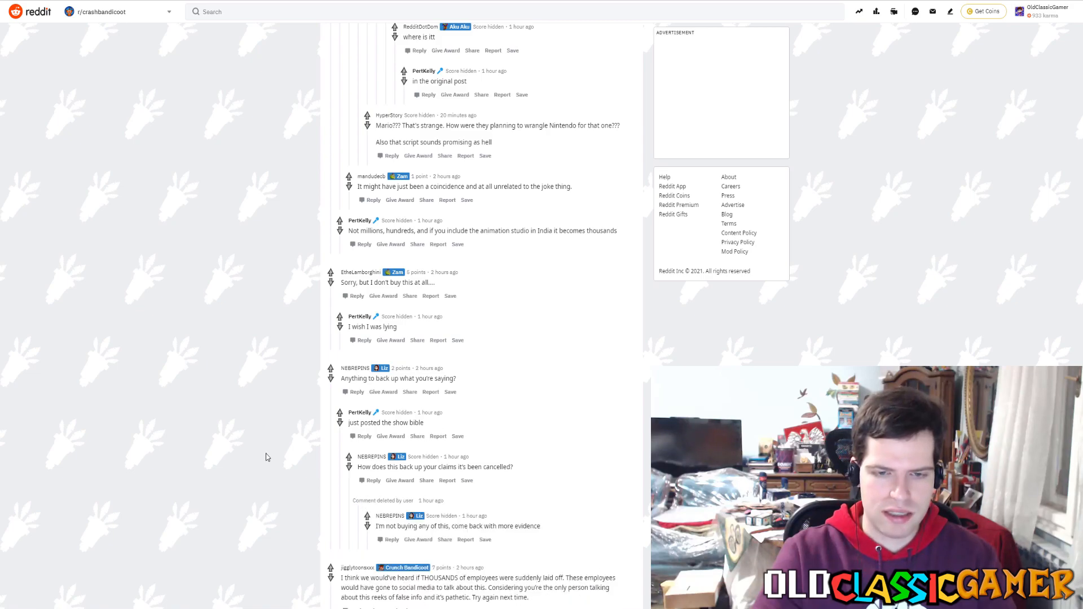
pyautogui.scroll(-3)
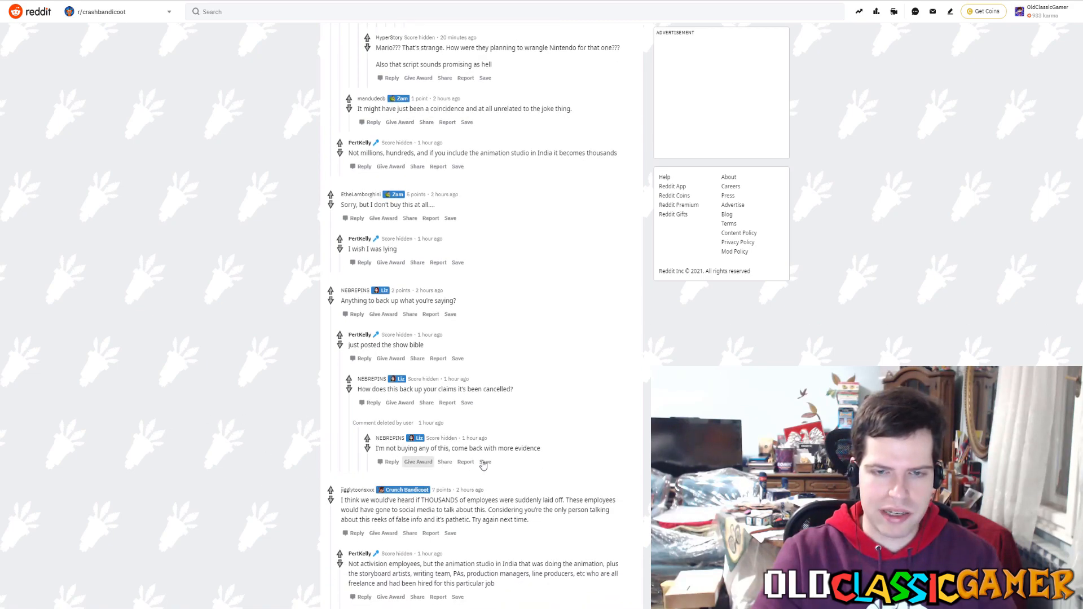
pyautogui.scroll(-3)
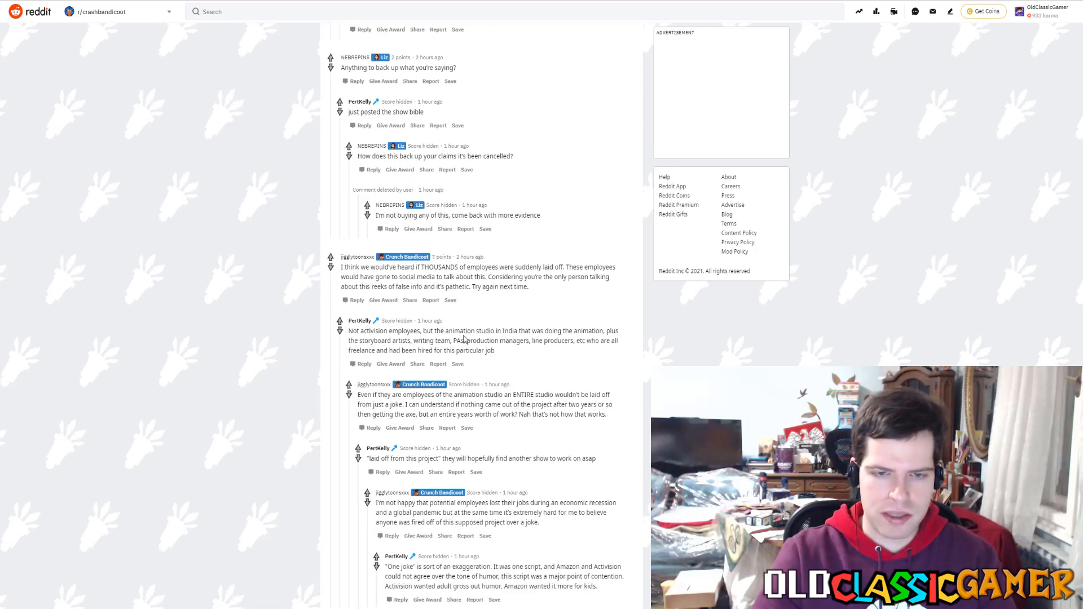
pyautogui.scroll(-3)
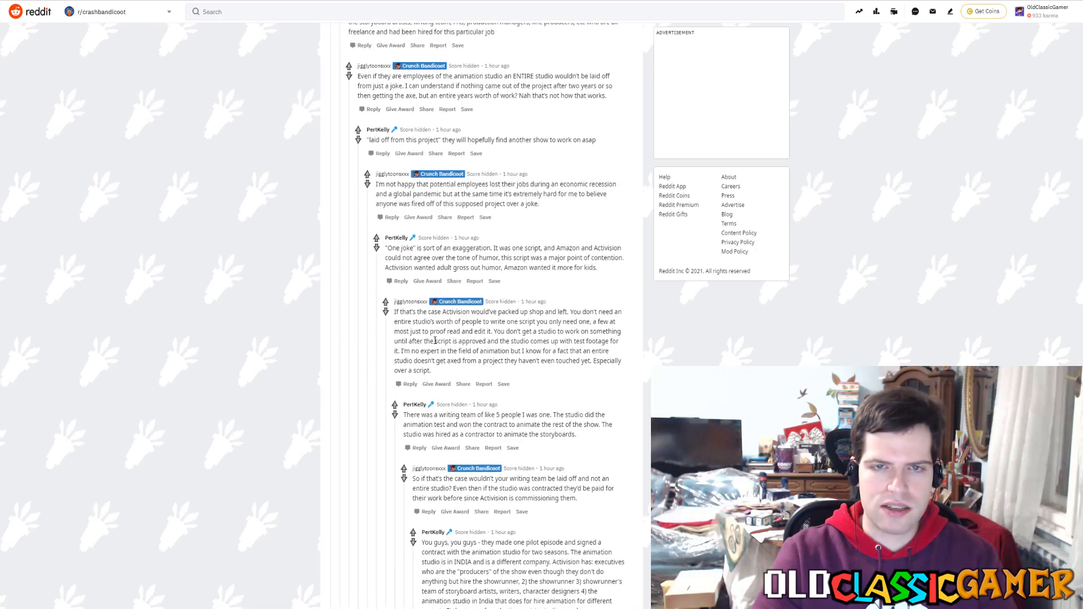
pyautogui.scroll(3)
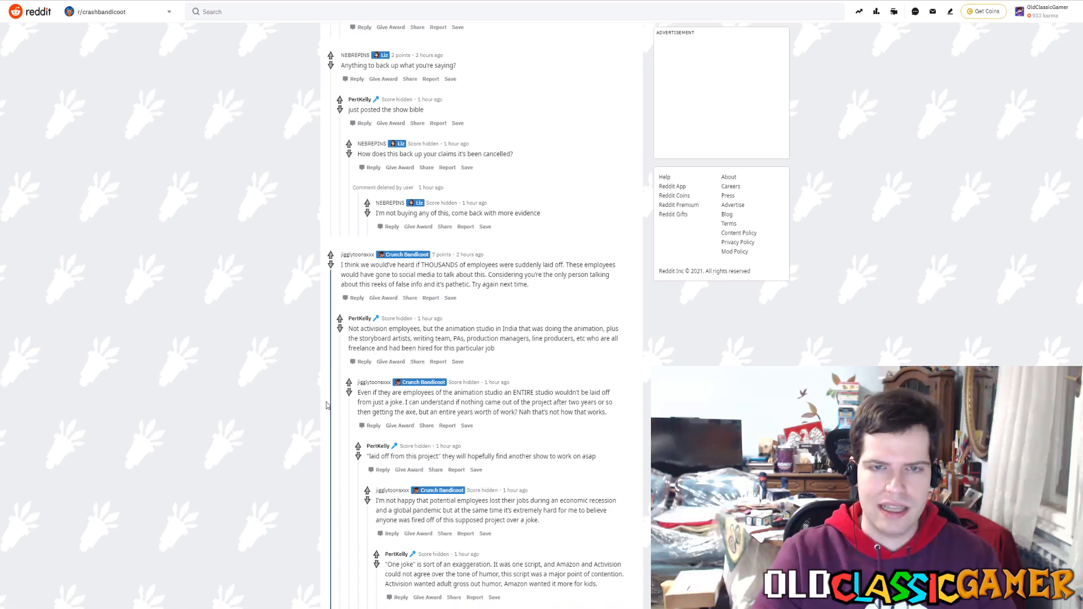
pyautogui.scroll(-3)
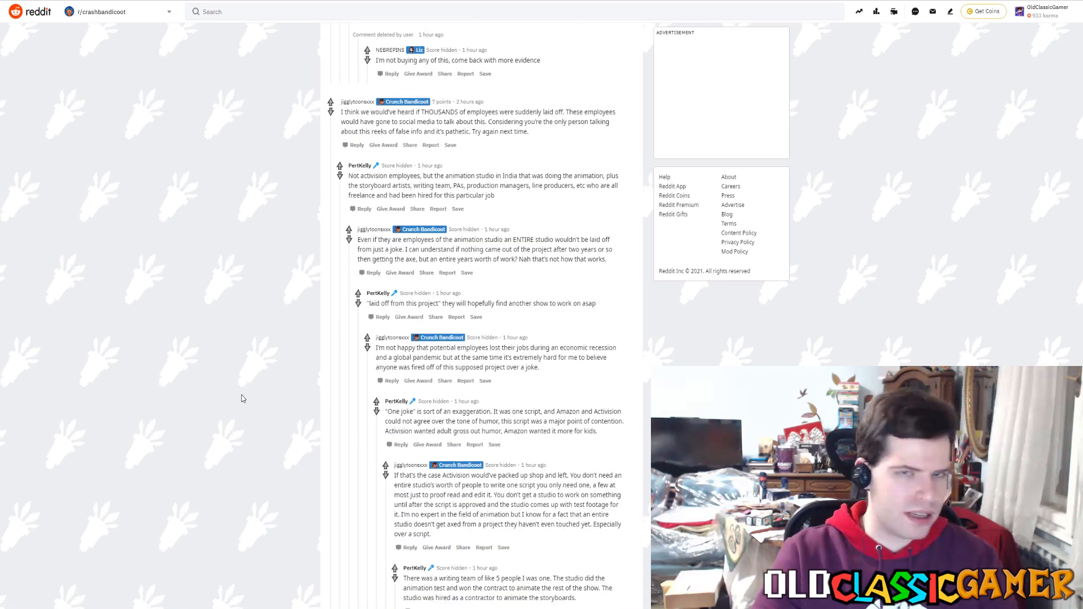
pyautogui.moveTo(210, 313)
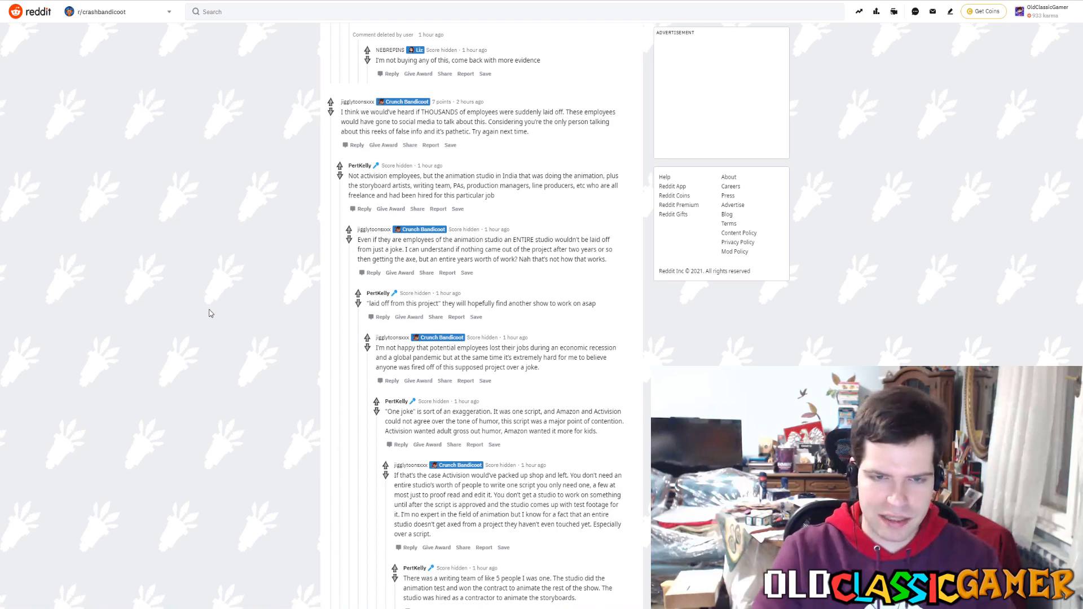
pyautogui.moveTo(411, 400)
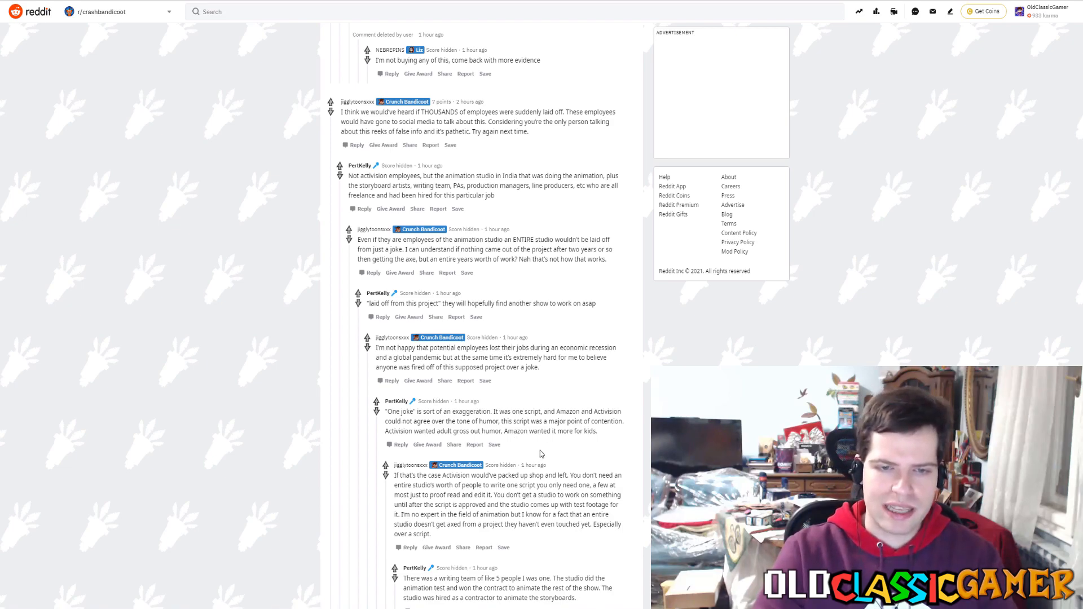
pyautogui.moveTo(136, 435)
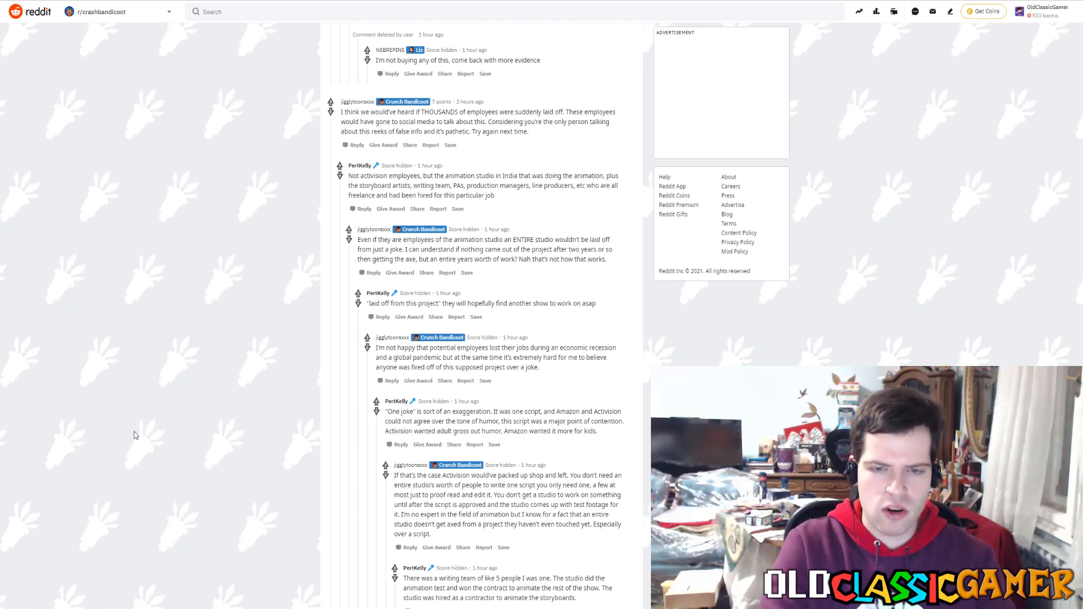
pyautogui.moveTo(524, 431)
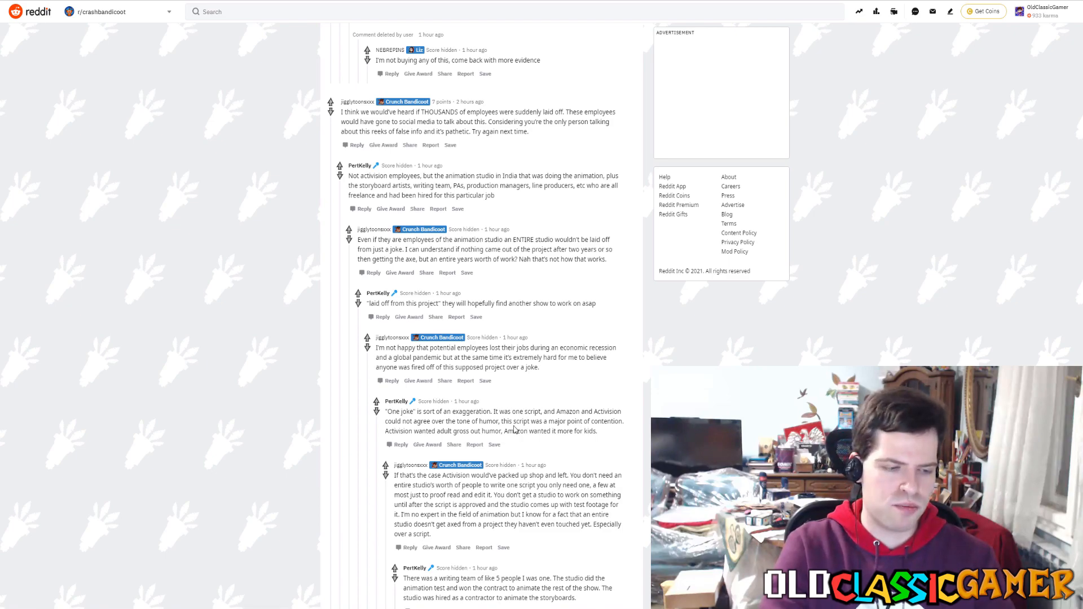
pyautogui.moveTo(292, 398)
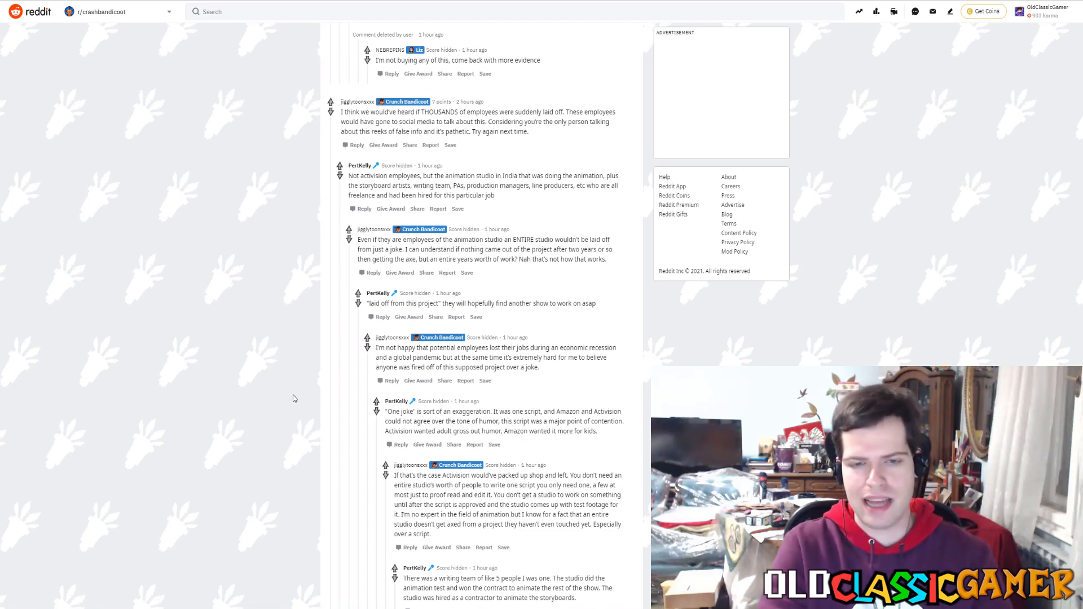
pyautogui.moveTo(261, 362)
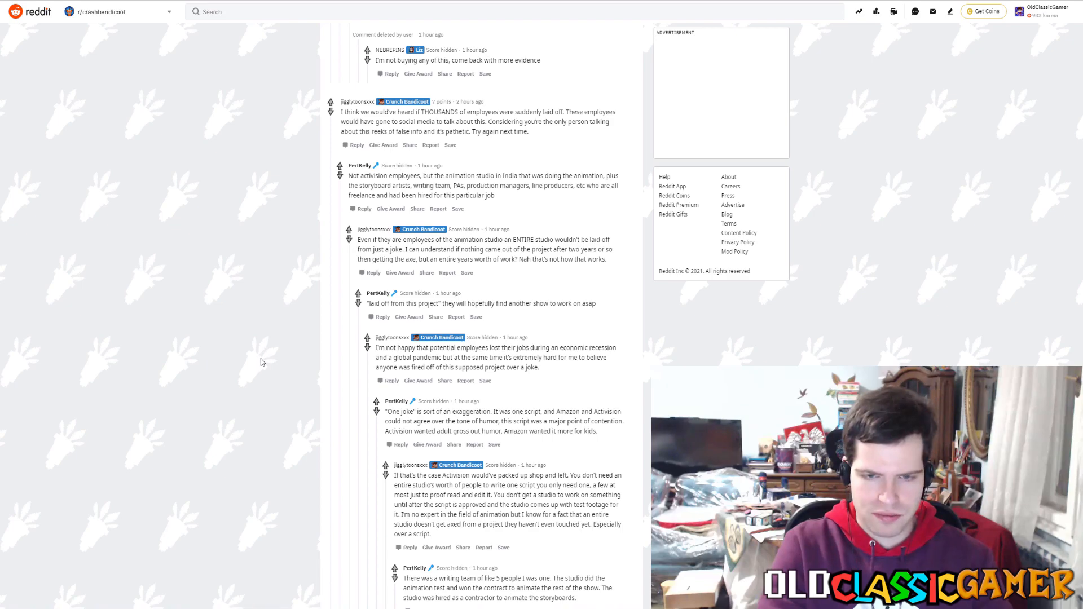
pyautogui.scroll(-3)
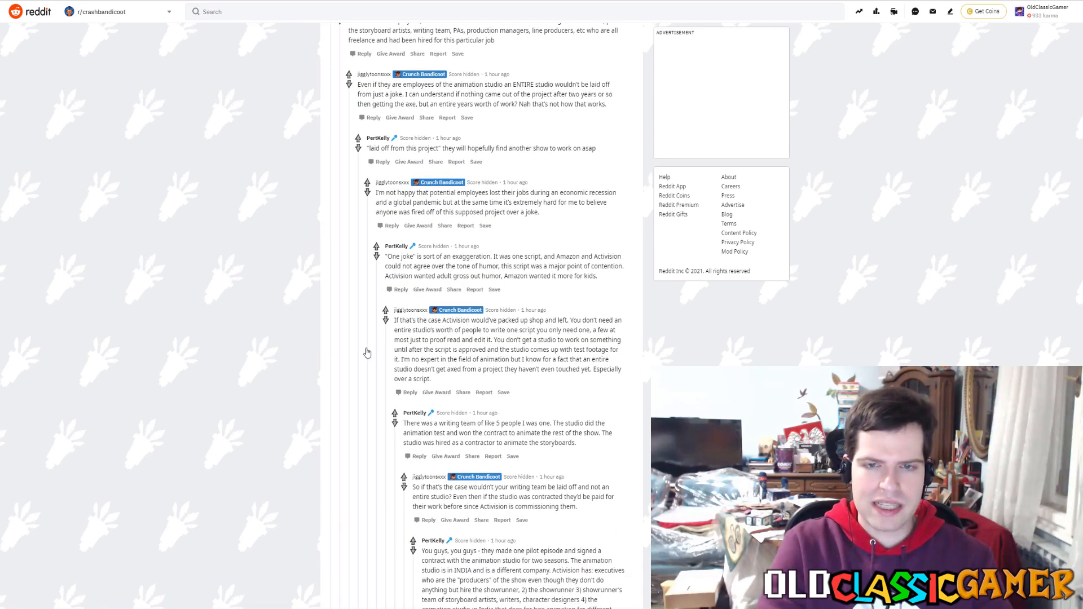
pyautogui.moveTo(575, 347)
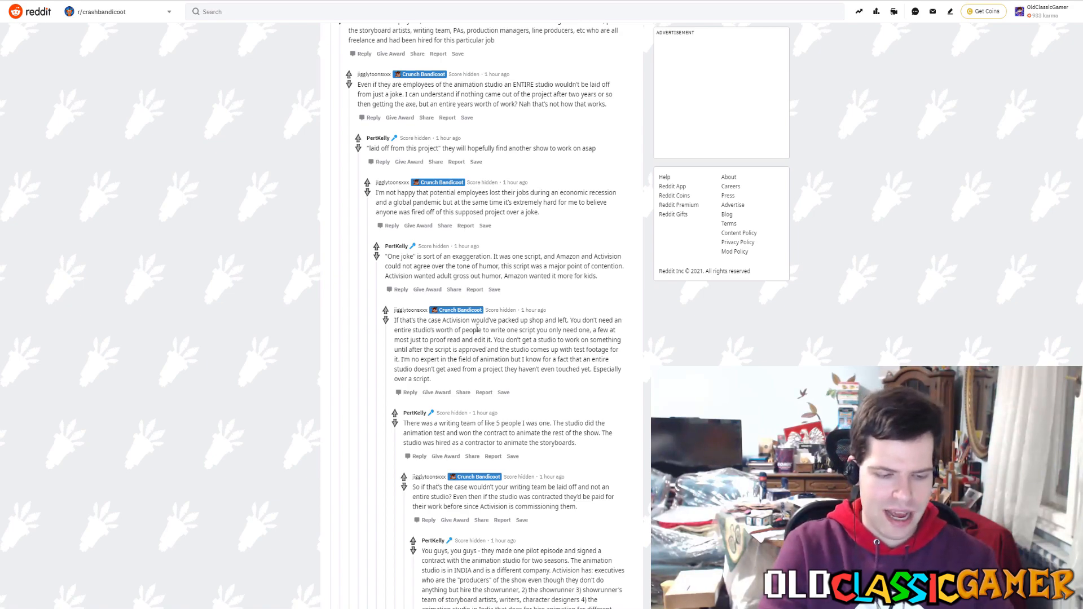
pyautogui.moveTo(290, 403)
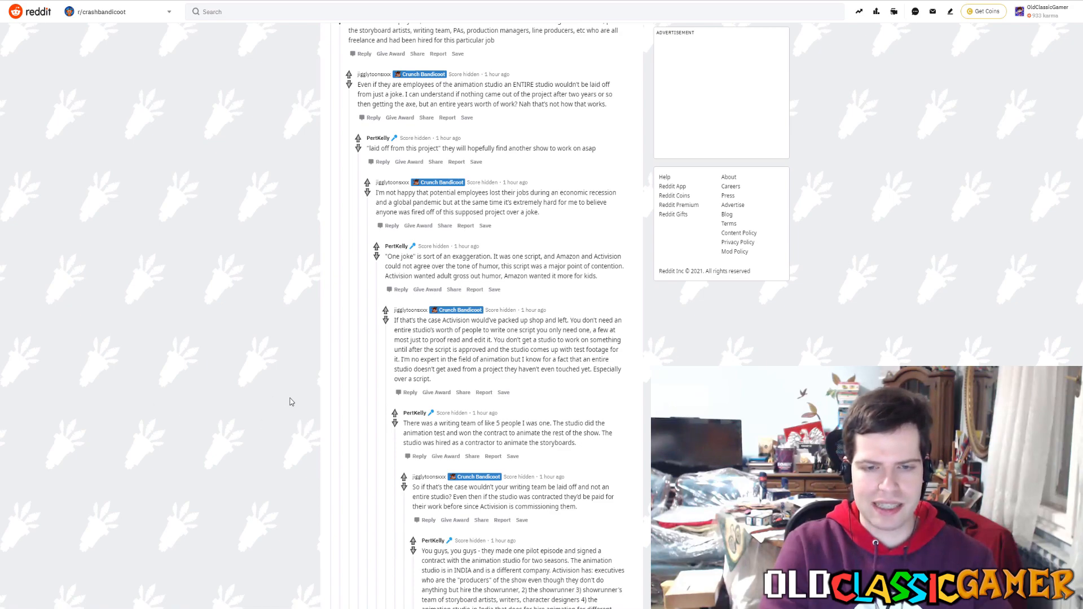
pyautogui.scroll(-3)
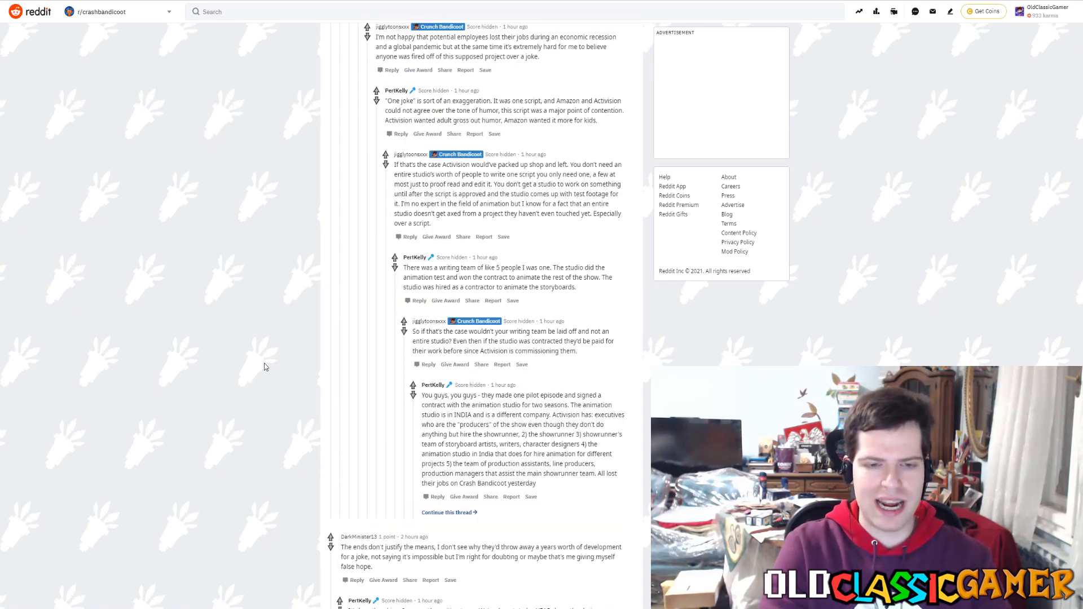
pyautogui.moveTo(253, 397)
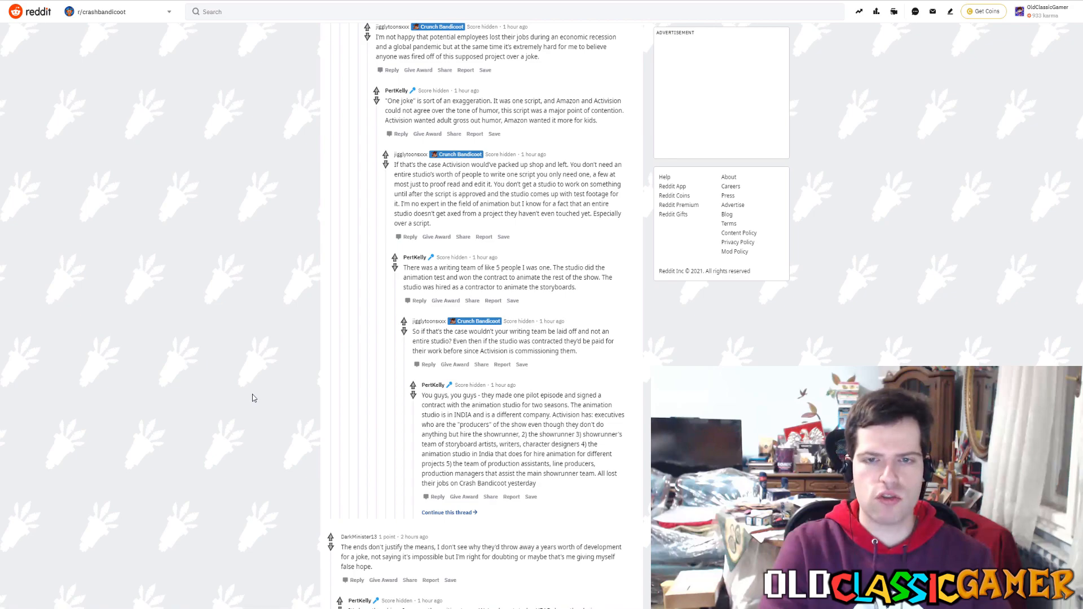
pyautogui.moveTo(270, 383)
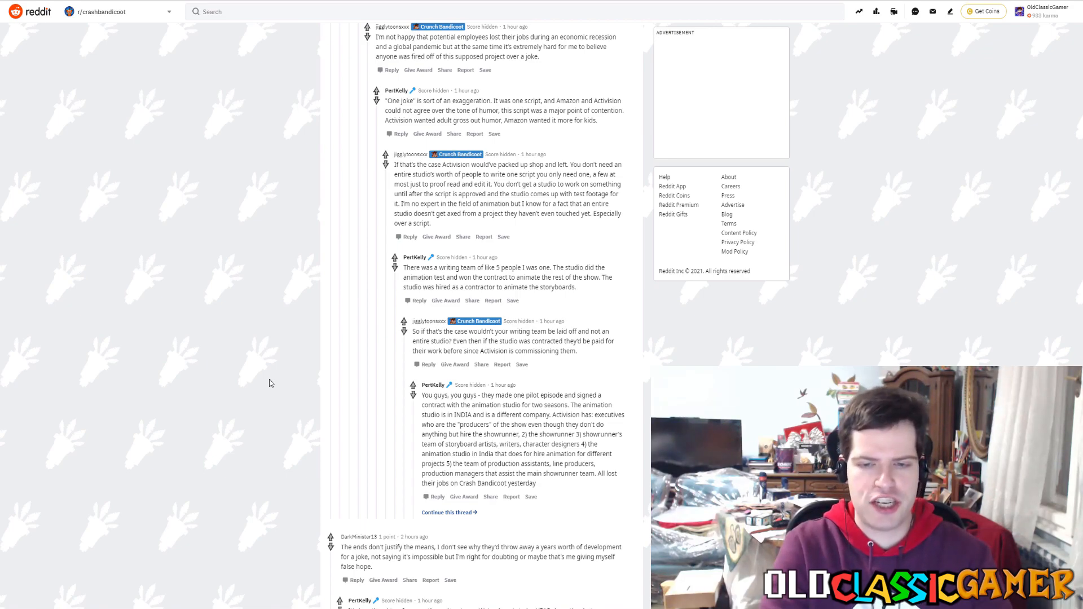
# Step: Scroll to the reply with two gyazo.com links claiming the documents were created April 1st 2020
pyautogui.scroll(-3)
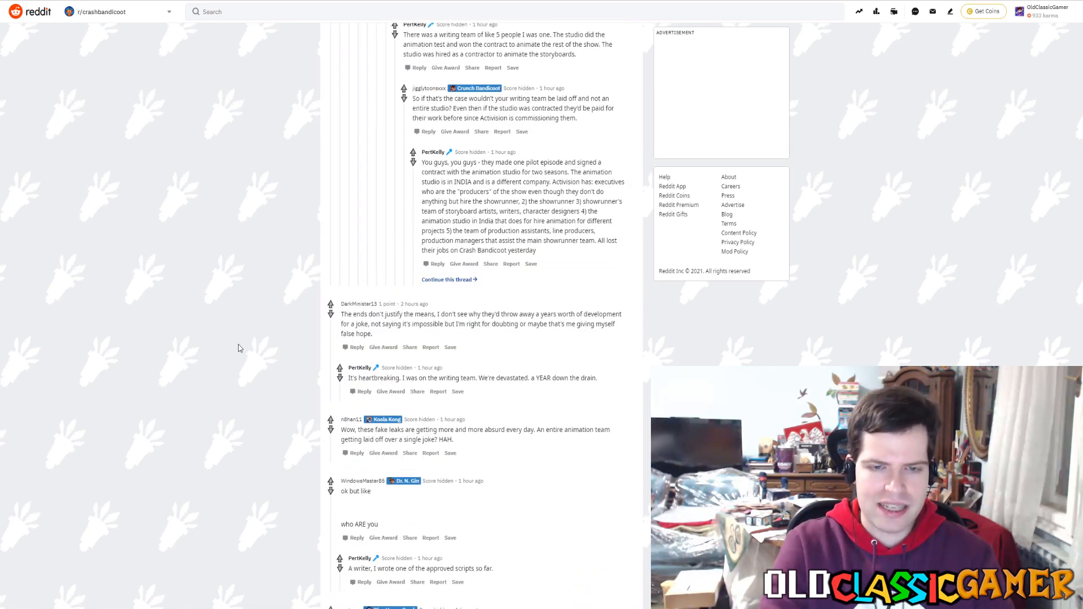
pyautogui.scroll(-3)
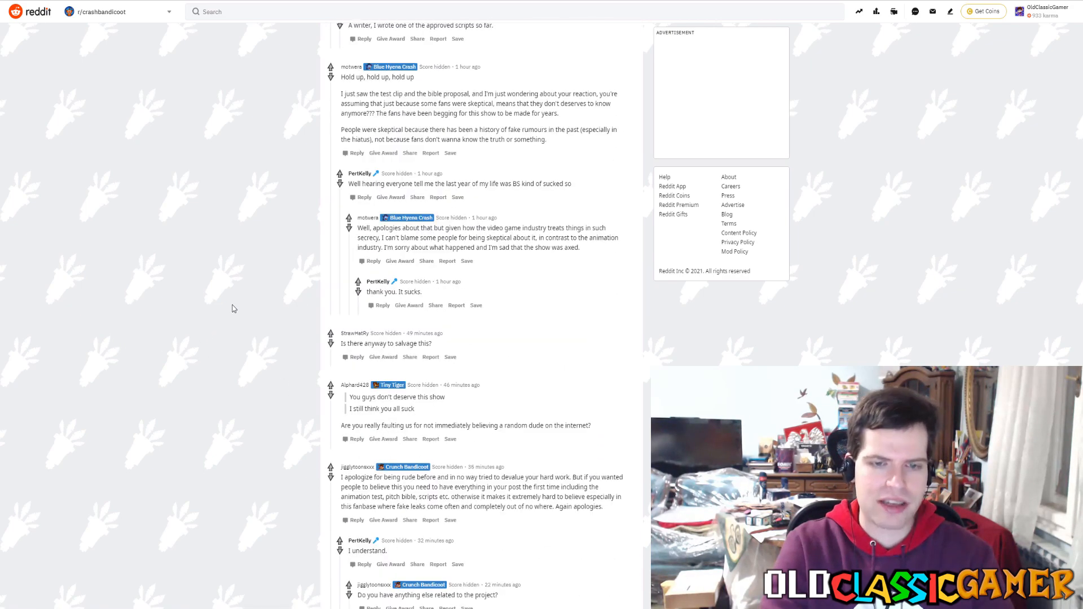
pyautogui.moveTo(536, 281)
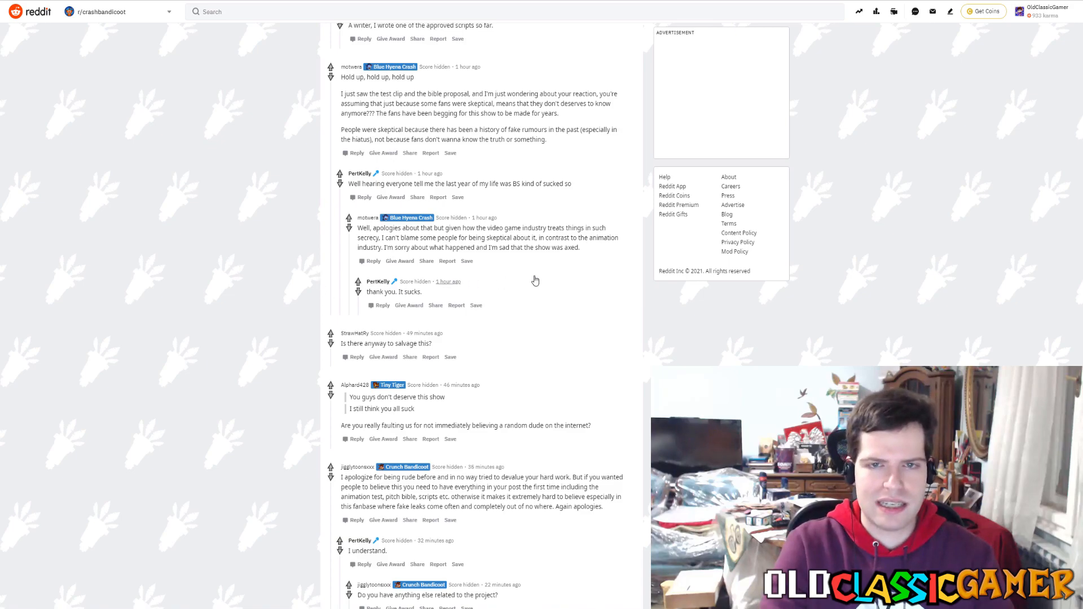
pyautogui.scroll(-3)
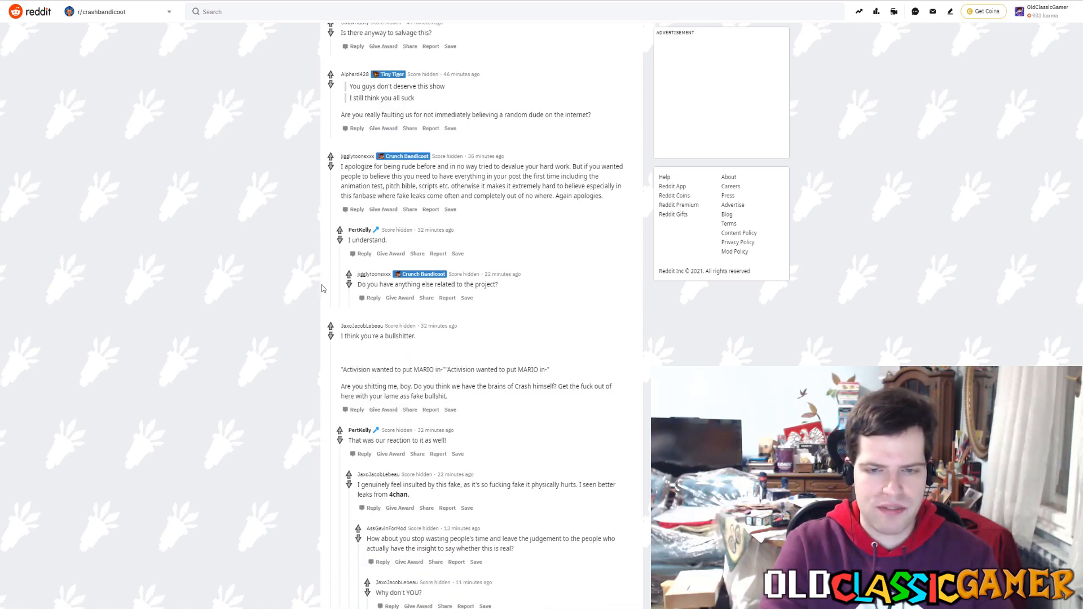
pyautogui.moveTo(605, 400)
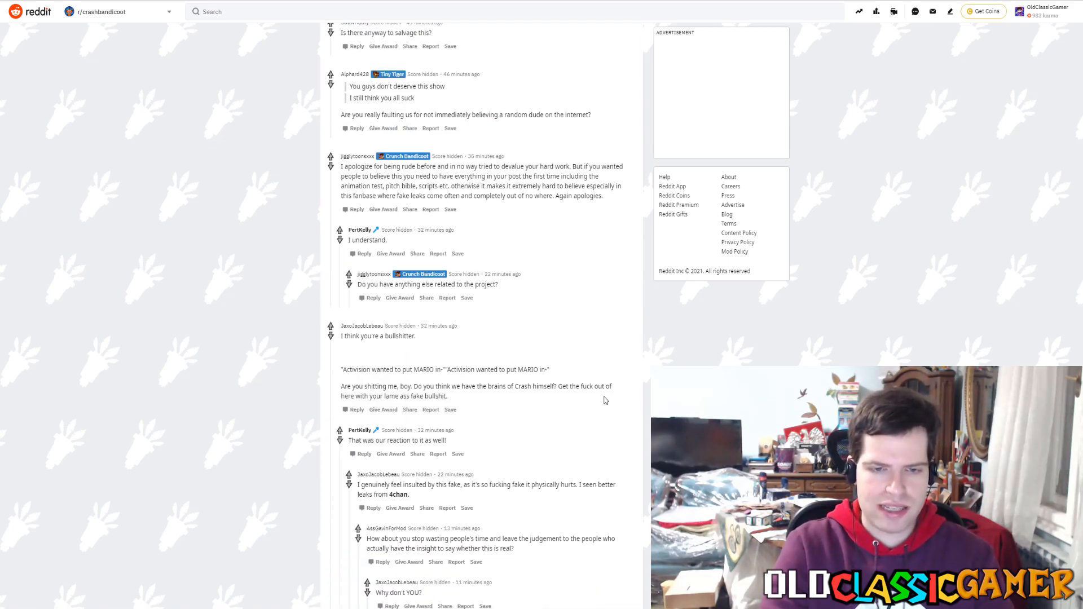
pyautogui.scroll(-3)
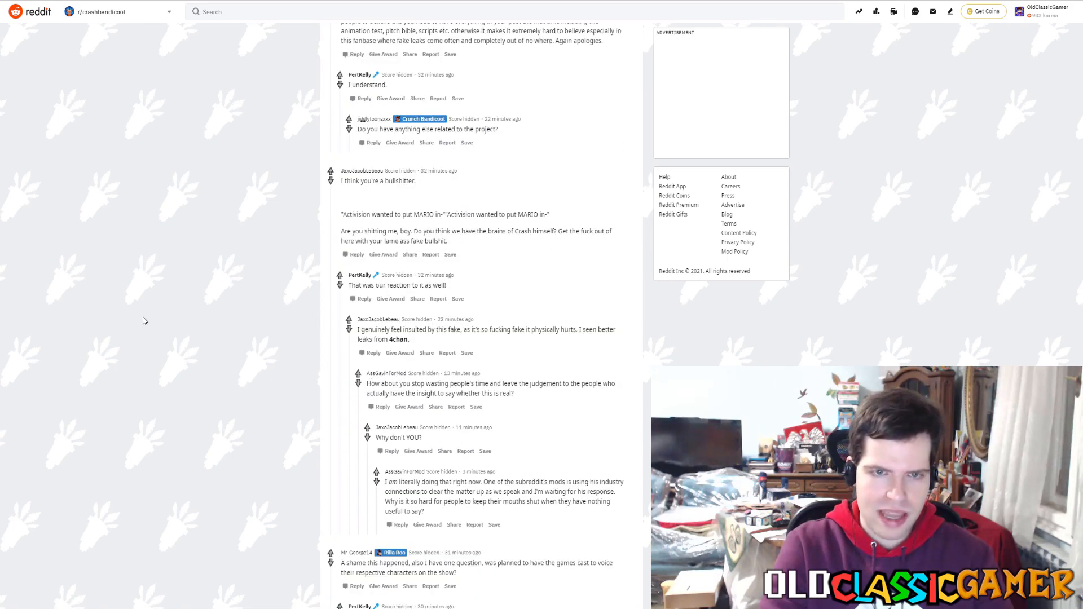
pyautogui.scroll(-3)
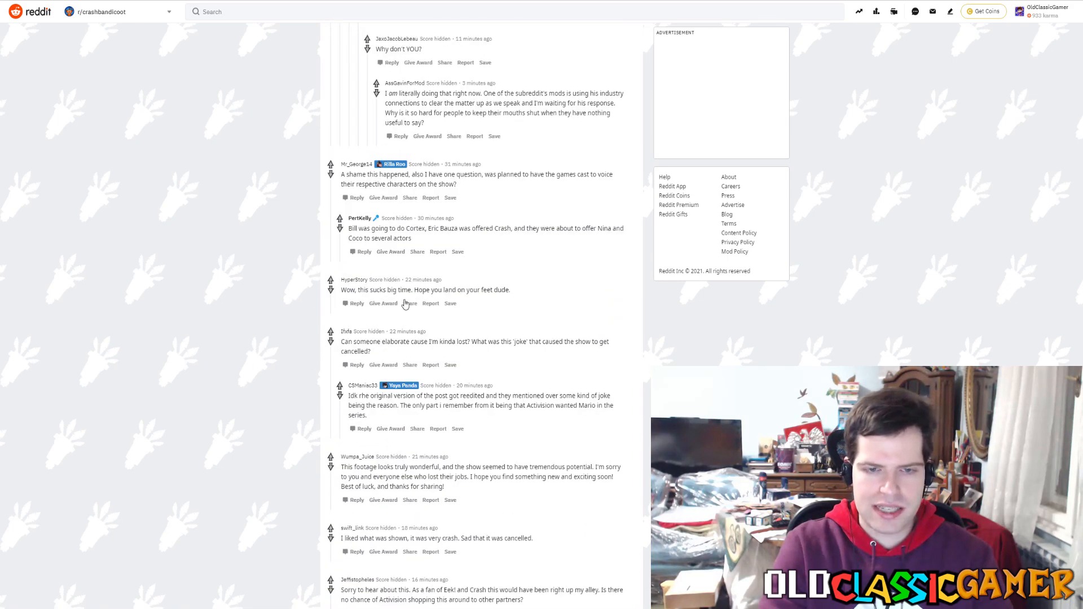
pyautogui.scroll(-3)
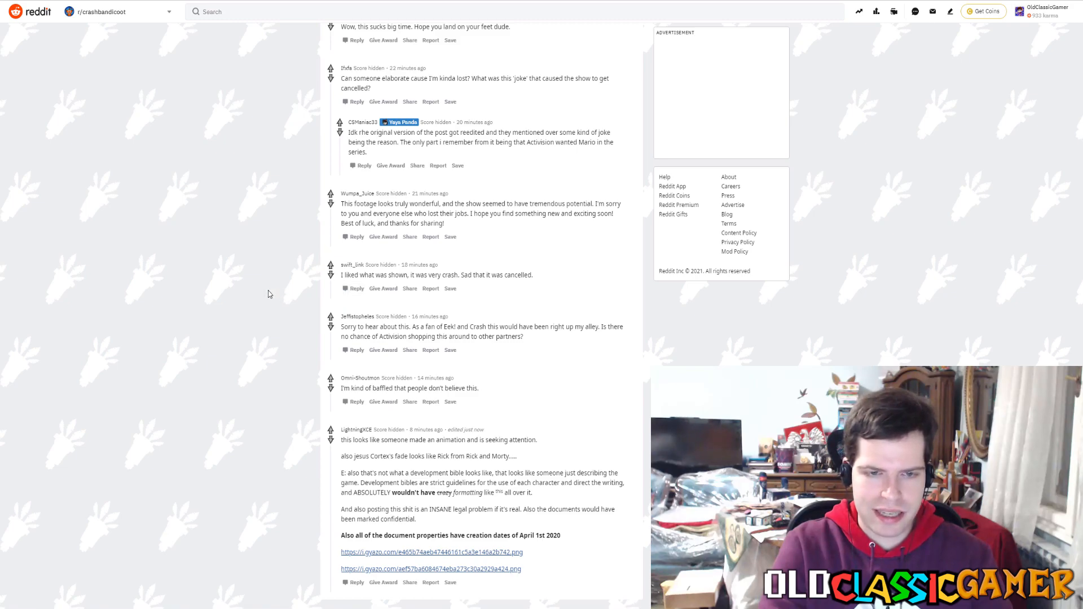
pyautogui.moveTo(310, 394)
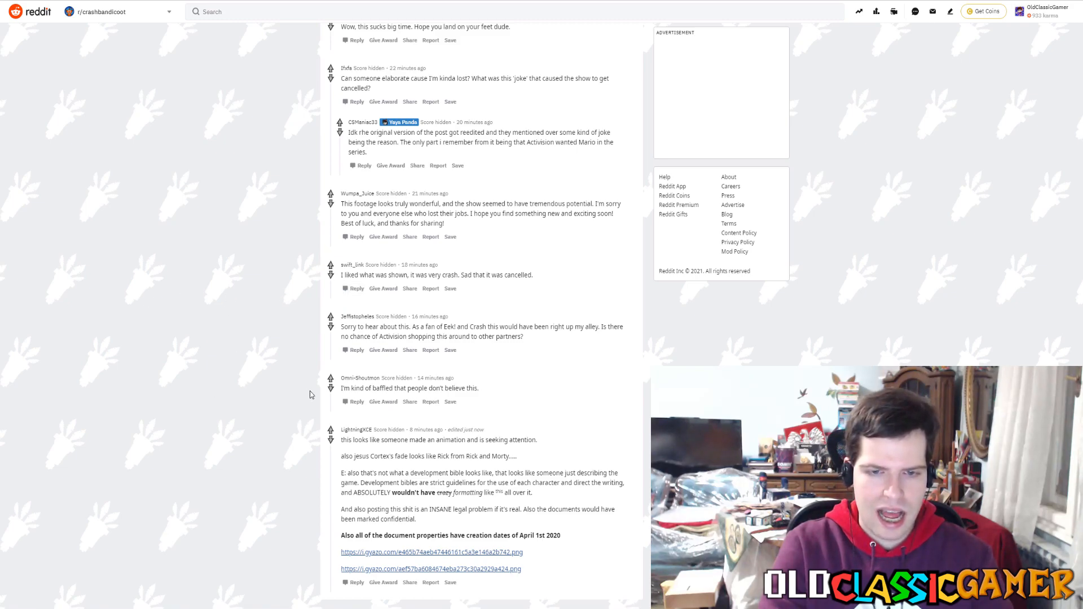
pyautogui.moveTo(422, 552)
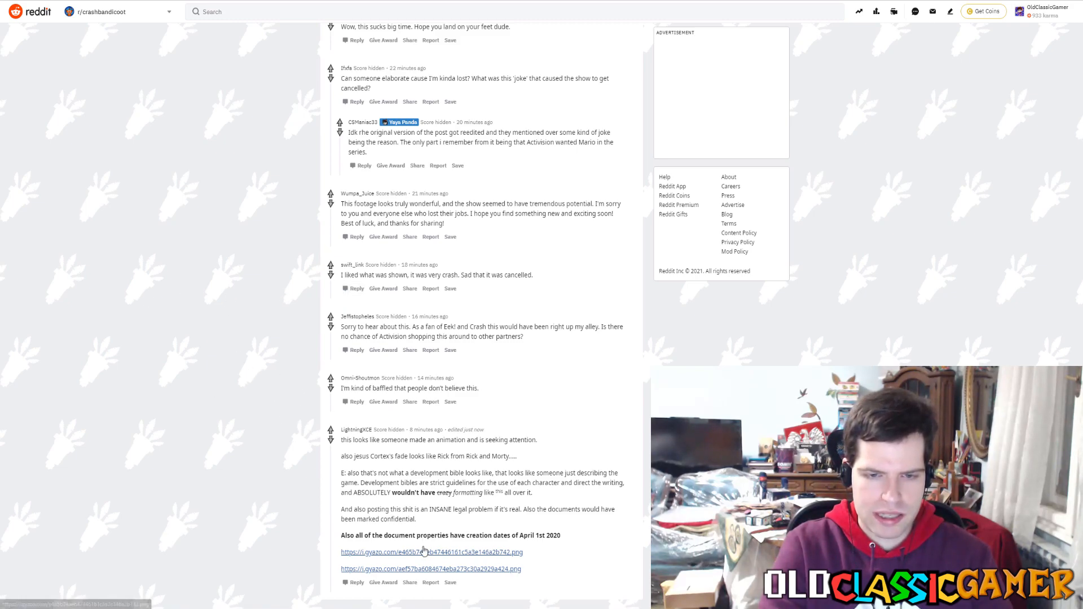
pyautogui.moveTo(447, 449)
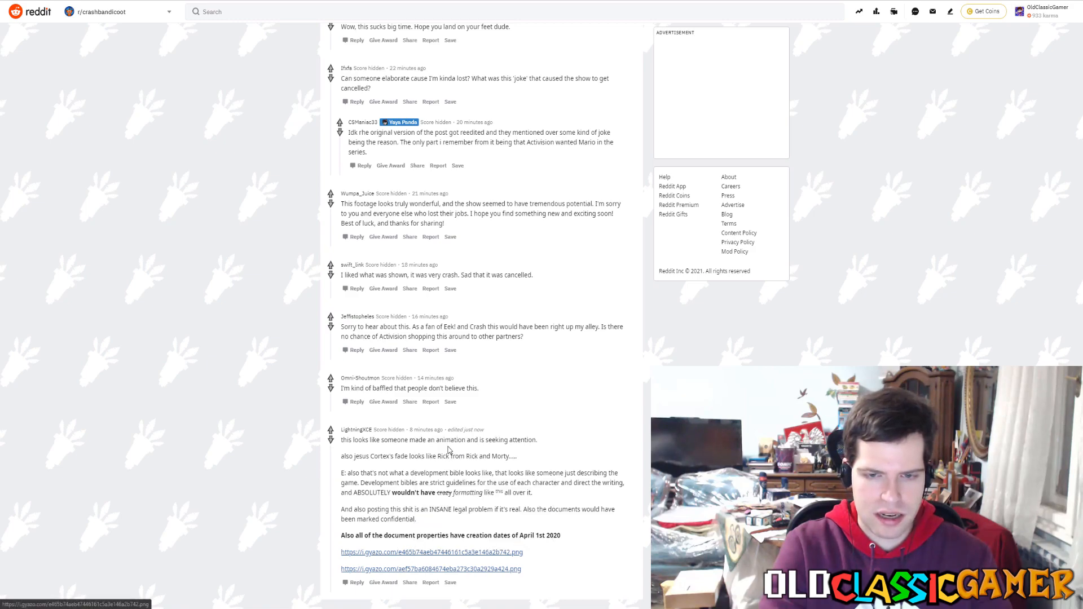
pyautogui.moveTo(506, 465)
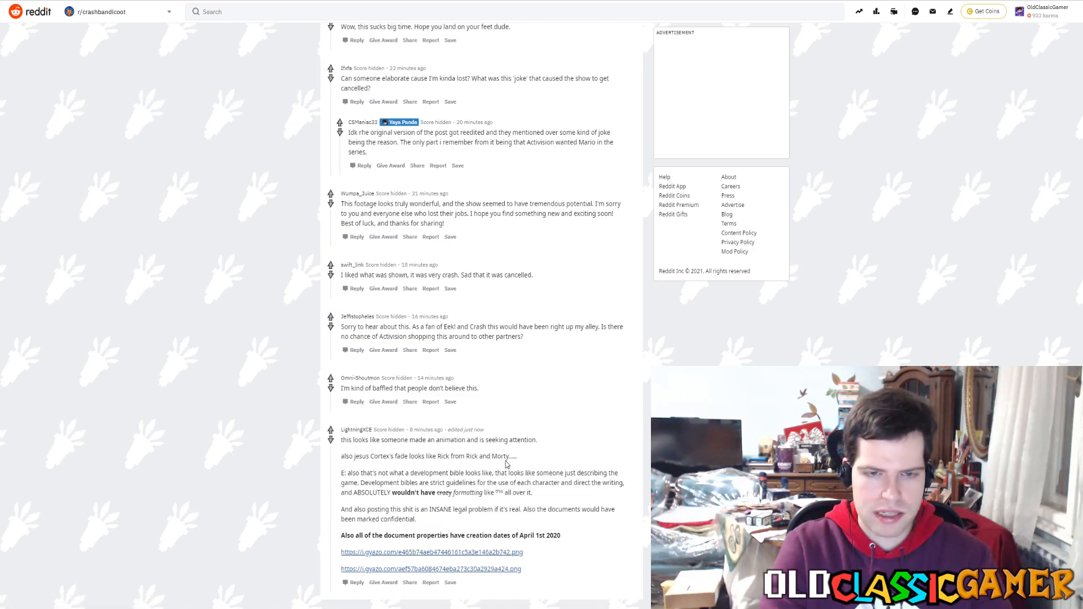
pyautogui.click(430, 552)
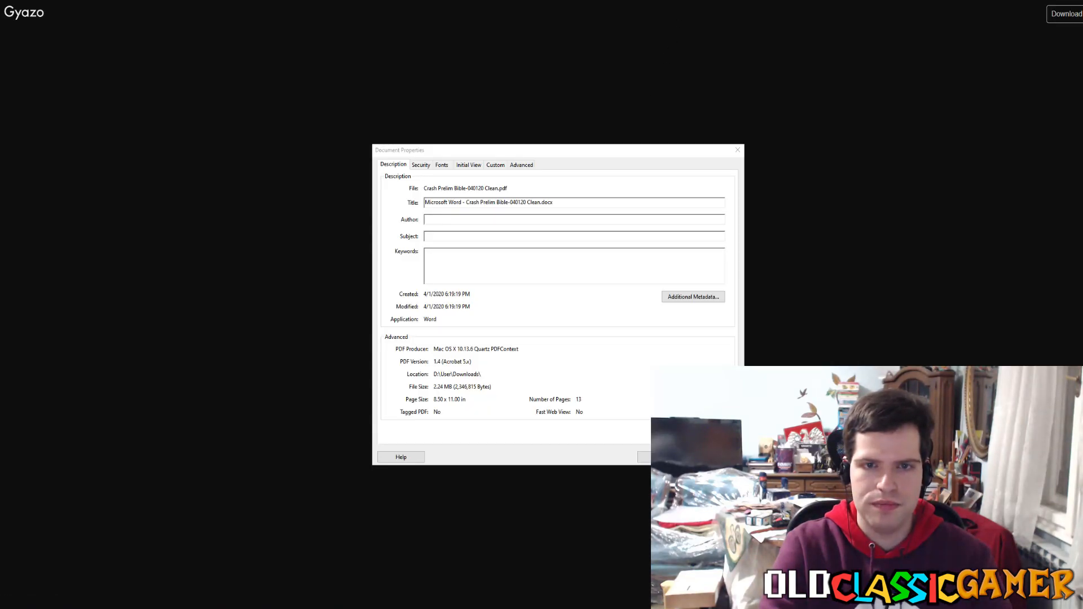
pyautogui.moveTo(480, 206)
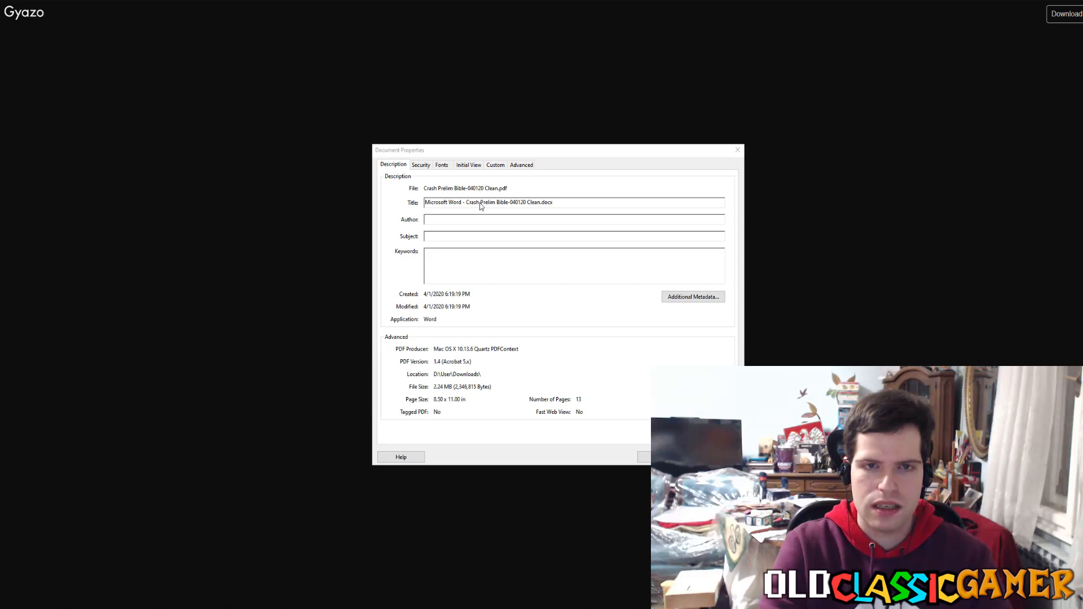
pyautogui.moveTo(459, 212)
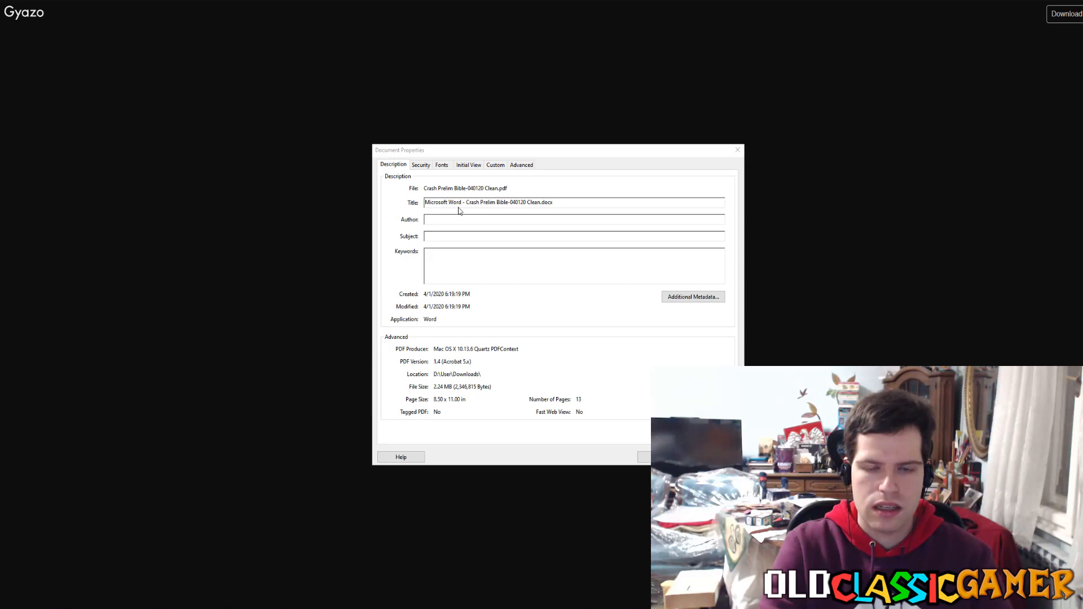
pyautogui.moveTo(501, 212)
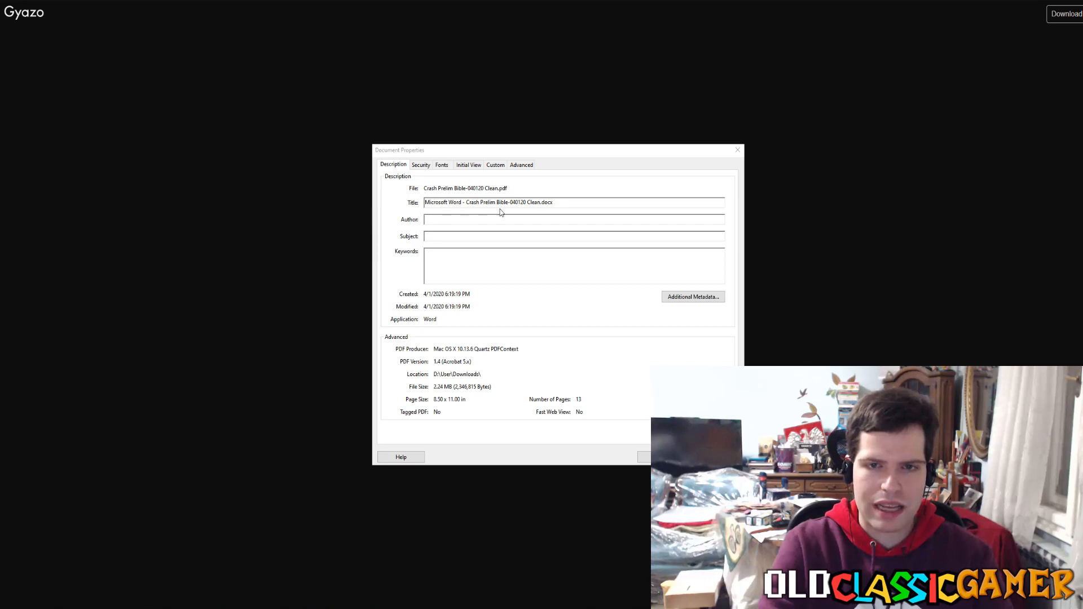
pyautogui.moveTo(478, 220)
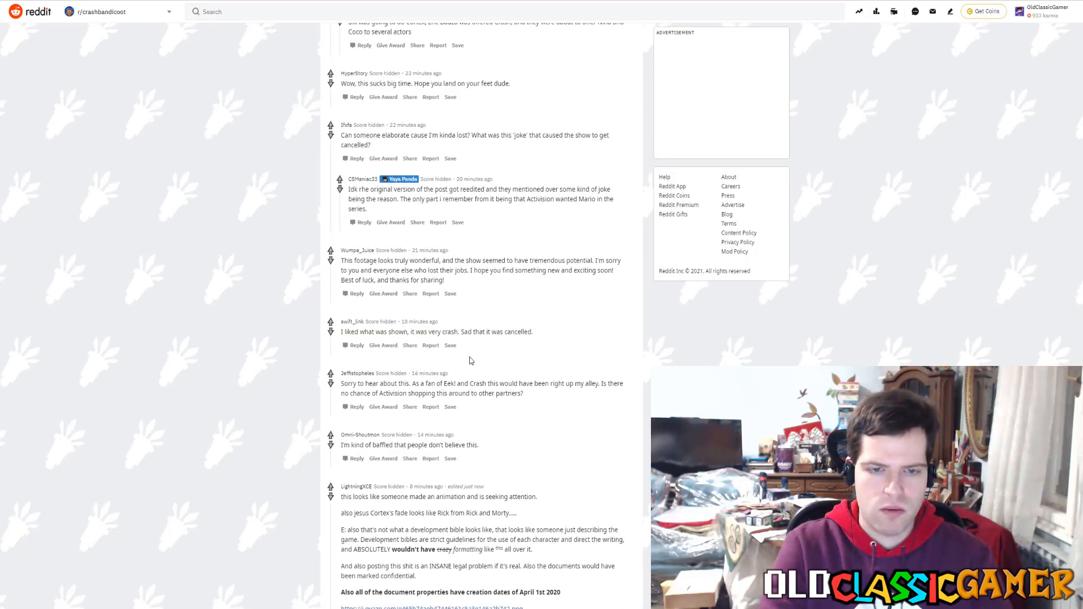
# Step: Scroll back up to the original post title atop the 83-comment thread, leaving the comment box empty
pyautogui.scroll(3)
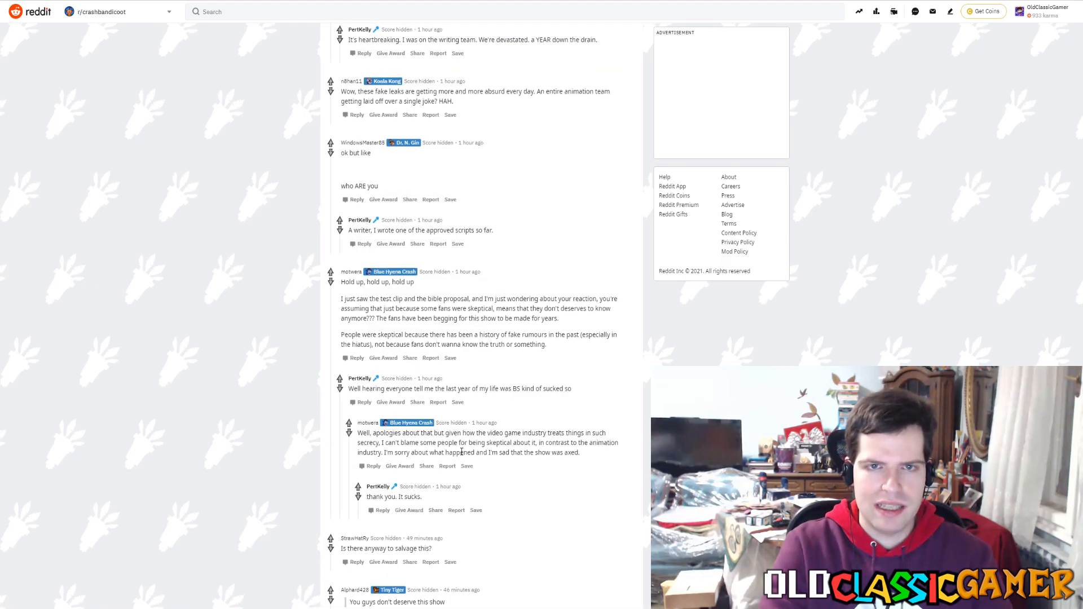
pyautogui.scroll(3)
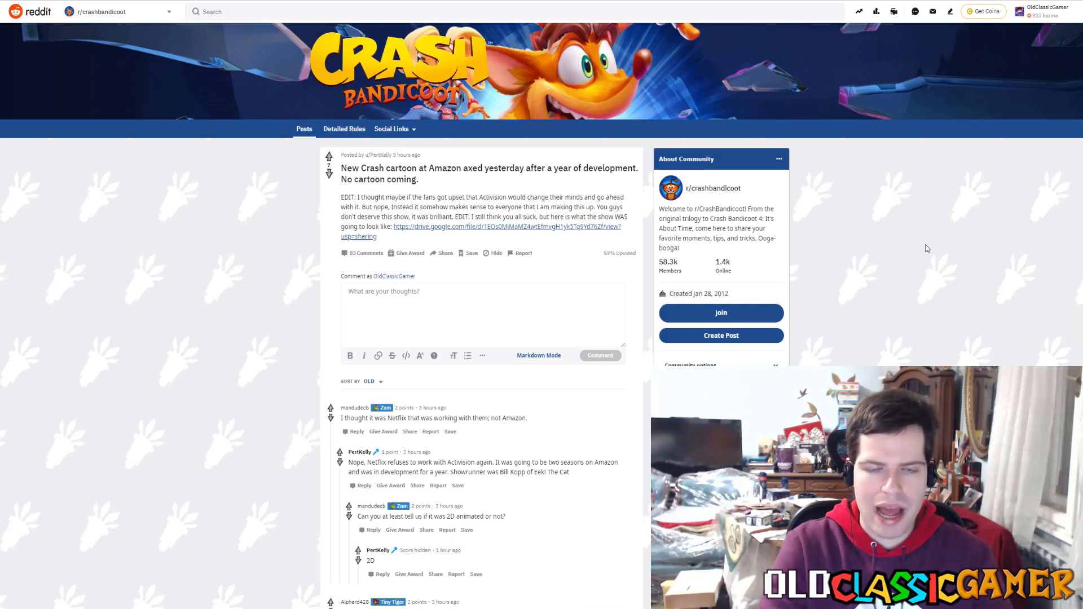
pyautogui.moveTo(380, 248)
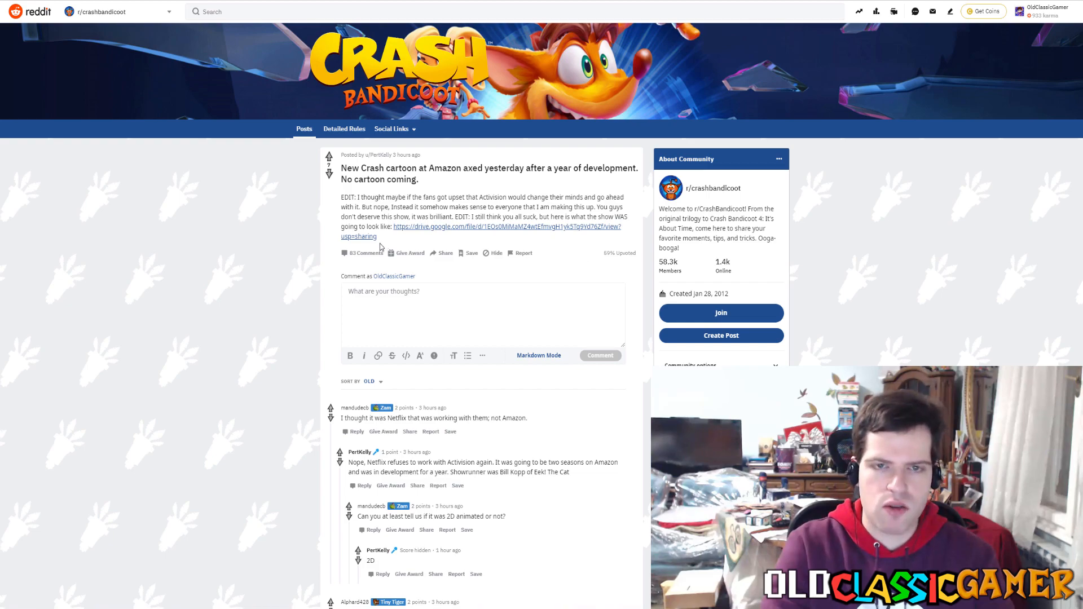
pyautogui.click(506, 227)
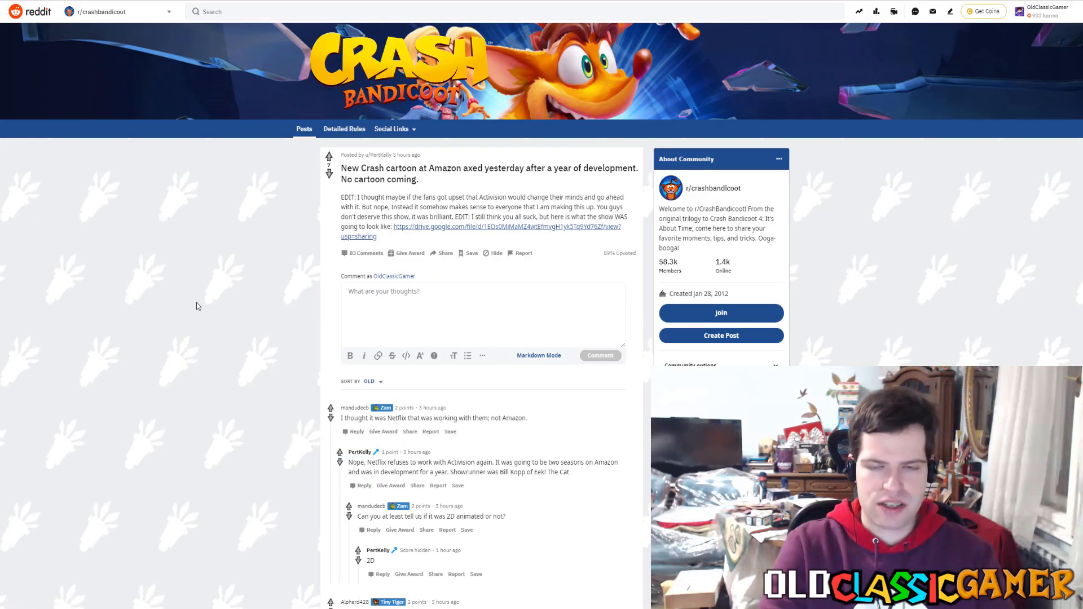
pyautogui.scroll(-3)
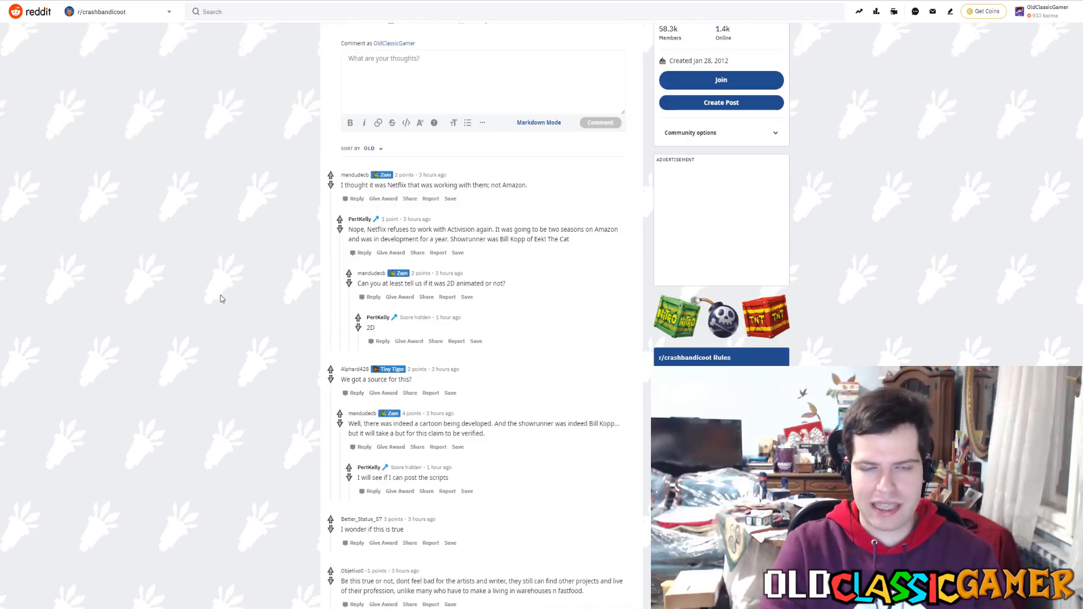
pyautogui.scroll(3)
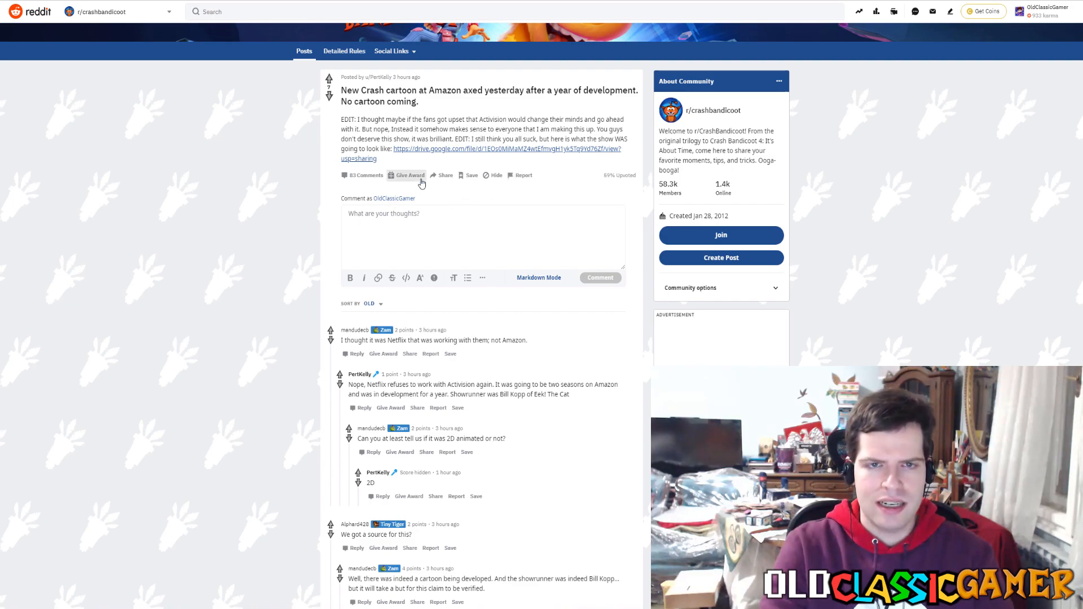
pyautogui.moveTo(344, 339)
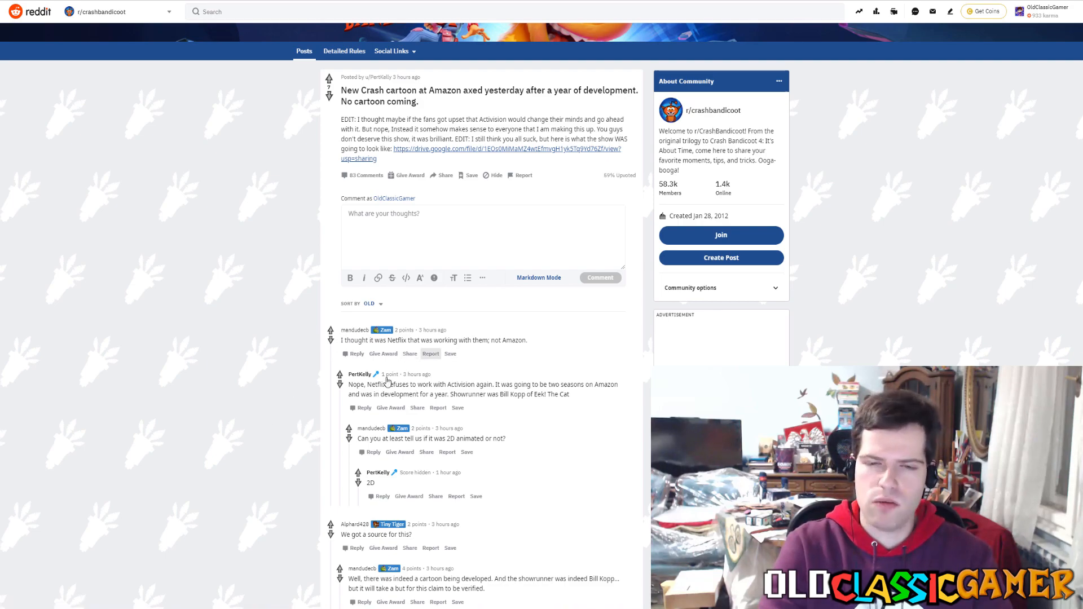
pyautogui.scroll(-3)
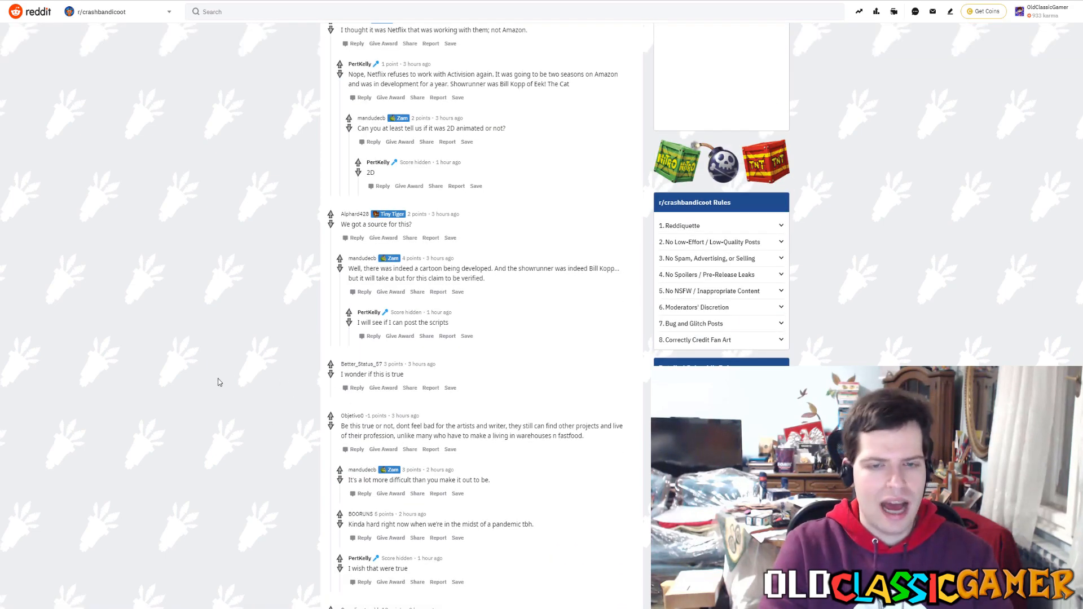
pyautogui.scroll(3)
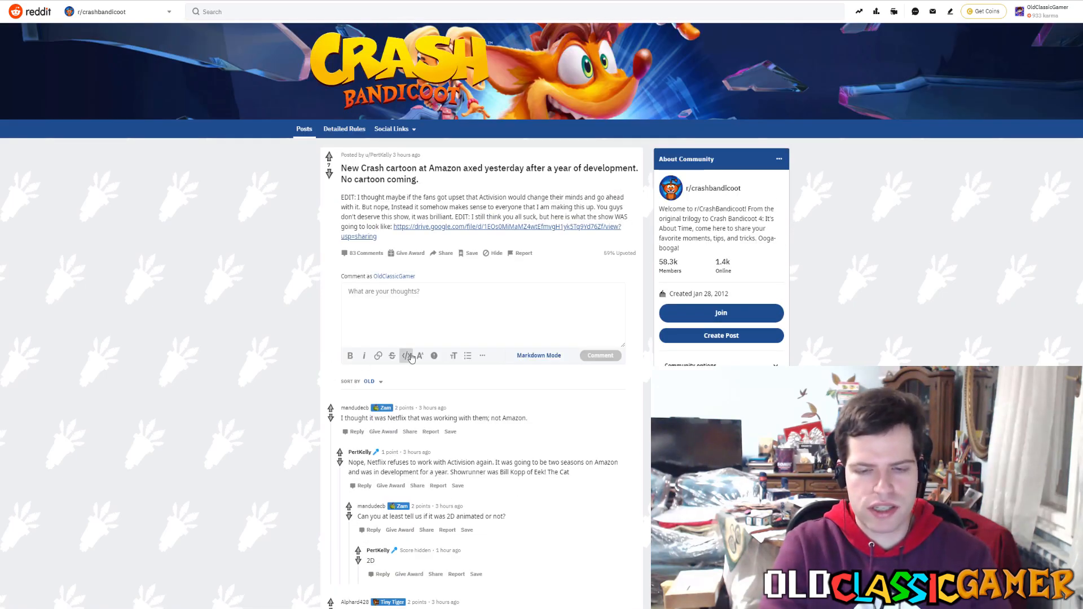